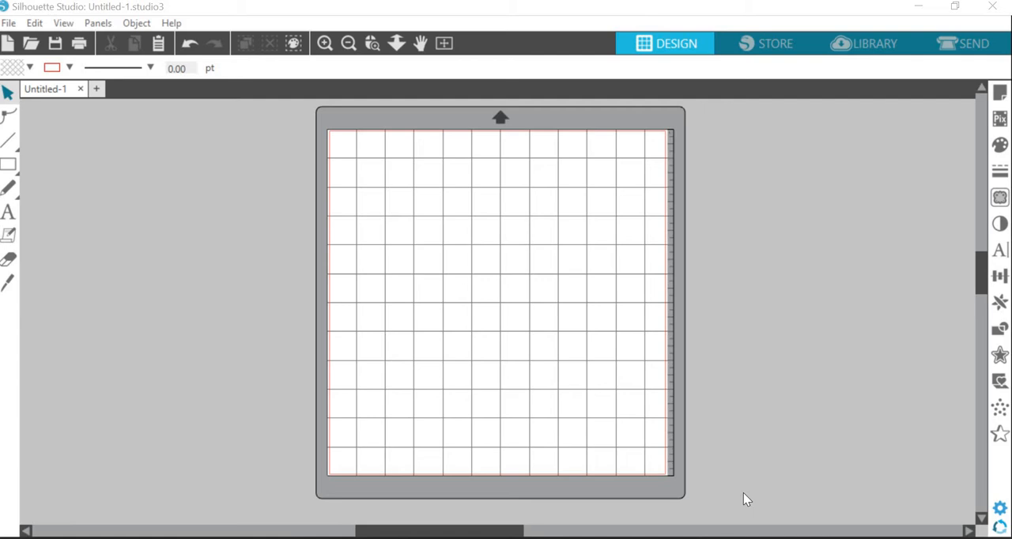
{"action": "mouse_move", "coordinate": [320, 449]}
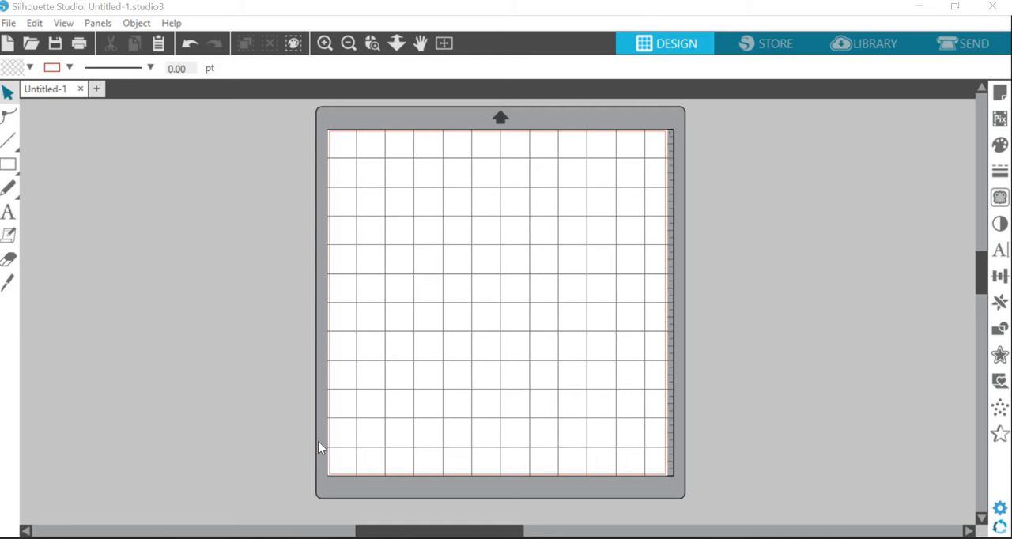
{"action": "mouse_move", "coordinate": [328, 467]}
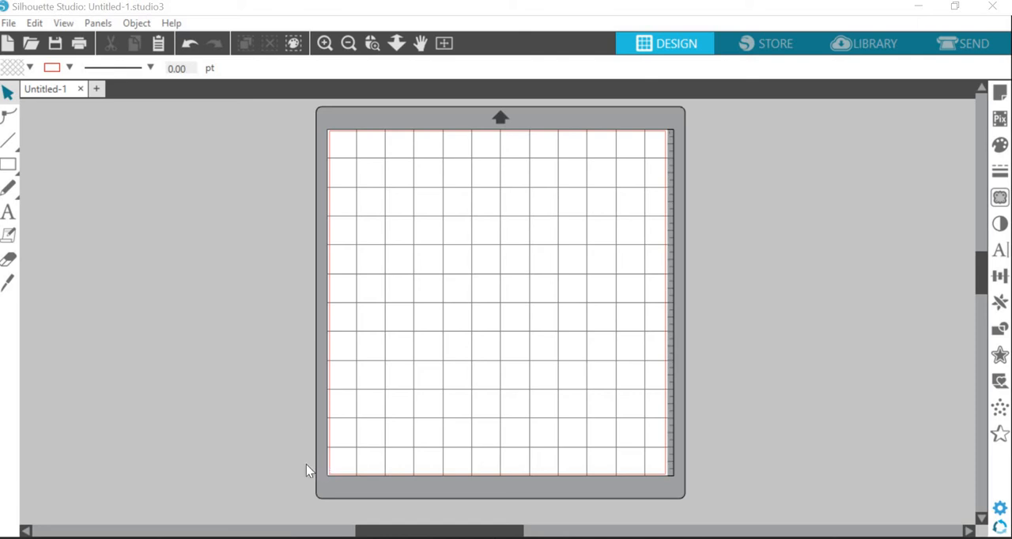
Start a new text box near the upper left of the mat with the Text tool
{"action": "left_click", "coordinate": [8, 212]}
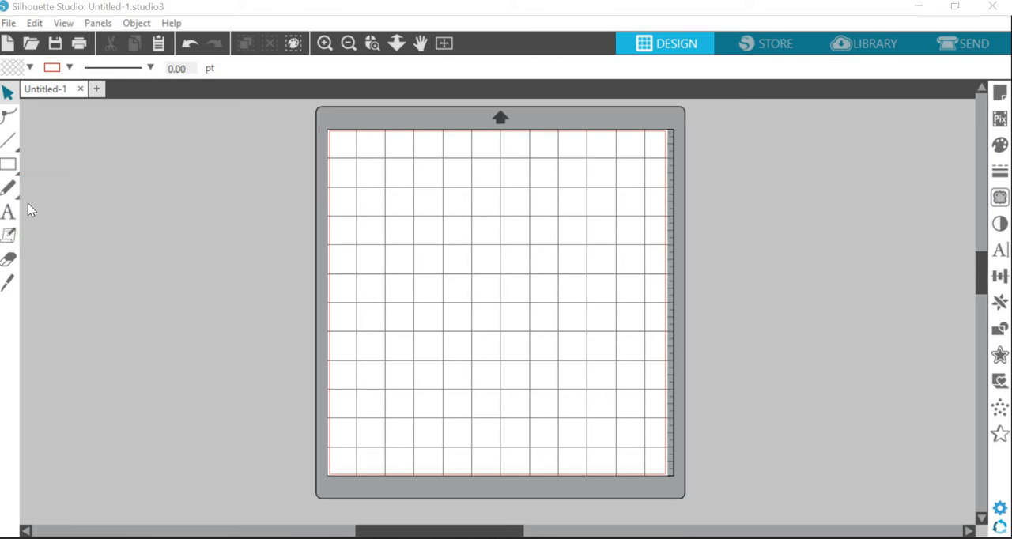
{"action": "left_click", "coordinate": [11, 259]}
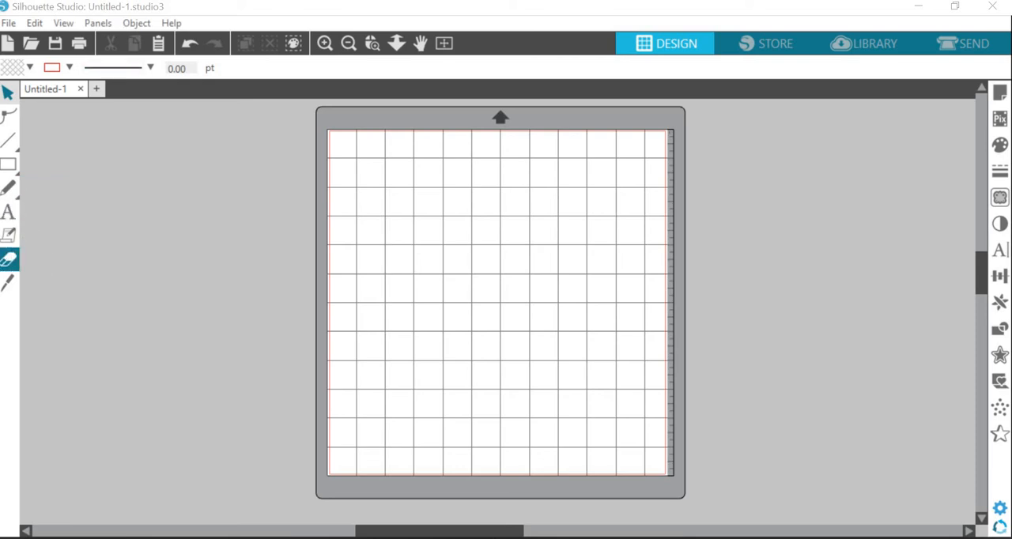
{"action": "left_click", "coordinate": [10, 212]}
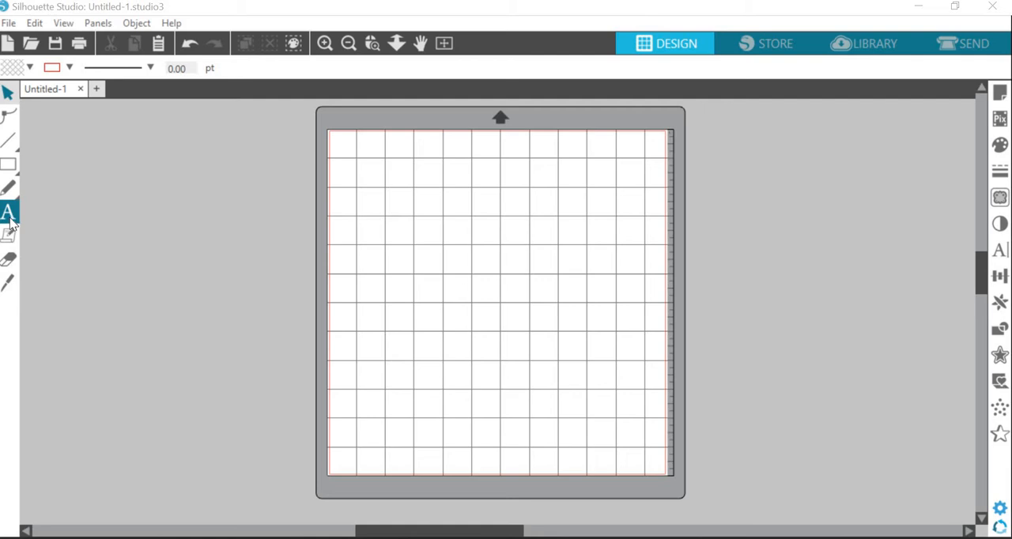
{"action": "left_click", "coordinate": [9, 214]}
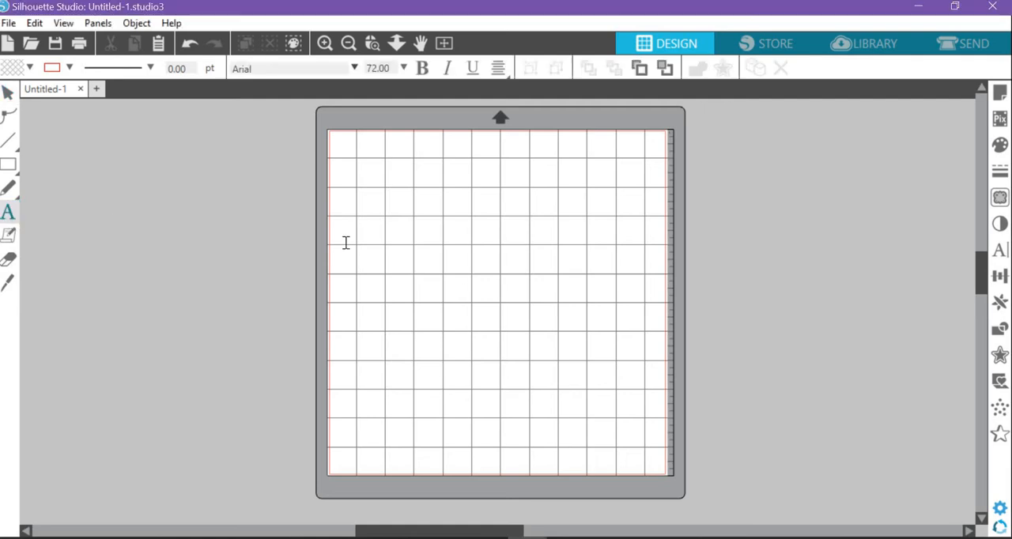
{"action": "mouse_move", "coordinate": [411, 217]}
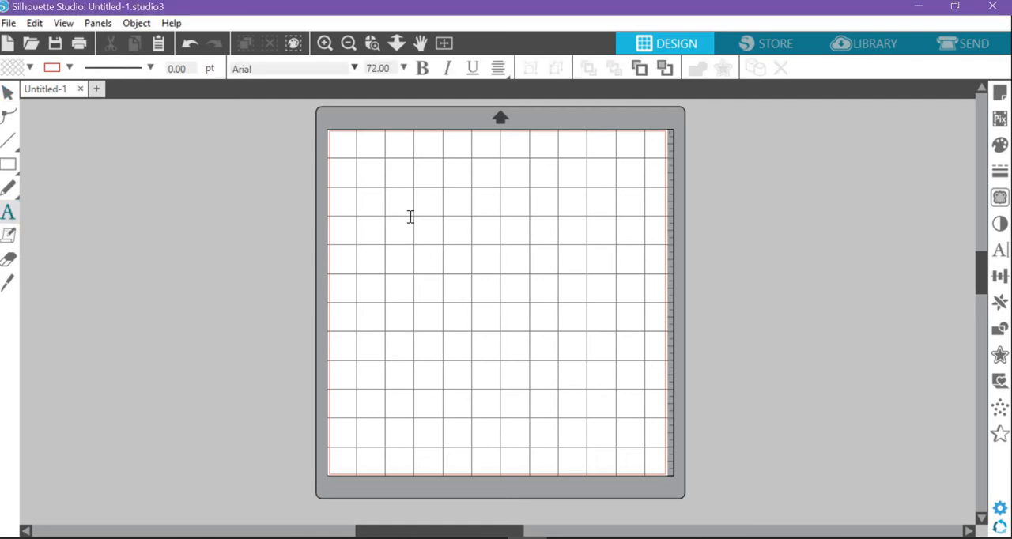
{"action": "left_click", "coordinate": [409, 216]}
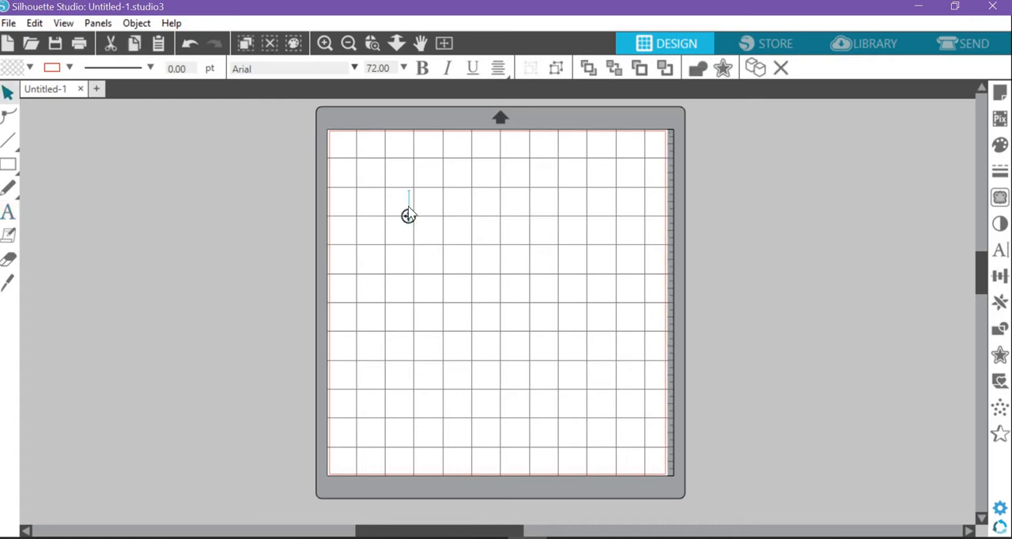
{"action": "mouse_move", "coordinate": [663, 311]}
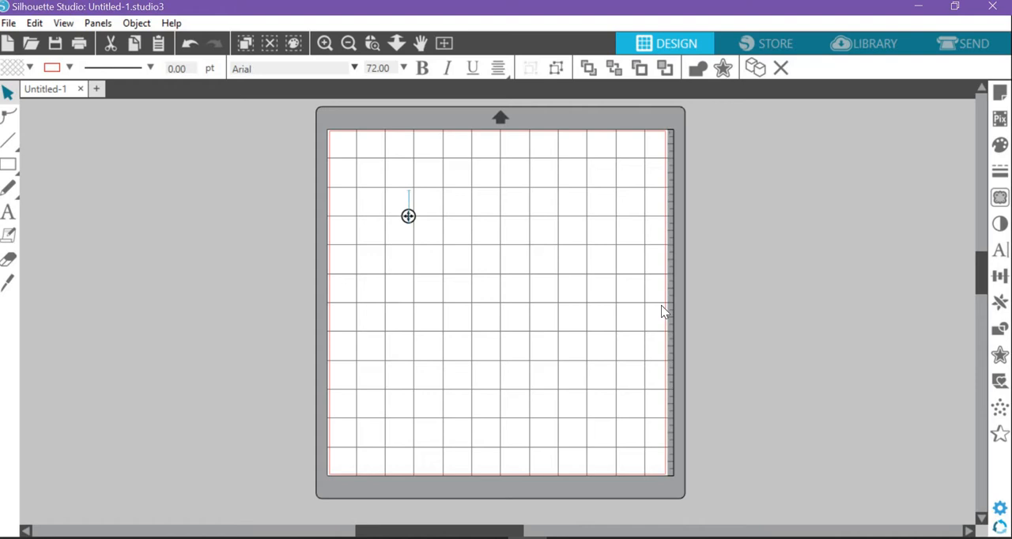
Enter the text 'Ms. Wallace', backspacing out the mistyped letters
{"action": "type", "text": "Ms."}
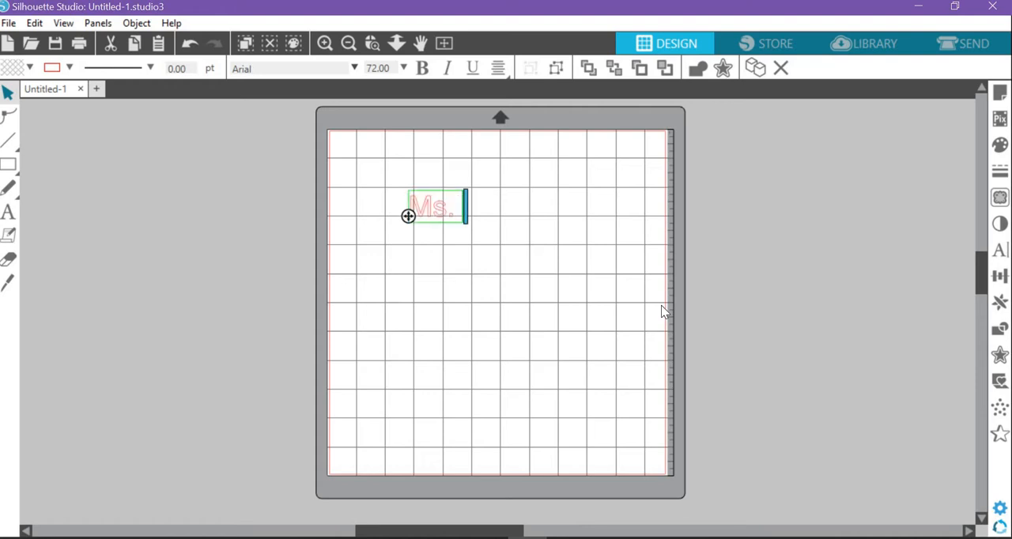
{"action": "type", "text": "Waalla"}
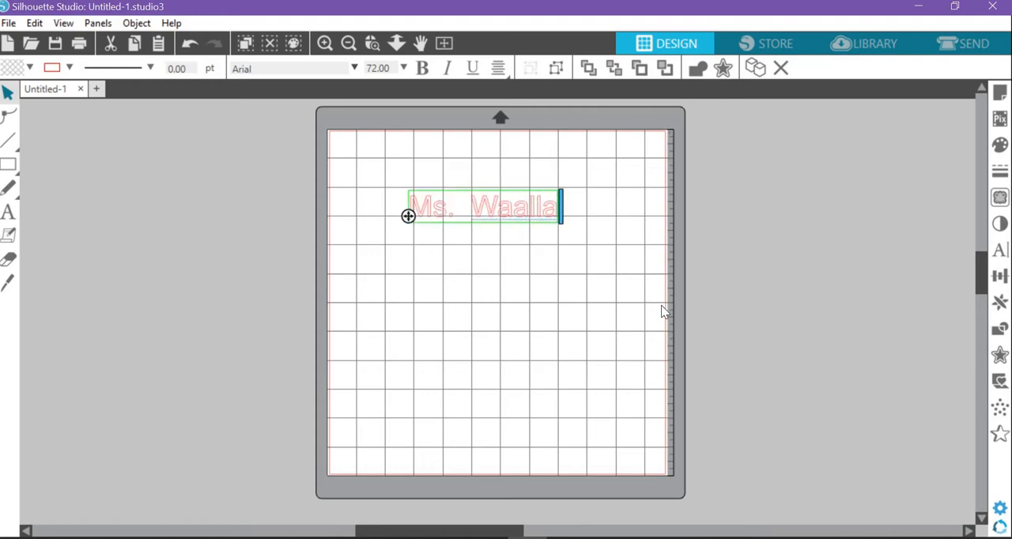
{"action": "key", "text": "BackSpace"}
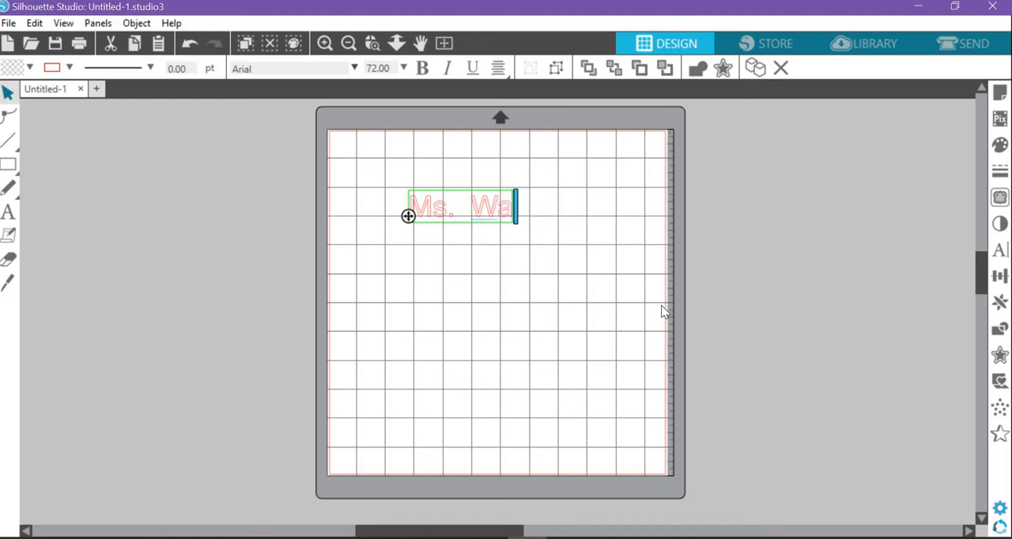
{"action": "type", "text": "llace"}
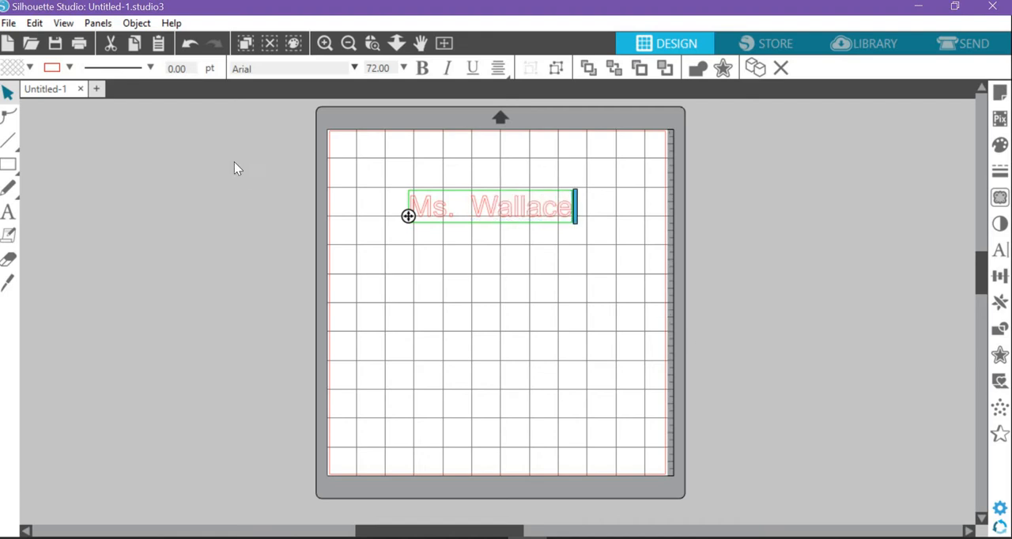
{"action": "mouse_move", "coordinate": [464, 237]}
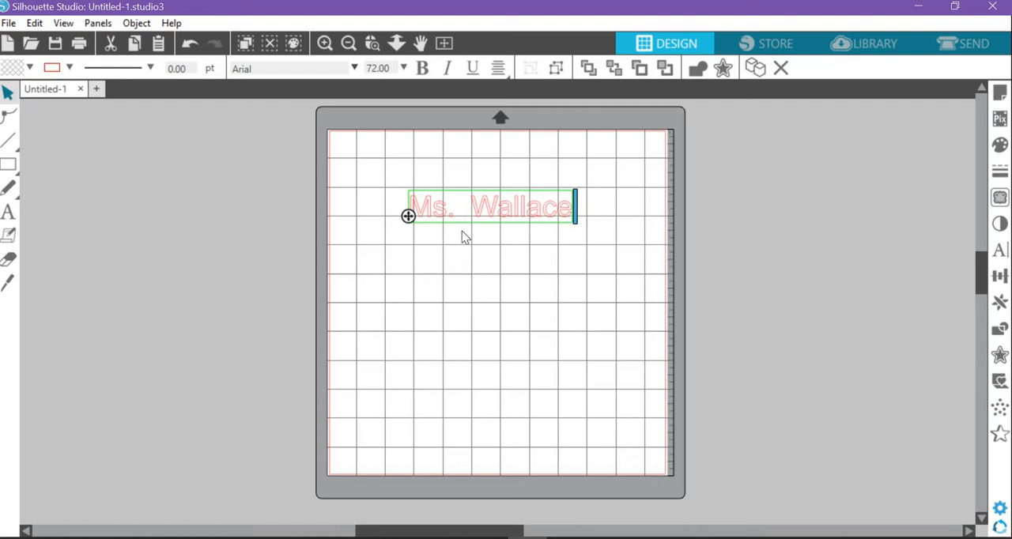
Move the Ms. Wallace text down to the middle of the mat
{"action": "left_click", "coordinate": [490, 208]}
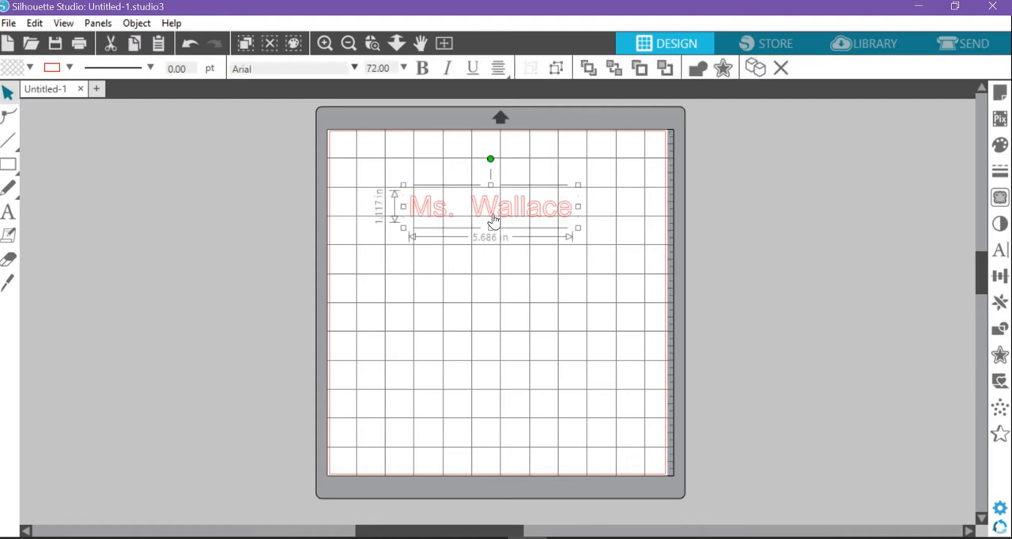
{"action": "left_click_drag", "start_coordinate": [491, 207], "coordinate": [495, 245]}
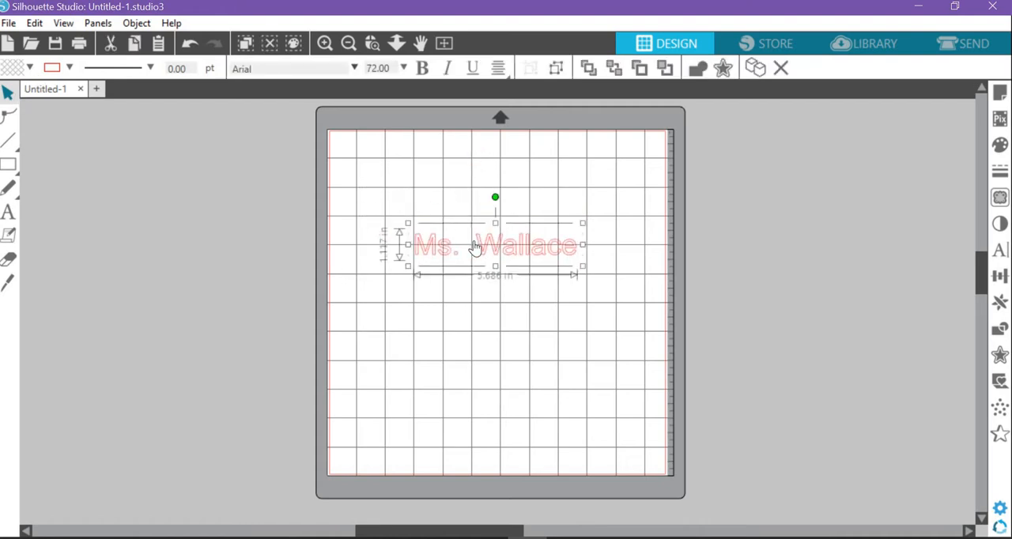
{"action": "left_click_drag", "start_coordinate": [496, 245], "coordinate": [496, 332]}
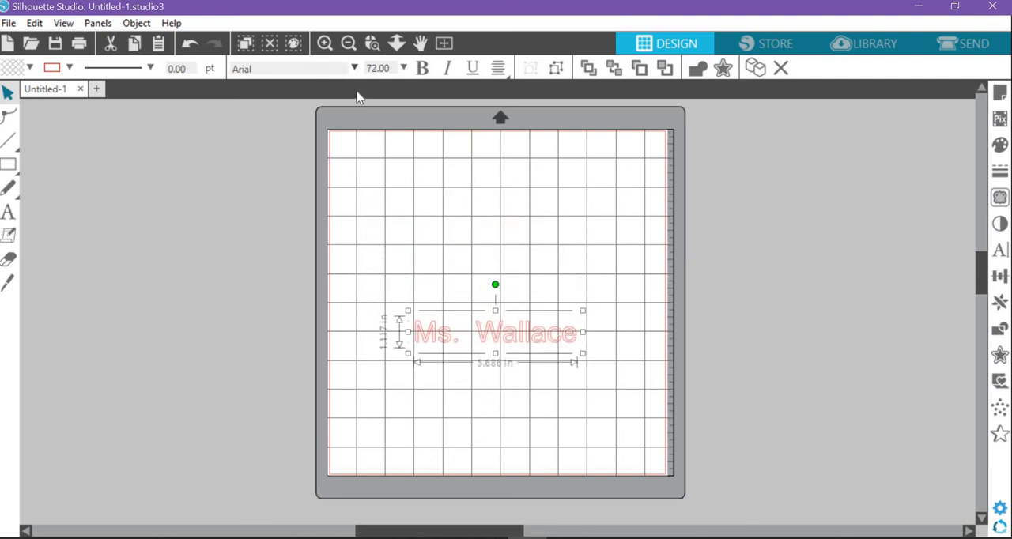
{"action": "mouse_move", "coordinate": [309, 118]}
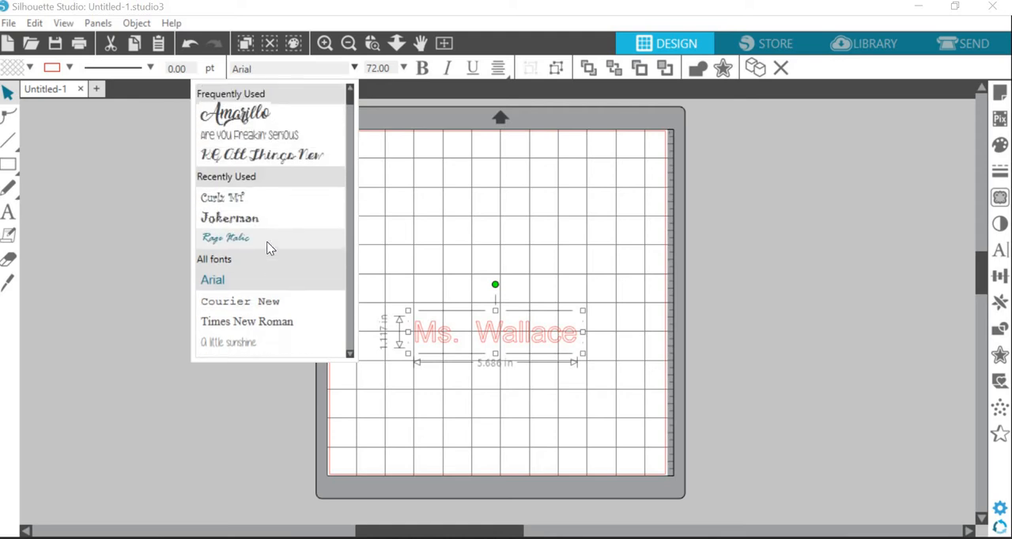
{"action": "mouse_move", "coordinate": [256, 251]}
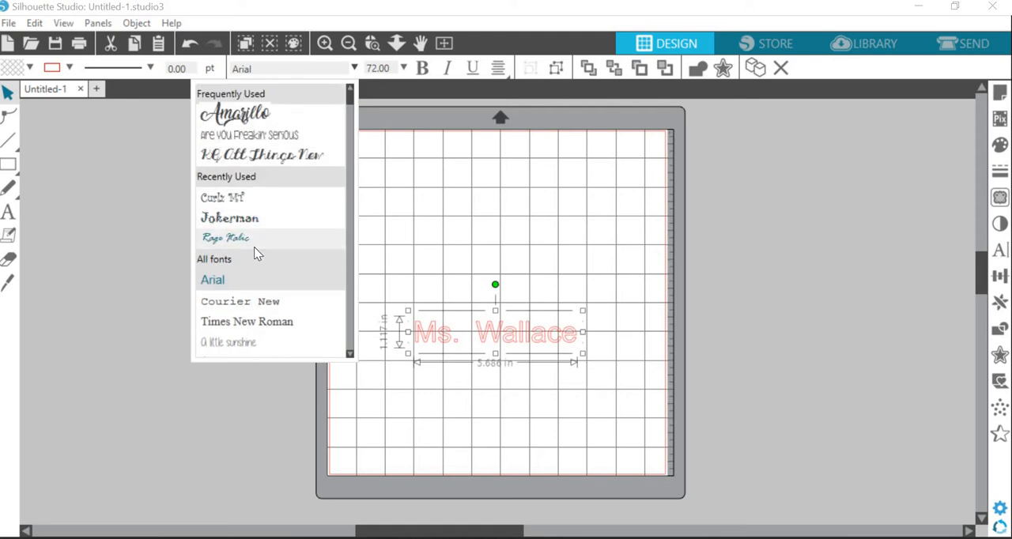
Restyle the text in the Amarillo script font, widening it to about 9.2 inches
{"action": "scroll", "scroll_direction": "down", "scroll_amount": 3}
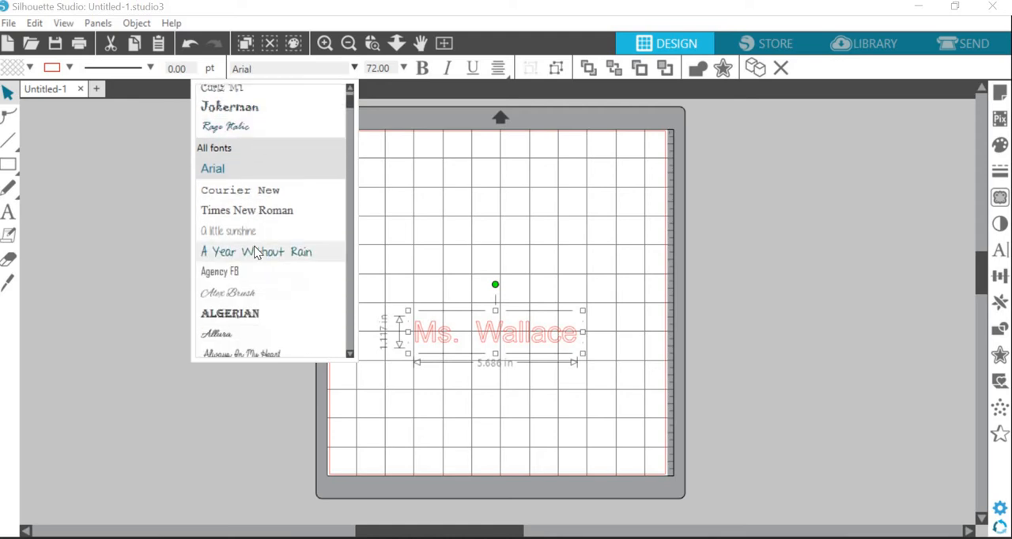
{"action": "scroll", "scroll_direction": "down", "scroll_amount": 3}
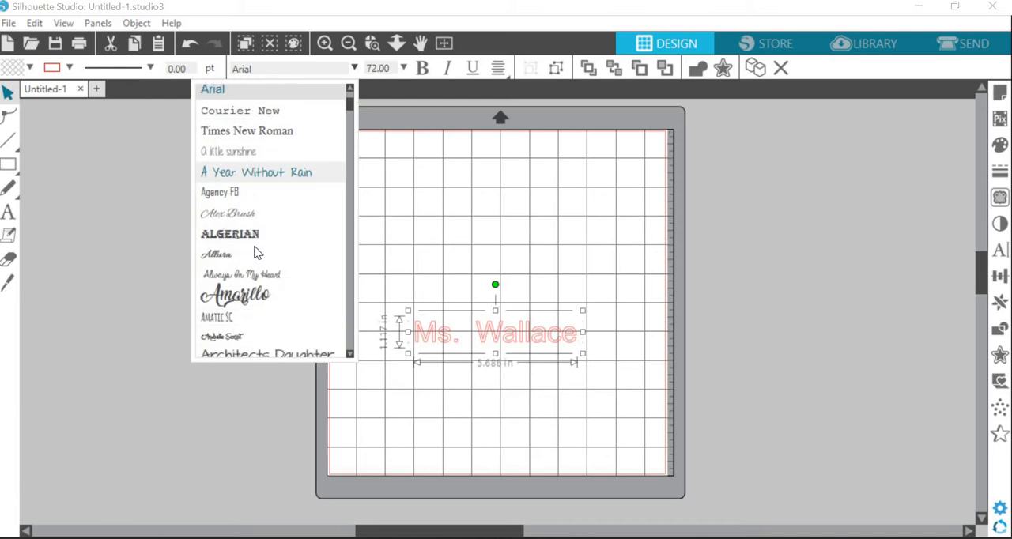
{"action": "mouse_move", "coordinate": [271, 308]}
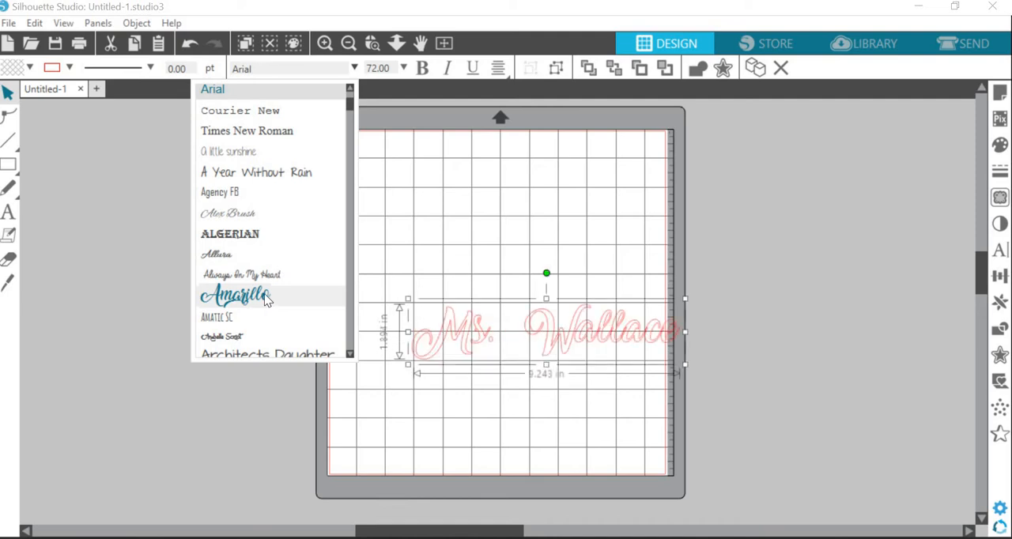
{"action": "left_click", "coordinate": [236, 296]}
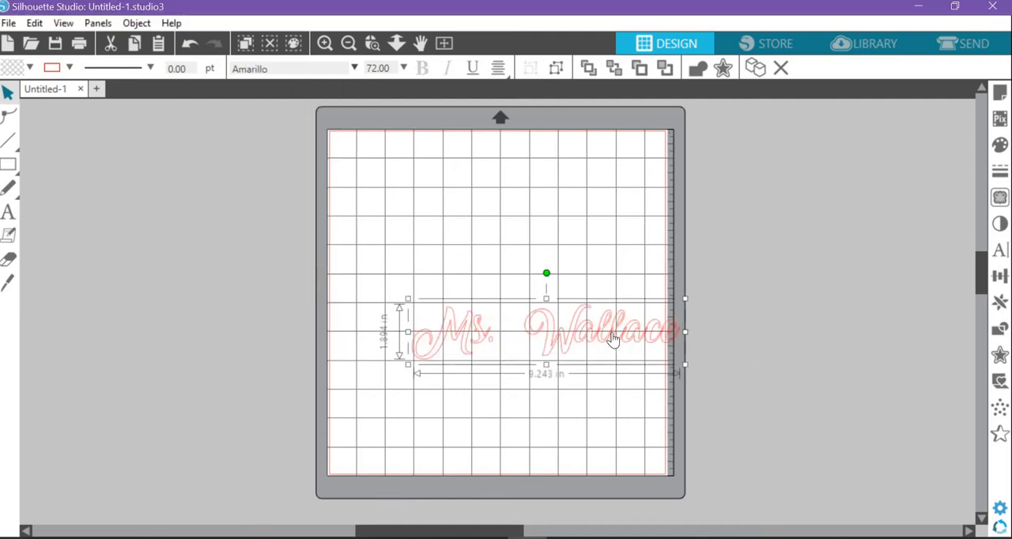
Move the script text back up toward the top and zoom in on it
{"action": "left_click_drag", "start_coordinate": [613, 340], "coordinate": [506, 241]}
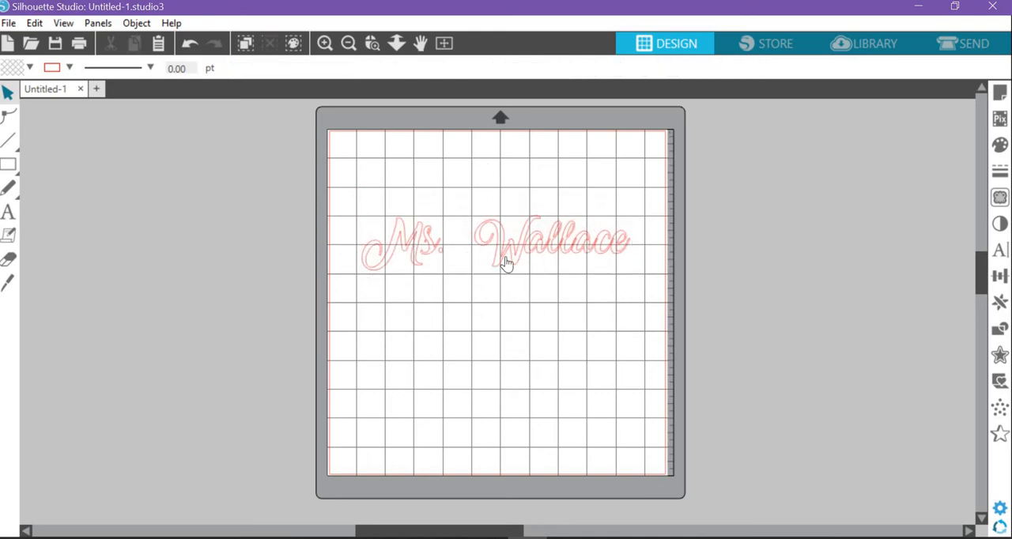
{"action": "left_click", "coordinate": [506, 242]}
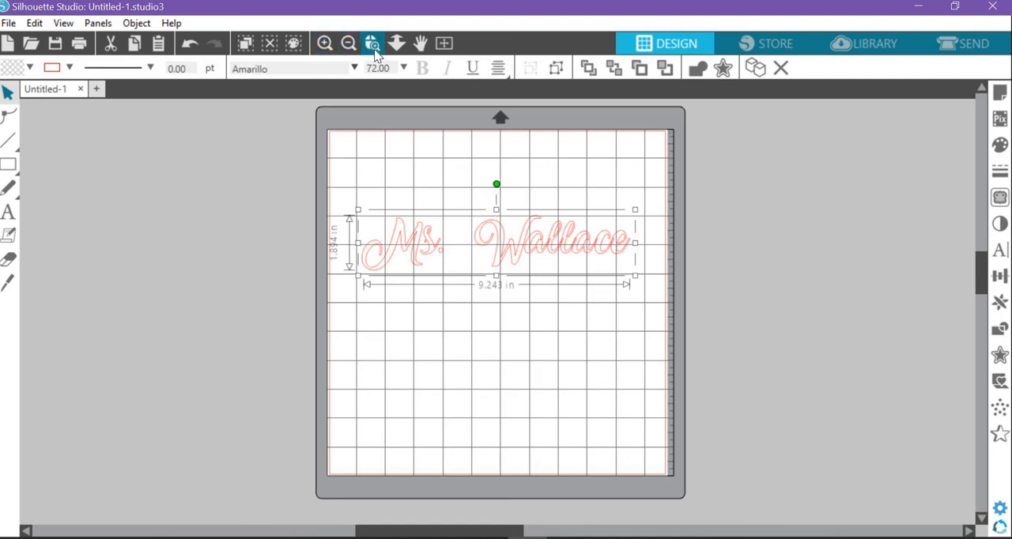
{"action": "mouse_move", "coordinate": [372, 44]}
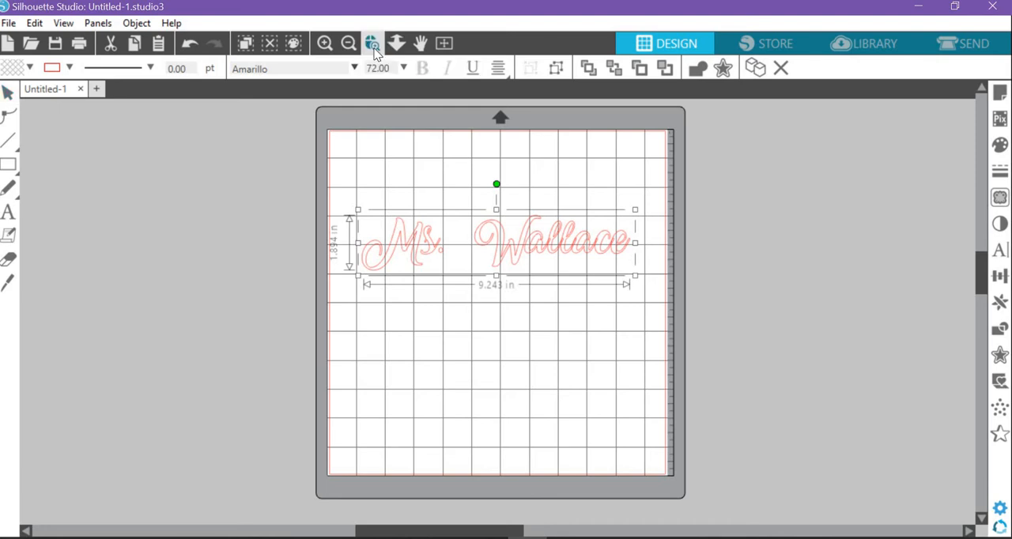
{"action": "left_click", "coordinate": [371, 44]}
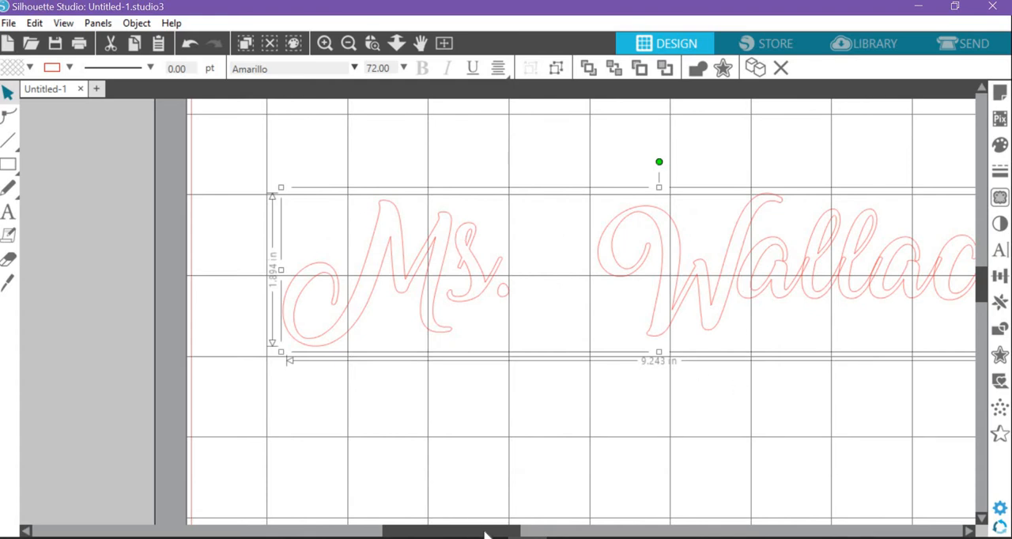
{"action": "scroll", "scroll_direction": "left", "scroll_amount": 3}
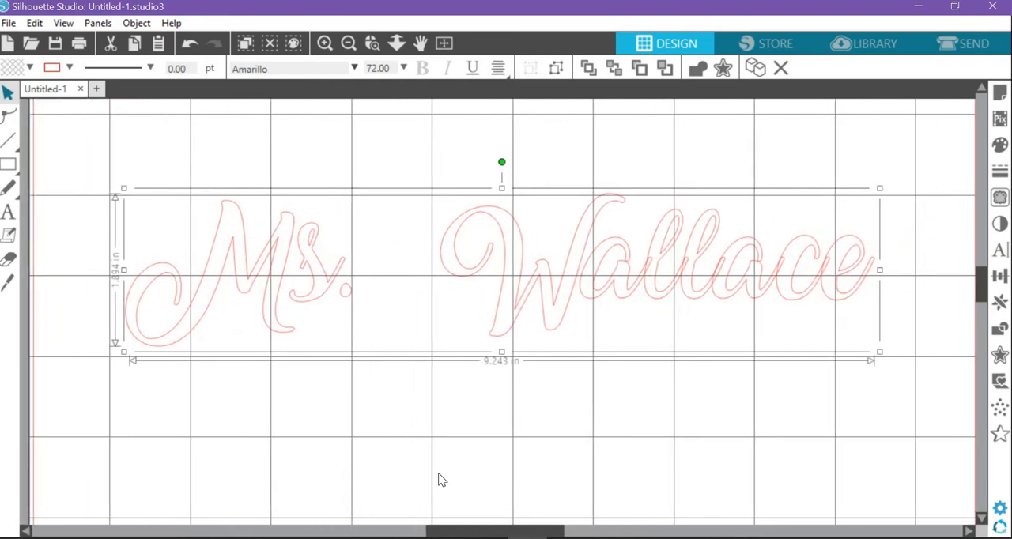
Weld the overlapping Ms. Wallace letters into joined shapes, then undo back to editable text
{"action": "left_click", "coordinate": [344, 344]}
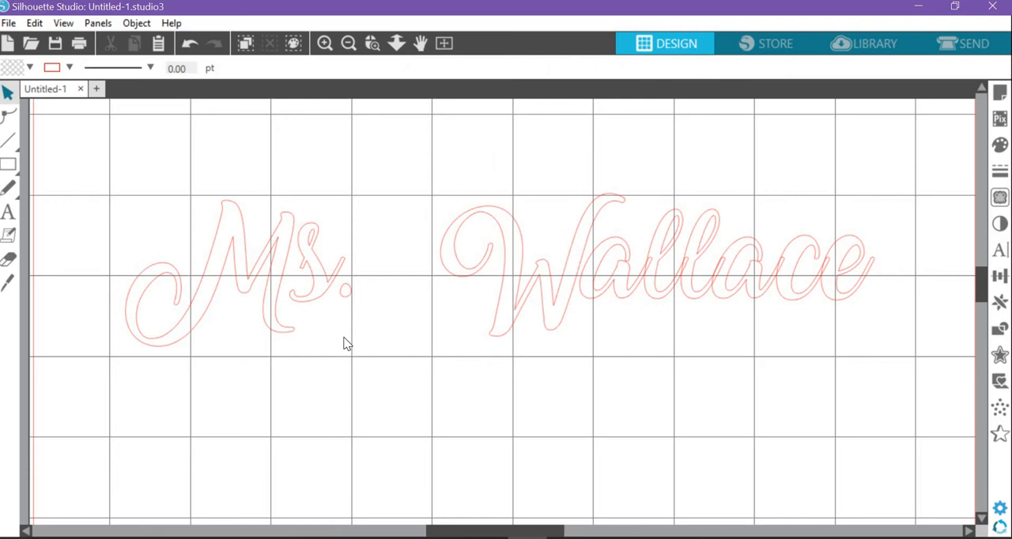
{"action": "mouse_move", "coordinate": [301, 299]}
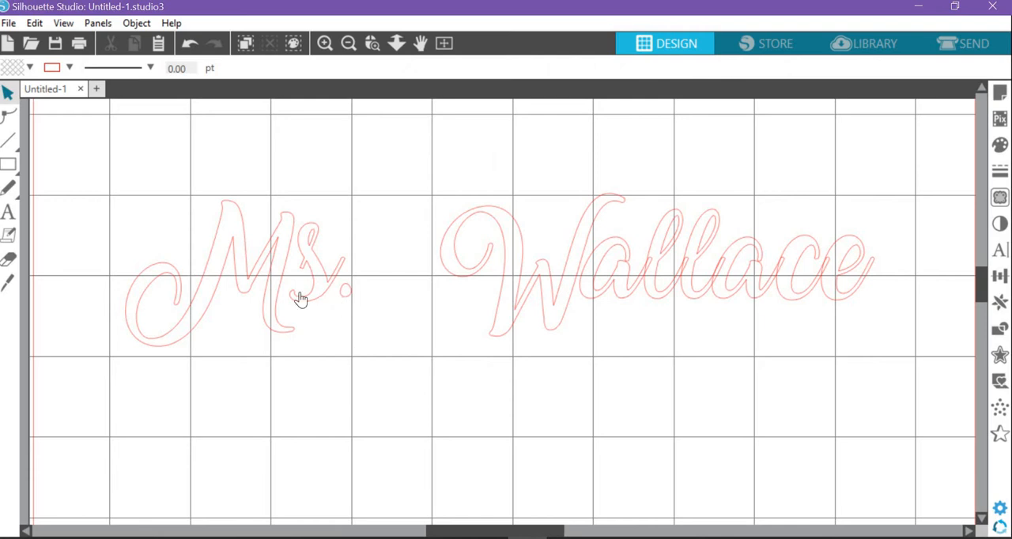
{"action": "mouse_move", "coordinate": [232, 285]}
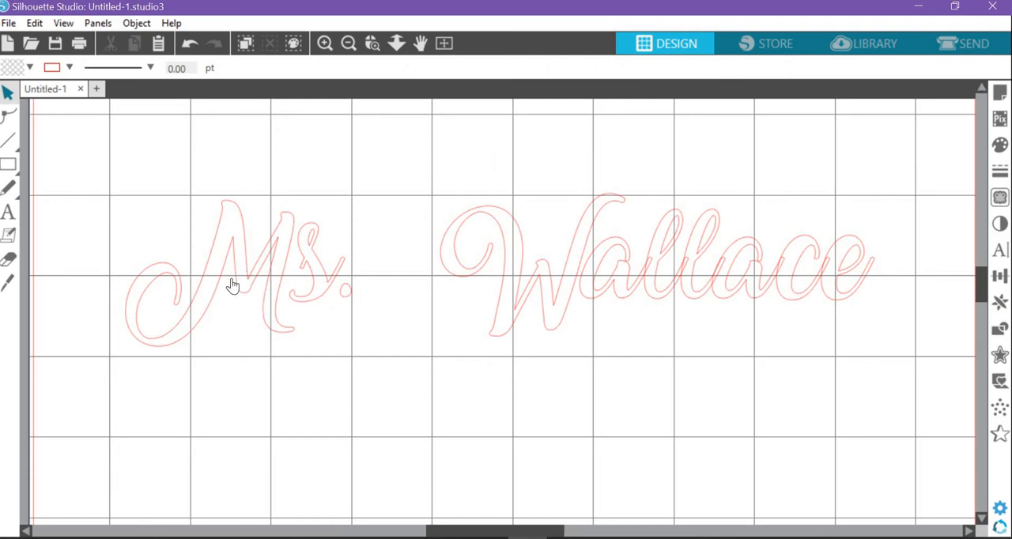
{"action": "mouse_move", "coordinate": [299, 341]}
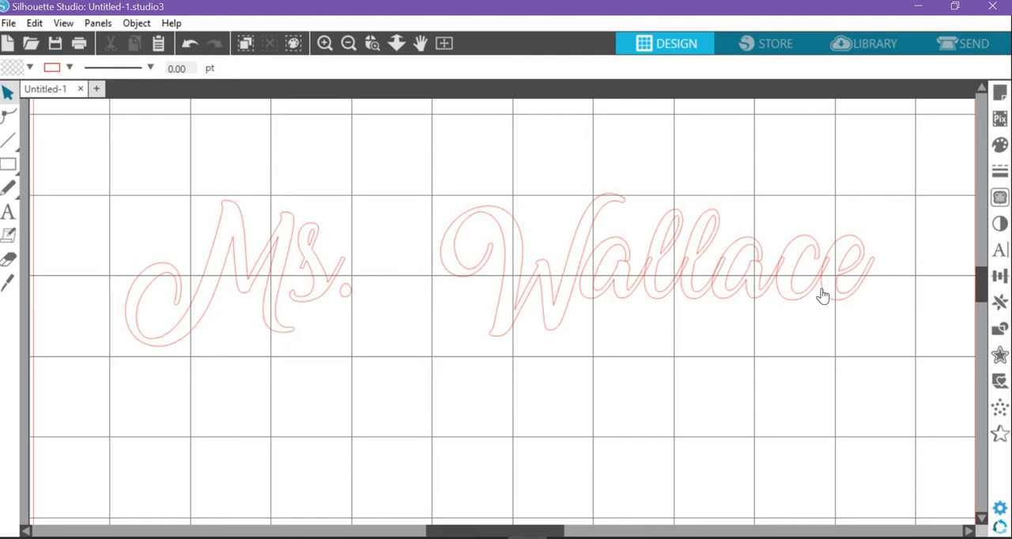
{"action": "mouse_move", "coordinate": [714, 283]}
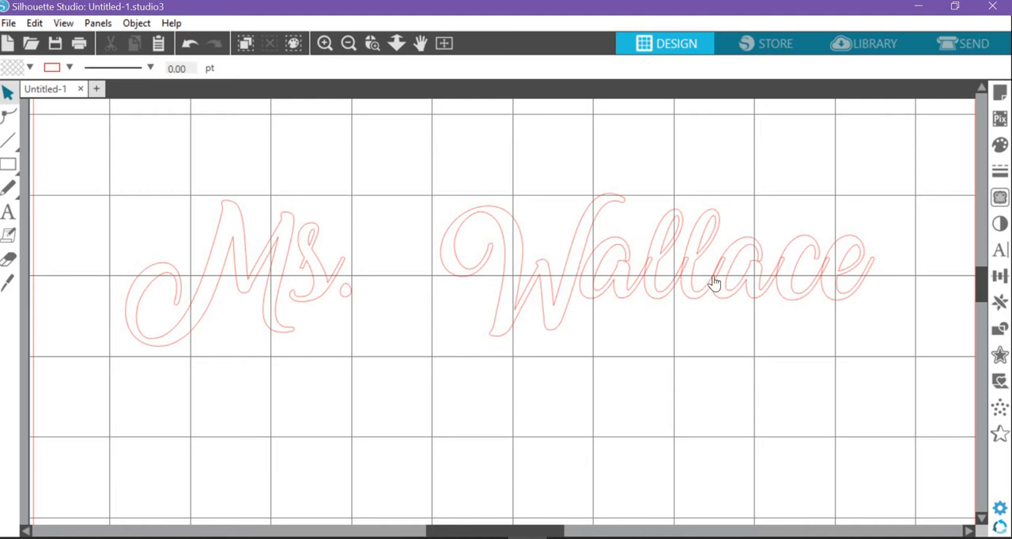
{"action": "mouse_move", "coordinate": [738, 279]}
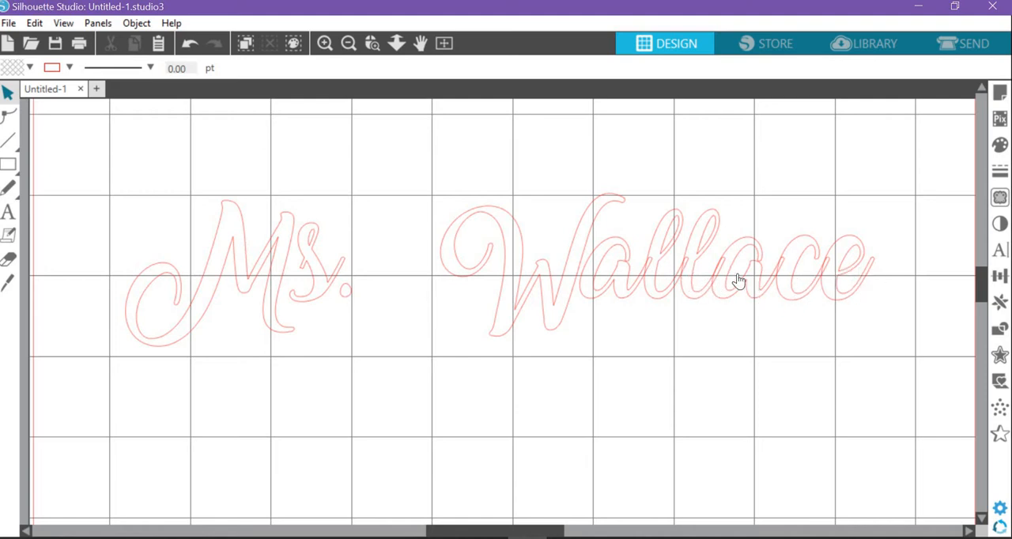
{"action": "mouse_move", "coordinate": [632, 281]}
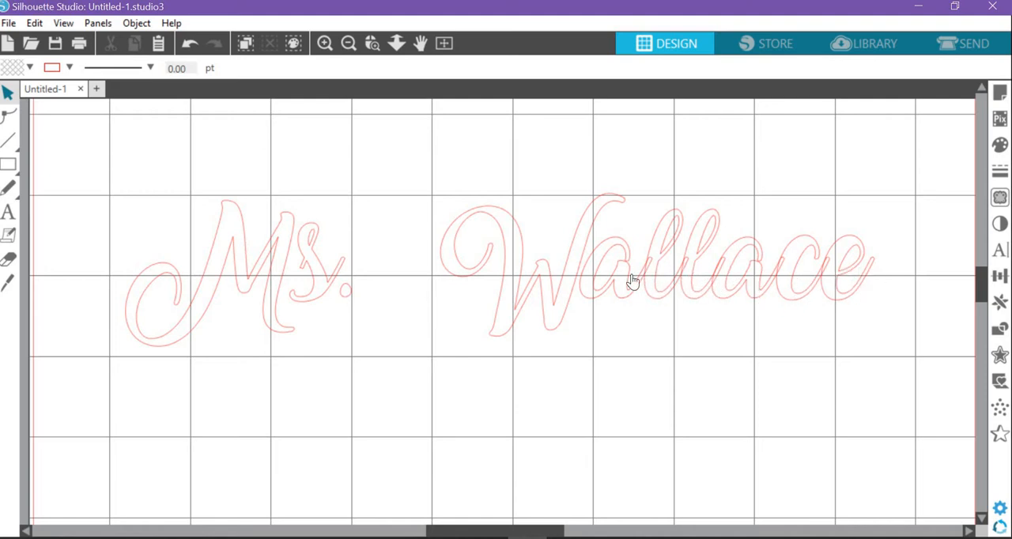
{"action": "mouse_move", "coordinate": [623, 221]}
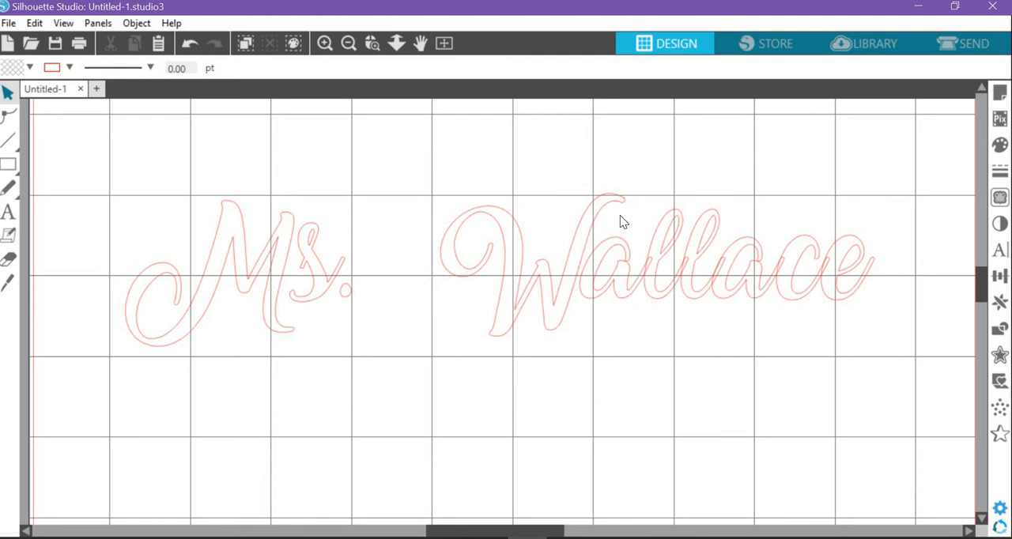
{"action": "mouse_move", "coordinate": [631, 360]}
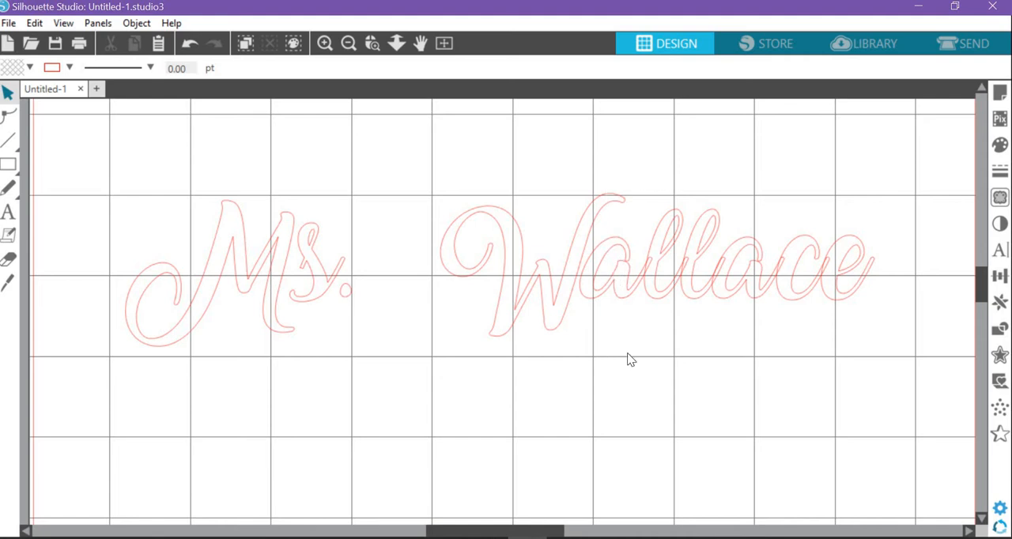
{"action": "mouse_move", "coordinate": [725, 266]}
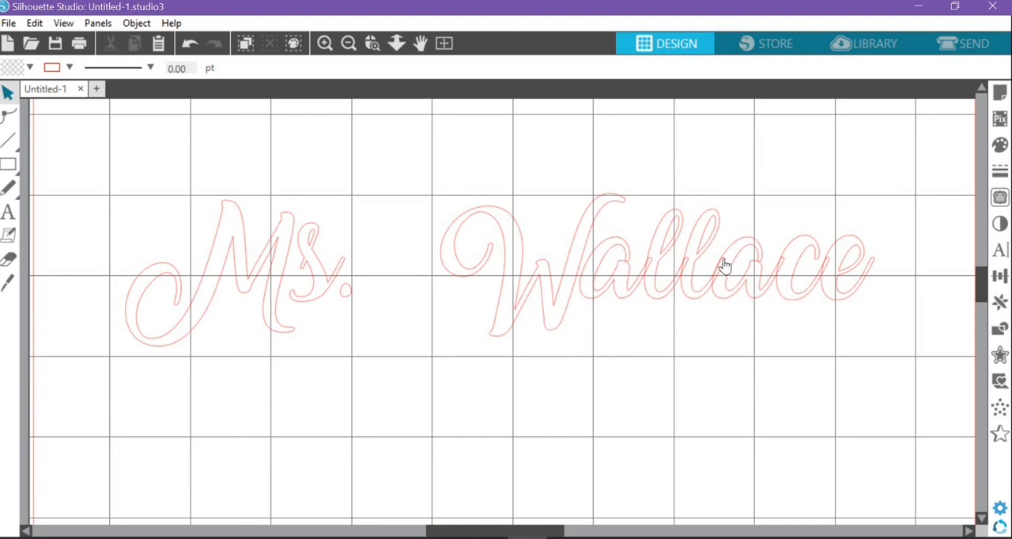
{"action": "mouse_move", "coordinate": [757, 275]}
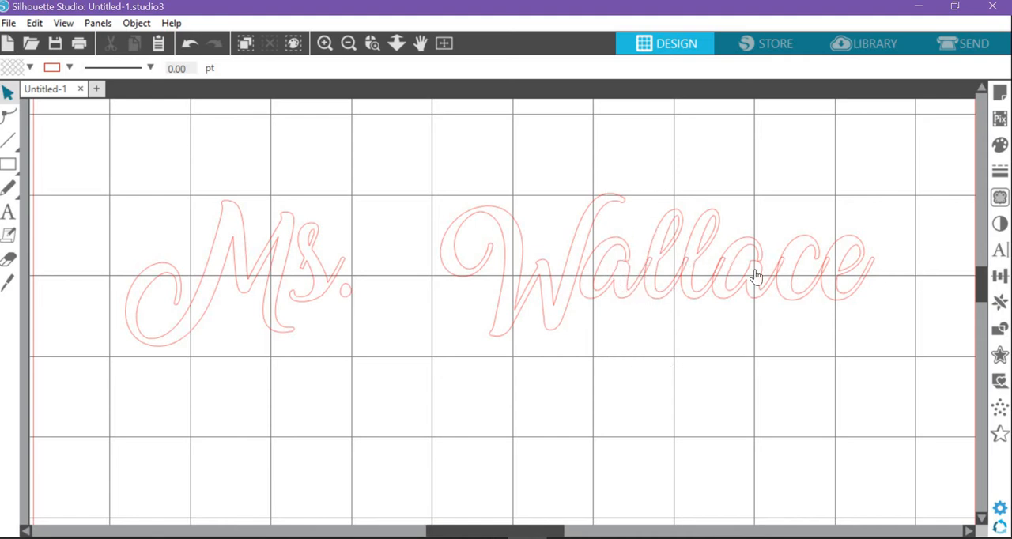
{"action": "left_click", "coordinate": [711, 249]}
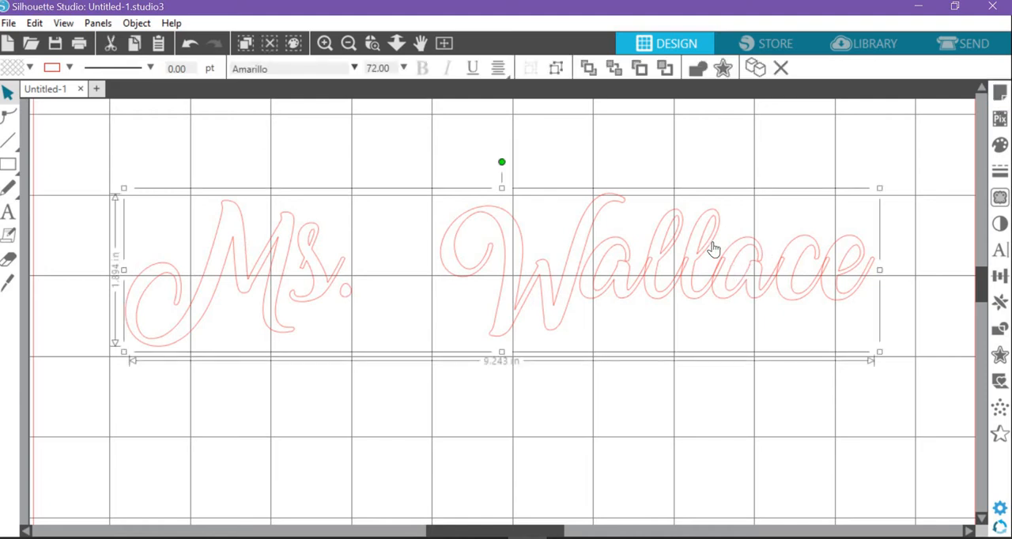
{"action": "mouse_move", "coordinate": [644, 294]}
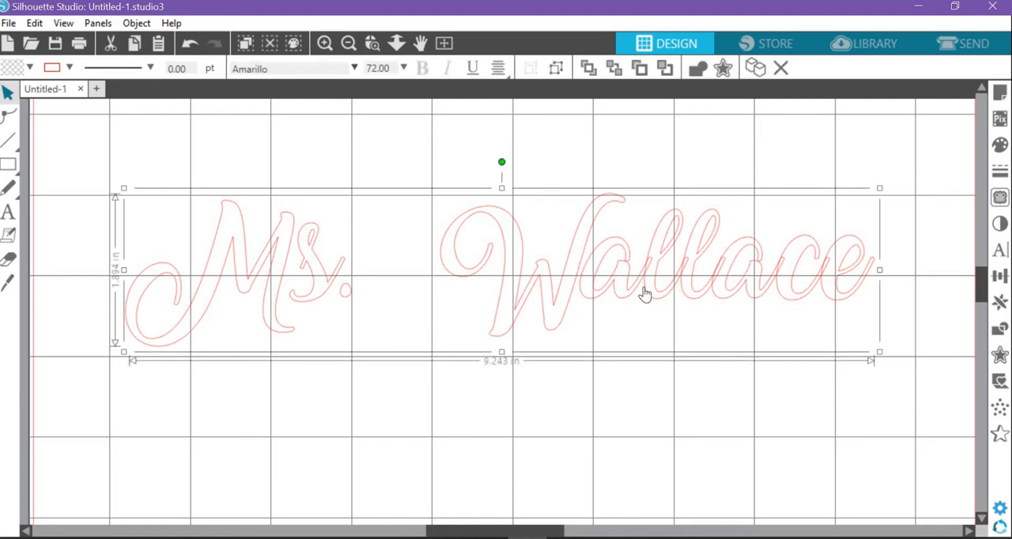
{"action": "mouse_move", "coordinate": [728, 321]}
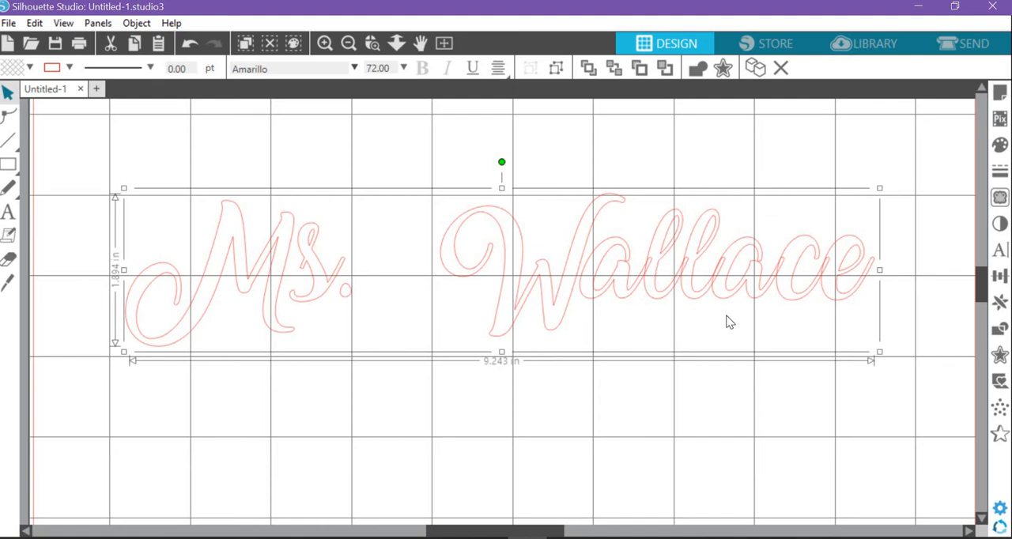
{"action": "mouse_move", "coordinate": [703, 308]}
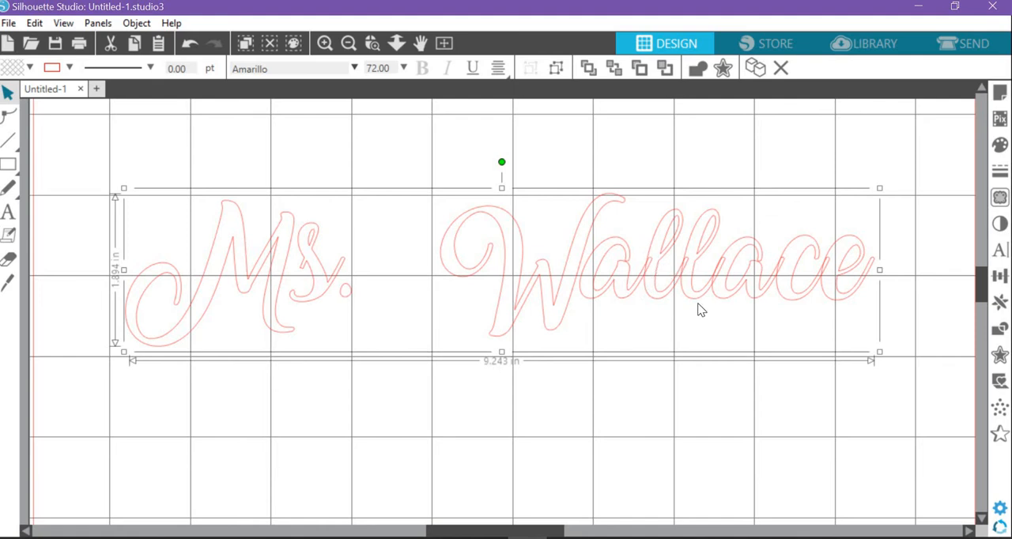
{"action": "left_click", "coordinate": [617, 435]}
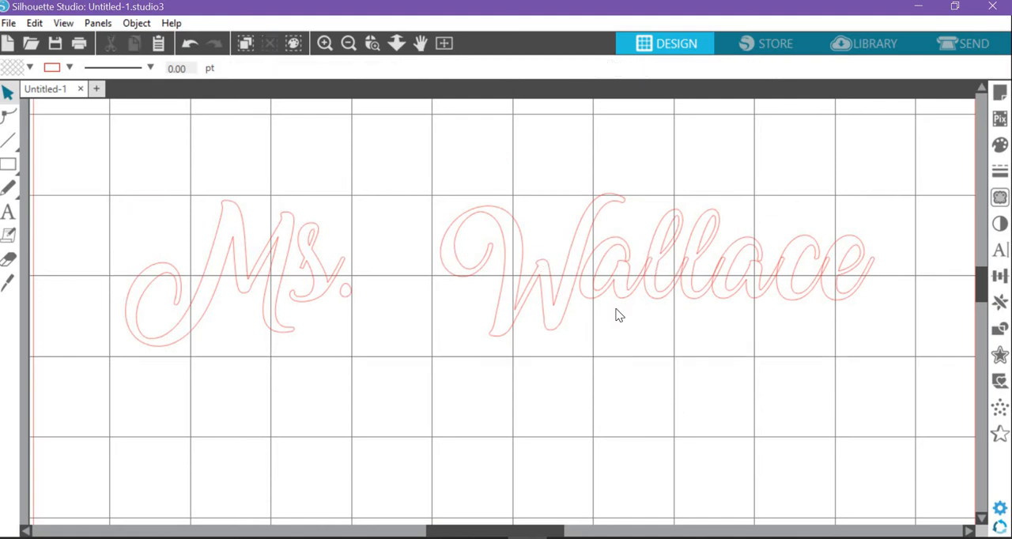
{"action": "left_click", "coordinate": [514, 320]}
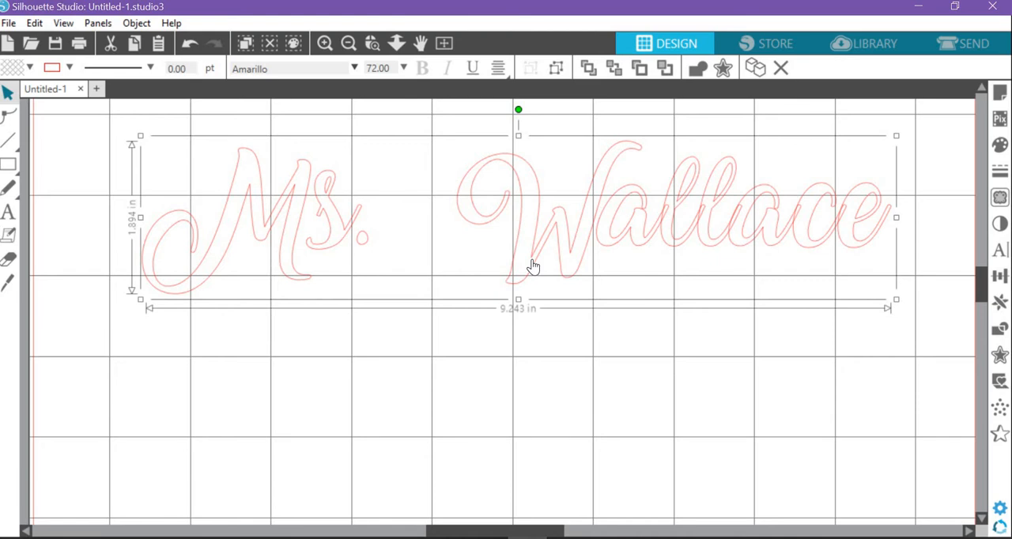
{"action": "mouse_move", "coordinate": [686, 103]}
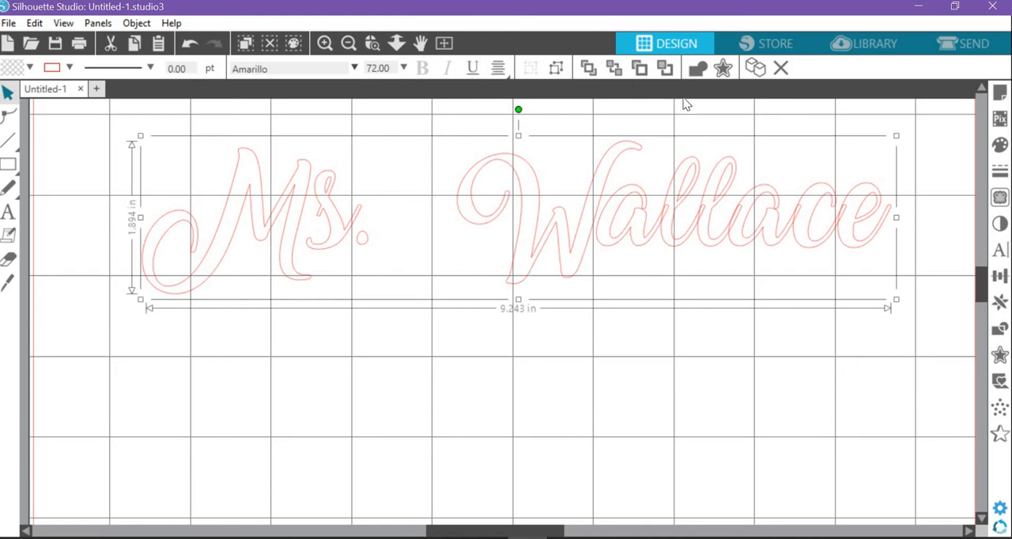
{"action": "mouse_move", "coordinate": [697, 68]}
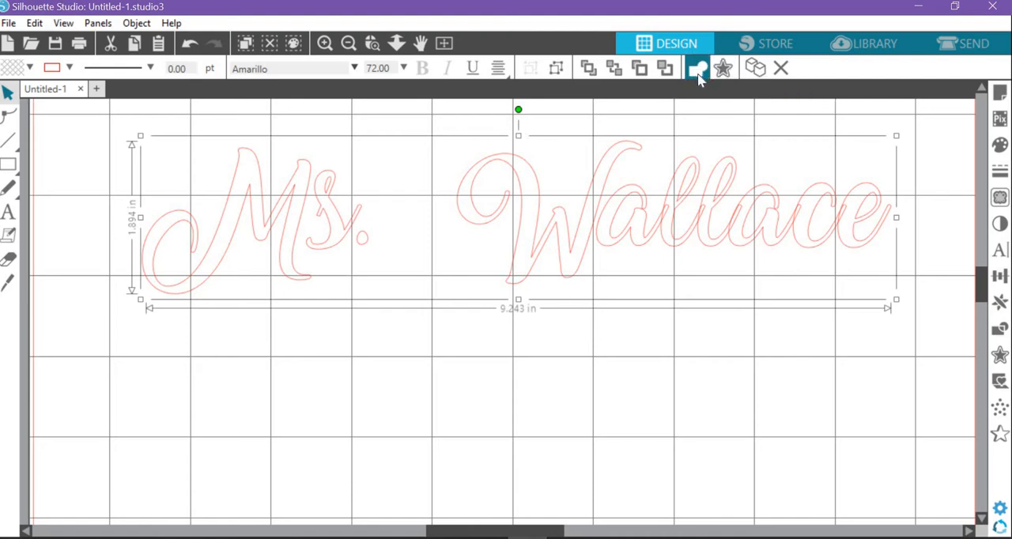
{"action": "mouse_move", "coordinate": [698, 68]}
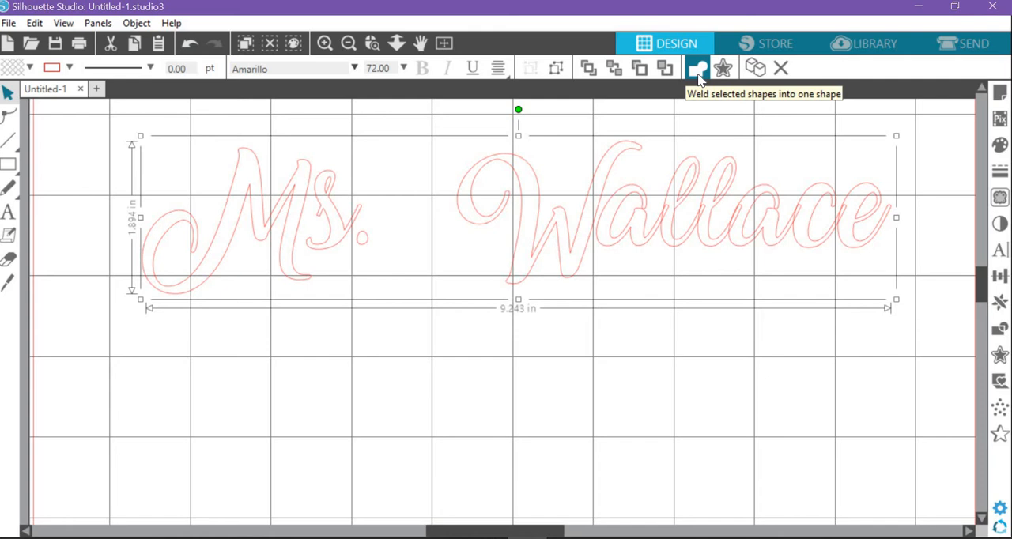
{"action": "left_click", "coordinate": [698, 68]}
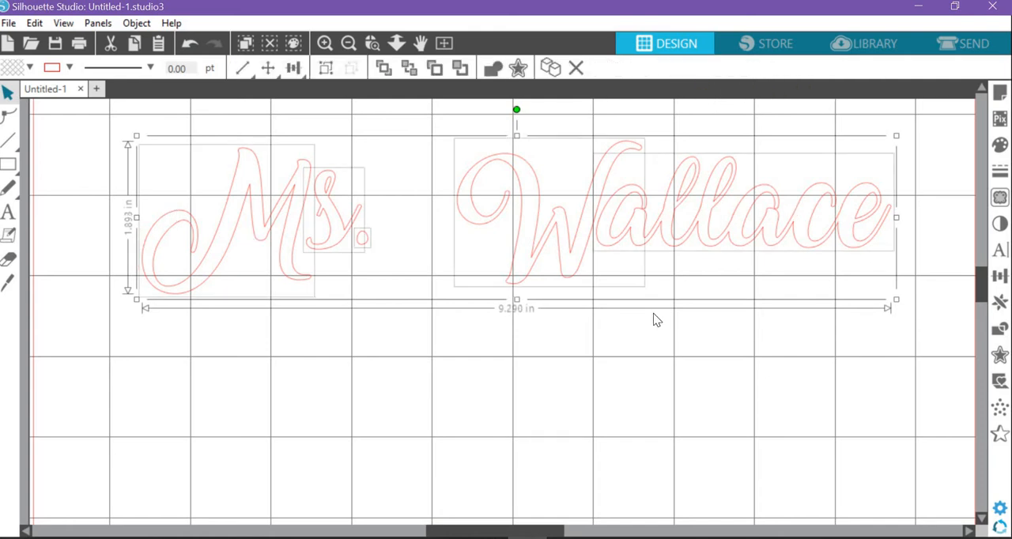
{"action": "mouse_move", "coordinate": [688, 379]}
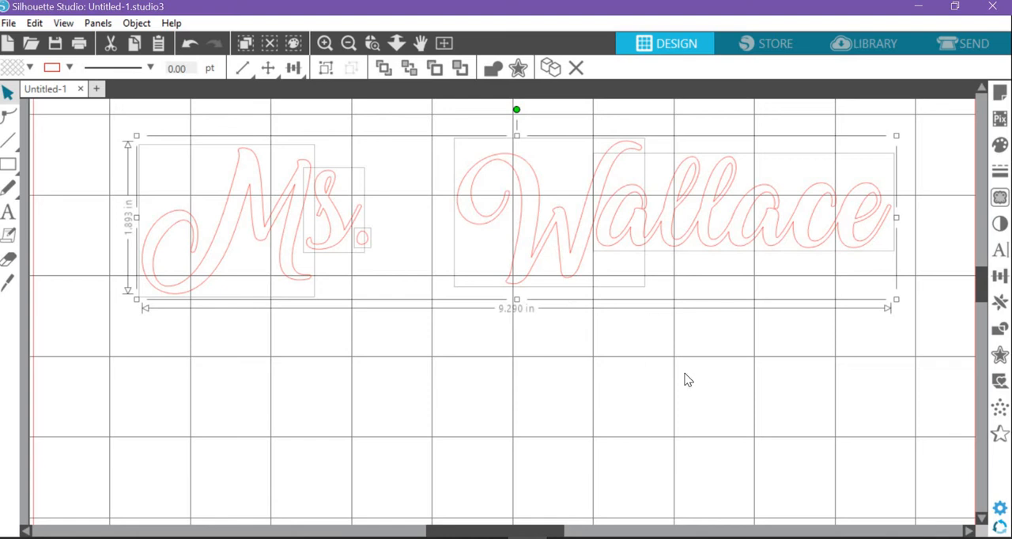
{"action": "left_click", "coordinate": [190, 43]}
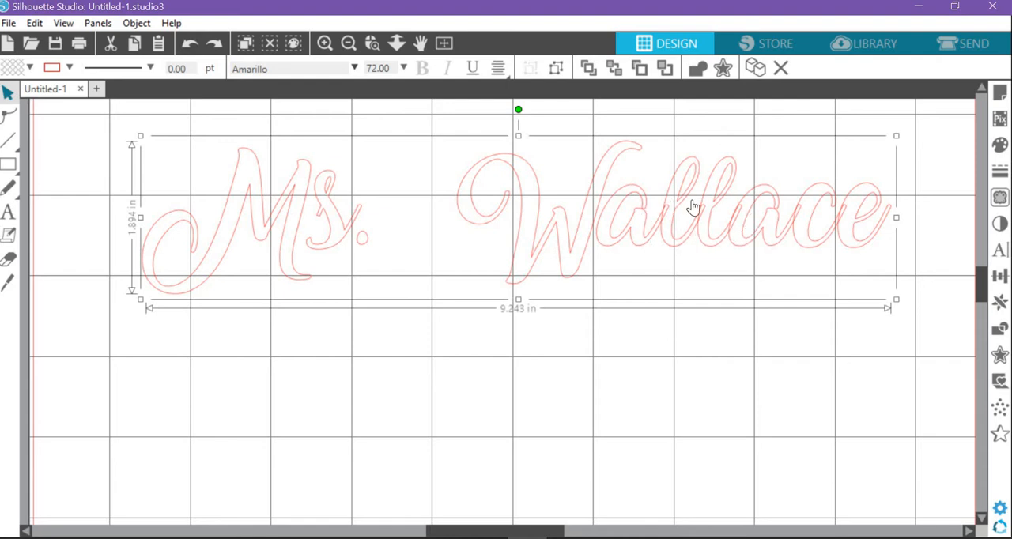
{"action": "mouse_move", "coordinate": [691, 228]}
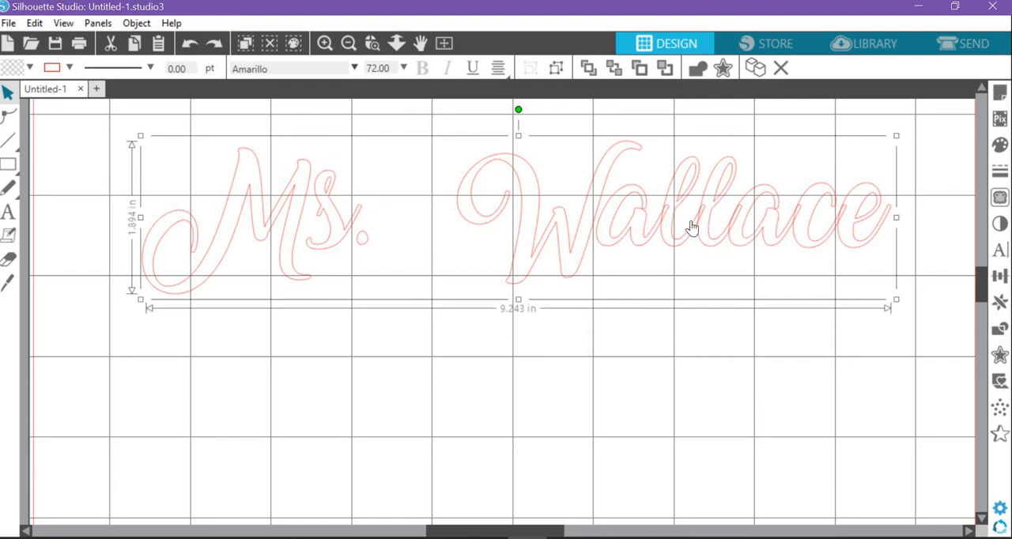
{"action": "mouse_move", "coordinate": [697, 68]}
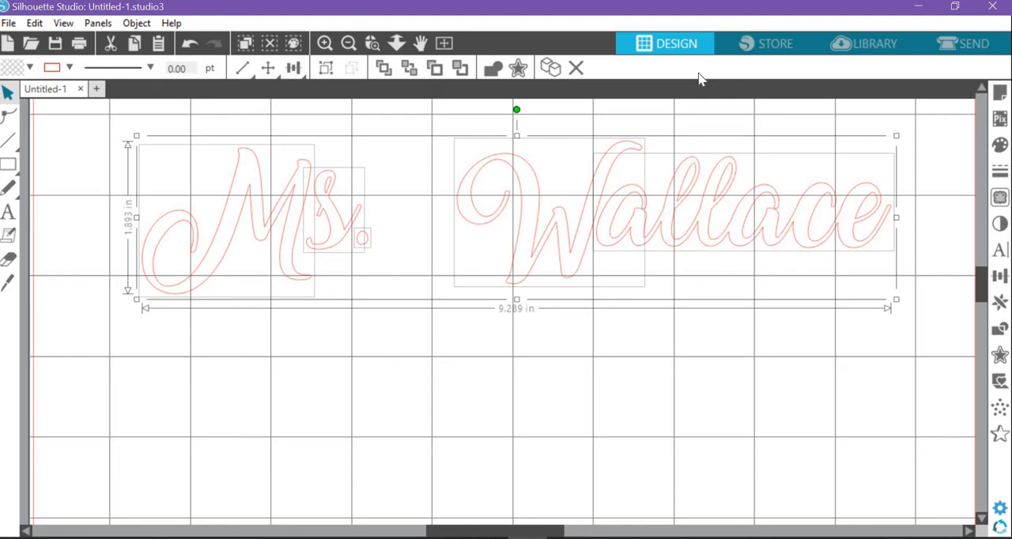
{"action": "mouse_move", "coordinate": [659, 234]}
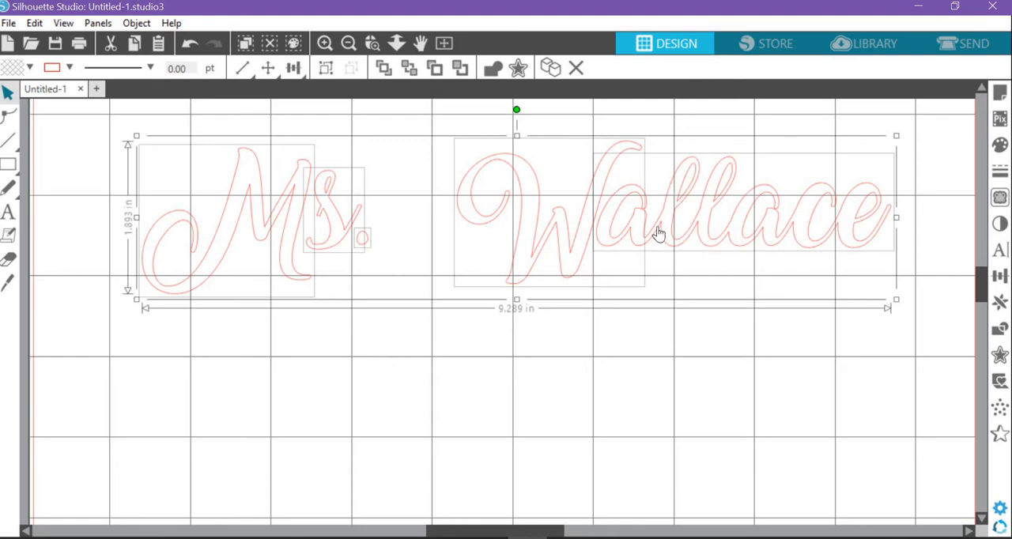
{"action": "mouse_move", "coordinate": [675, 223]}
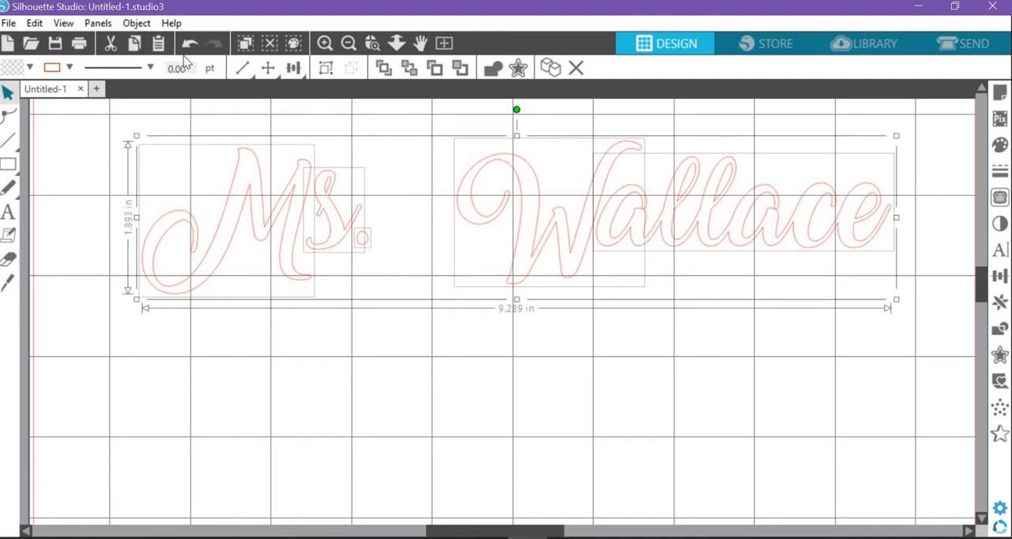
{"action": "mouse_move", "coordinate": [190, 44]}
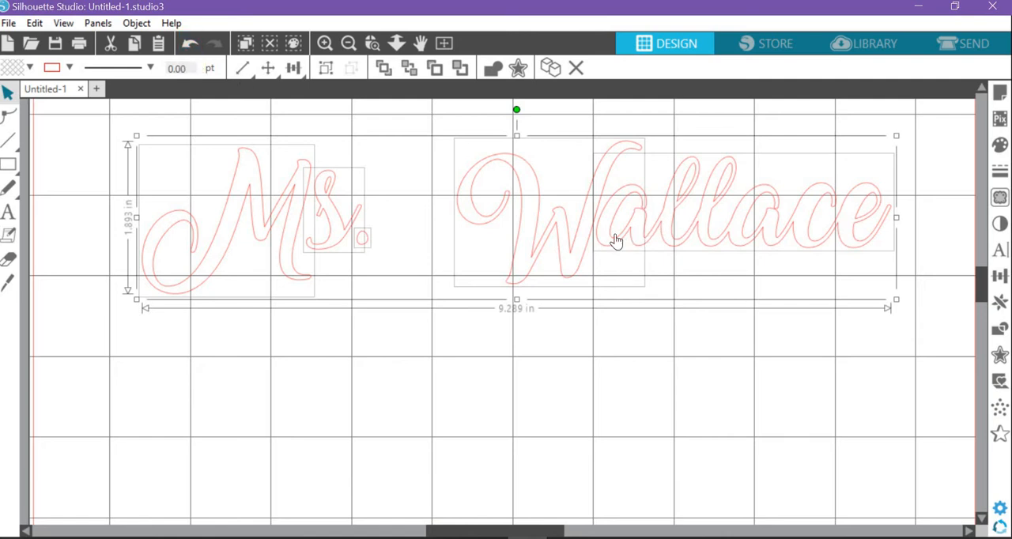
{"action": "mouse_move", "coordinate": [427, 218]}
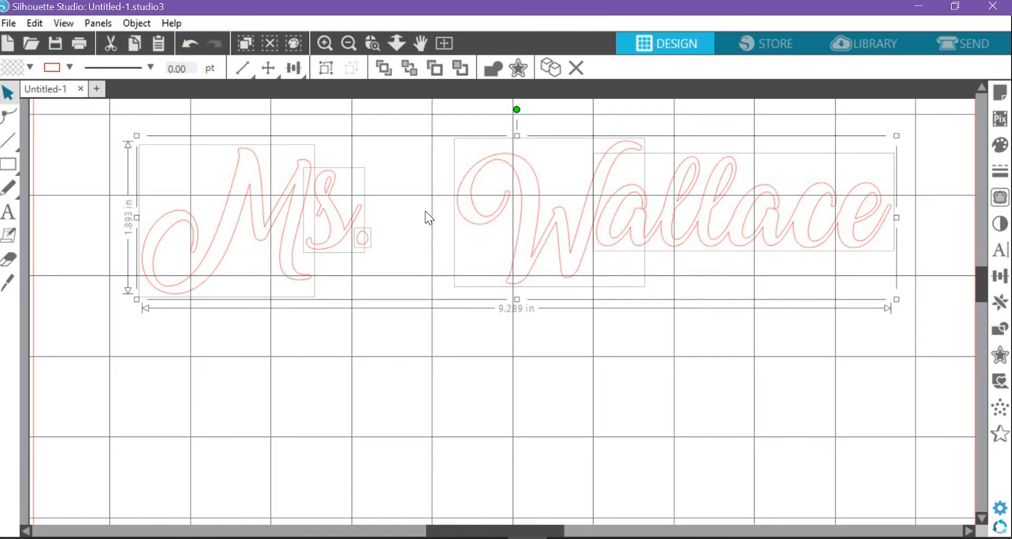
Release the welded text into separate letter paths
{"action": "right_click", "coordinate": [427, 217]}
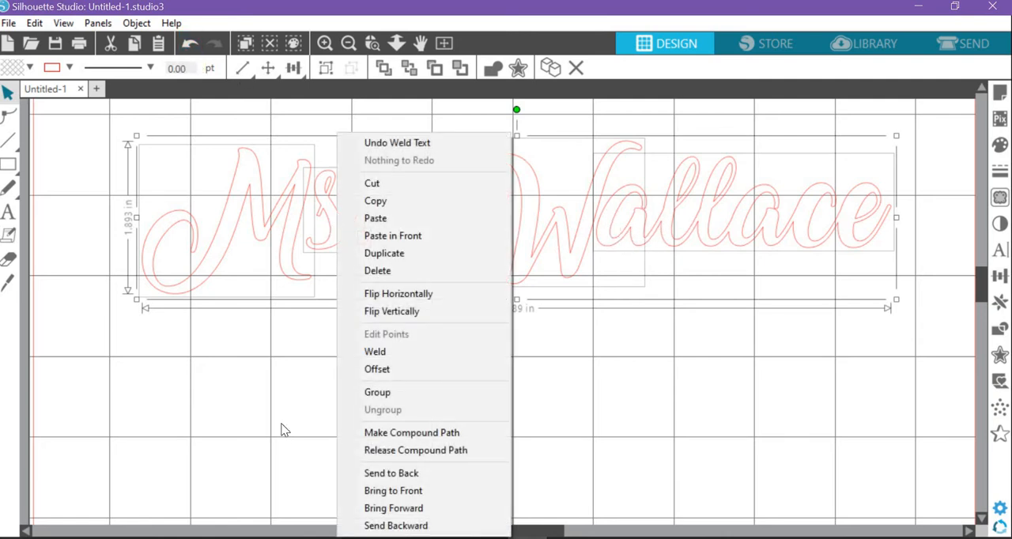
{"action": "mouse_move", "coordinate": [415, 450]}
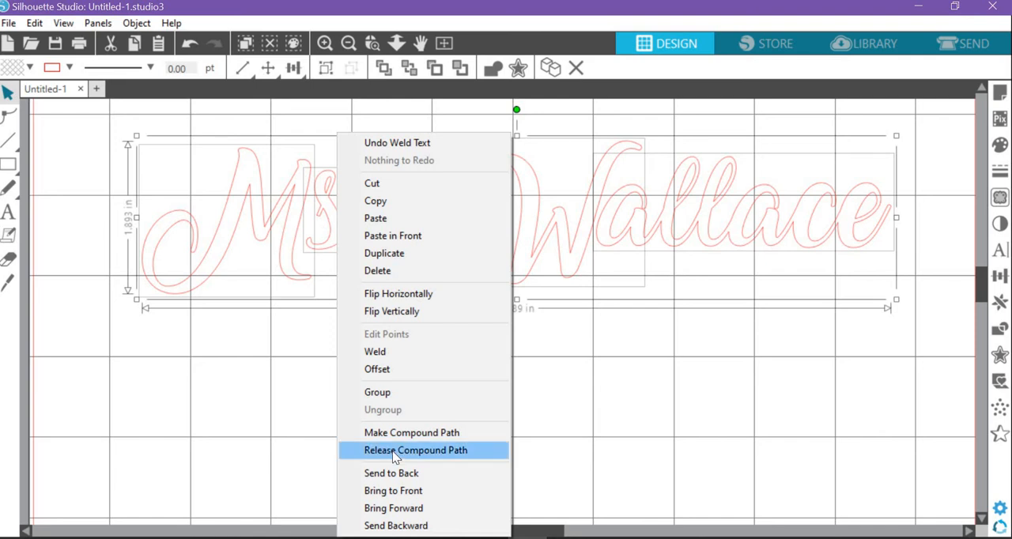
{"action": "left_click", "coordinate": [415, 450]}
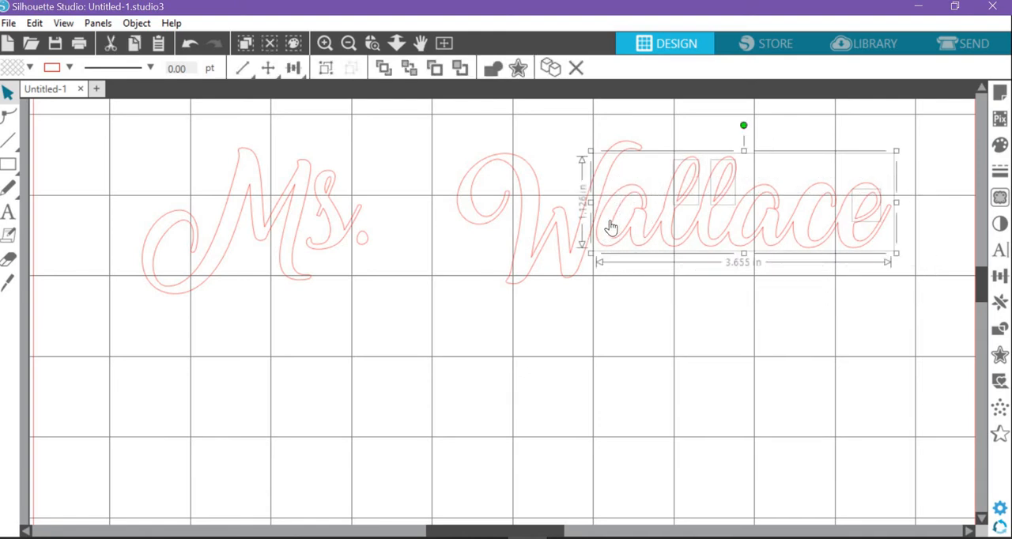
{"action": "mouse_move", "coordinate": [765, 211]}
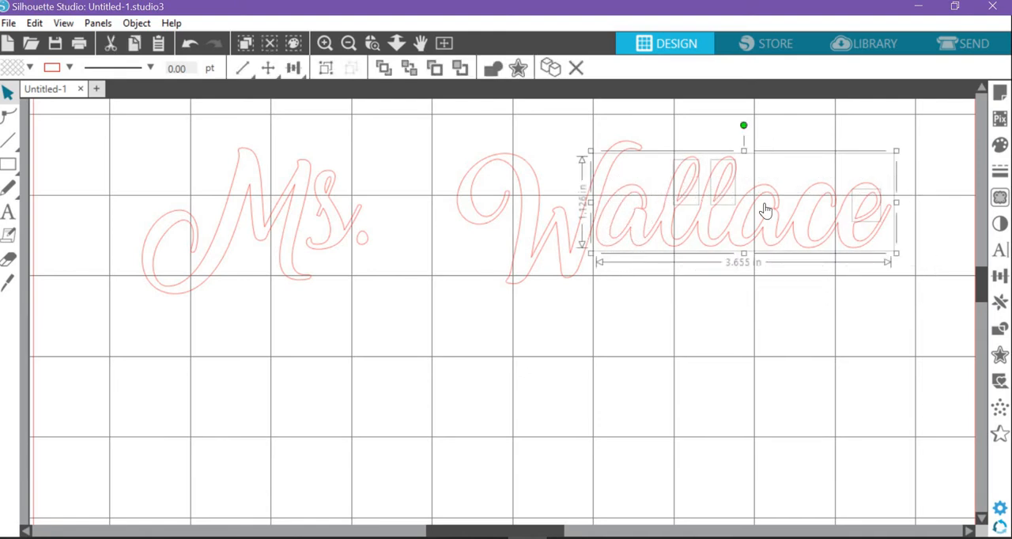
{"action": "mouse_move", "coordinate": [920, 245]}
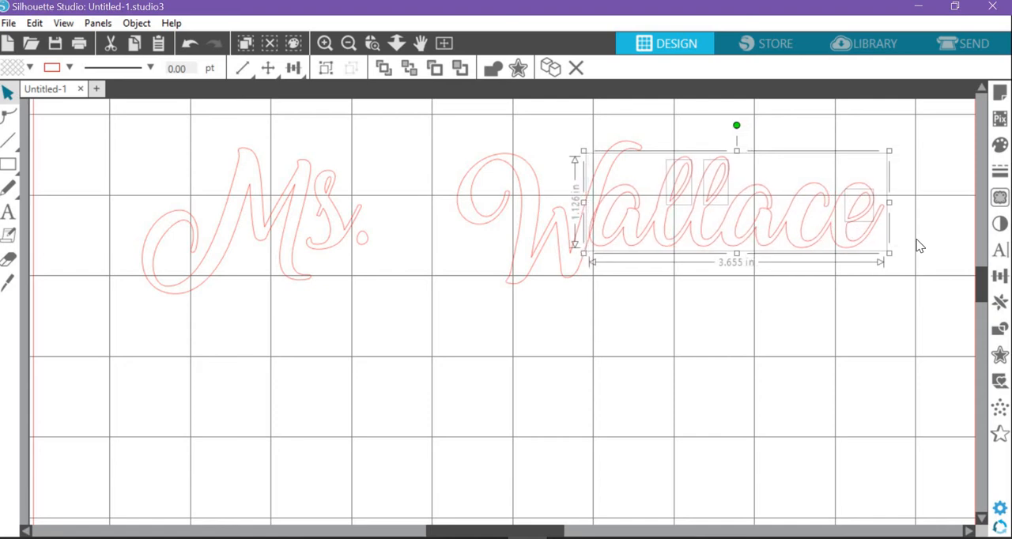
{"action": "left_click", "coordinate": [601, 235]}
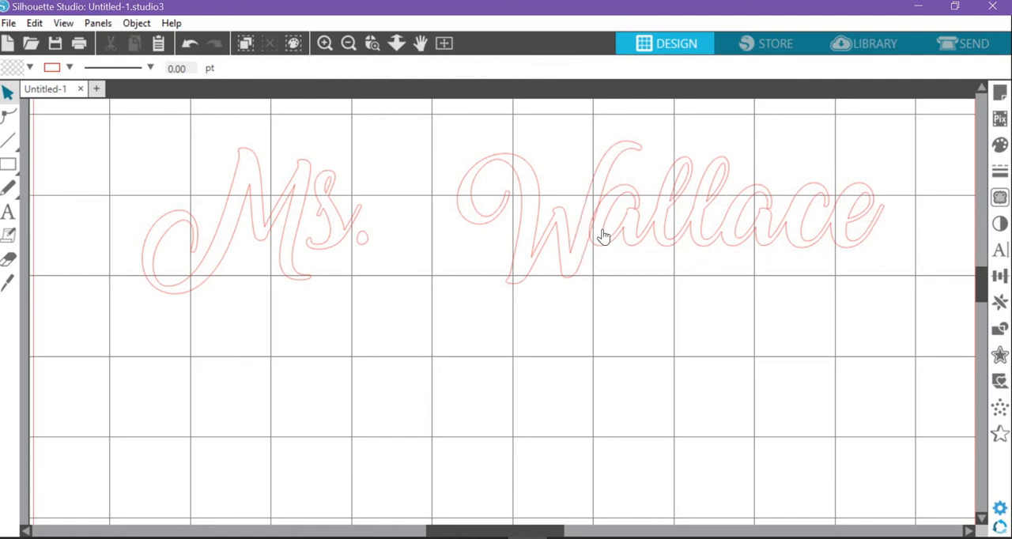
Weld the W and remaining letters so Wallace becomes one 5.29 by 1.77 in shape
{"action": "left_click", "coordinate": [601, 241]}
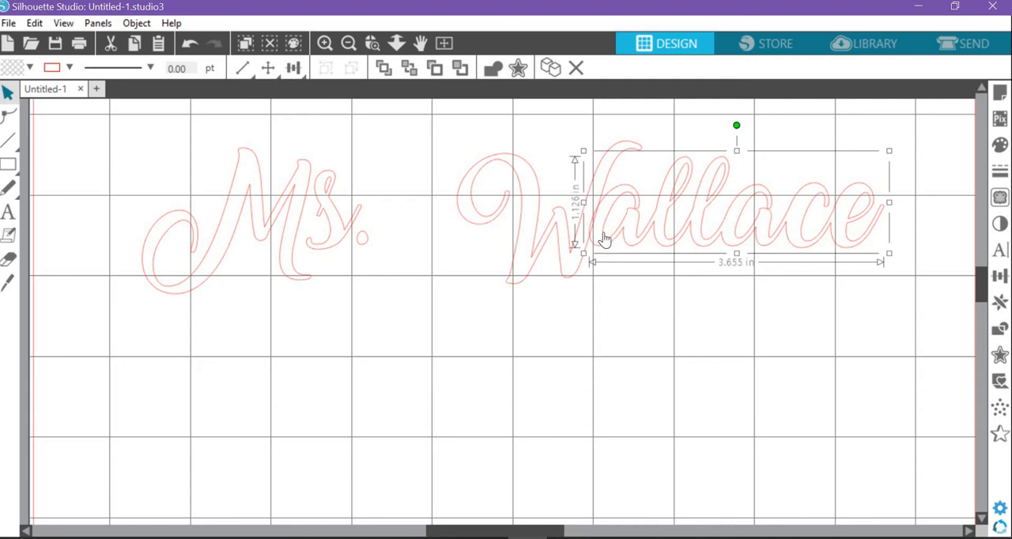
{"action": "mouse_move", "coordinate": [517, 265]}
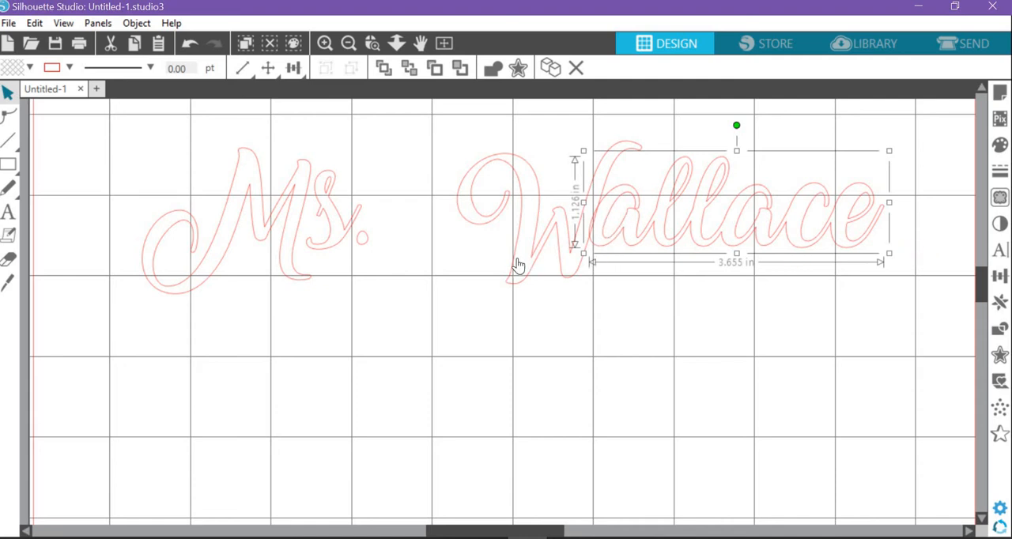
{"action": "mouse_move", "coordinate": [518, 257]}
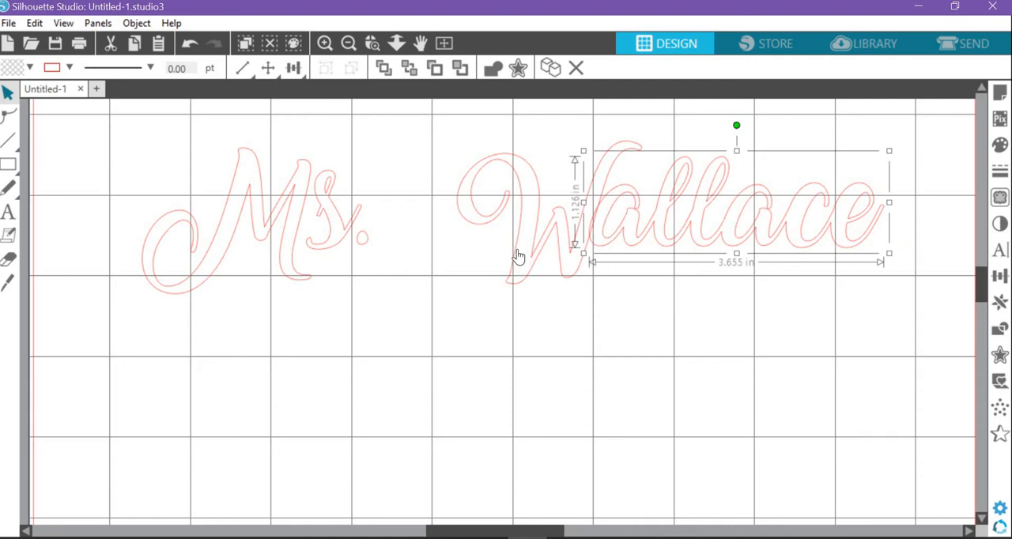
{"action": "left_click", "coordinate": [491, 68]}
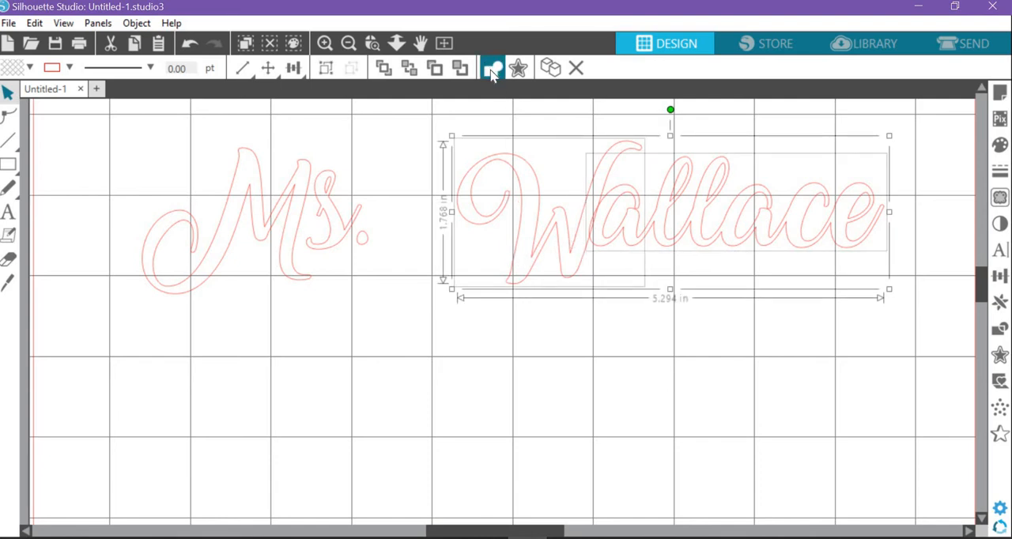
{"action": "mouse_move", "coordinate": [492, 68]}
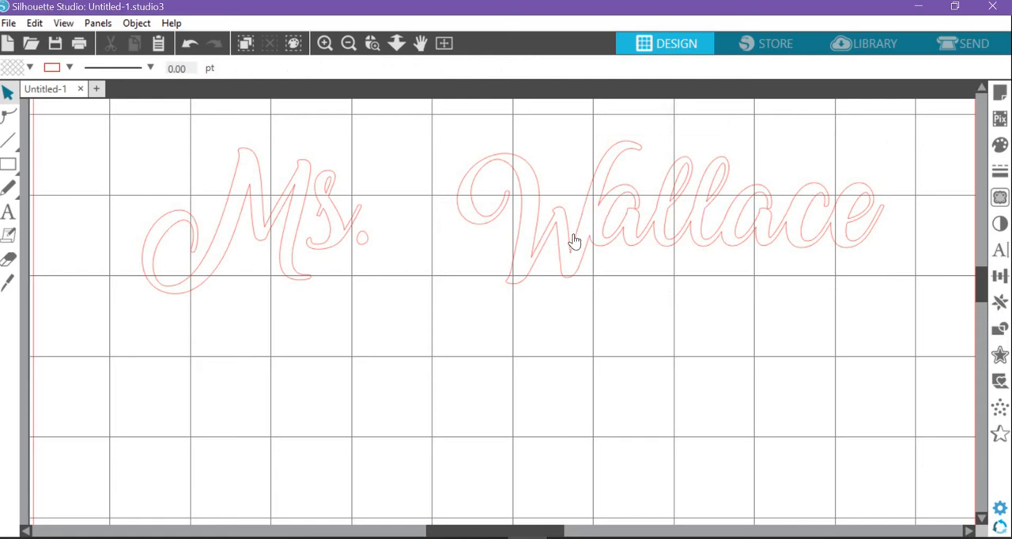
{"action": "mouse_move", "coordinate": [401, 167]}
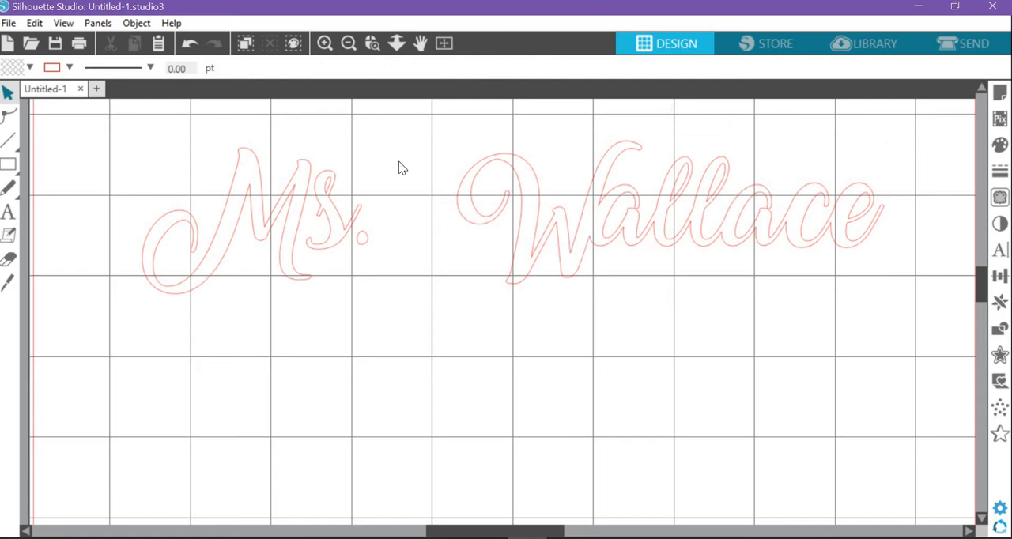
{"action": "left_click", "coordinate": [704, 206]}
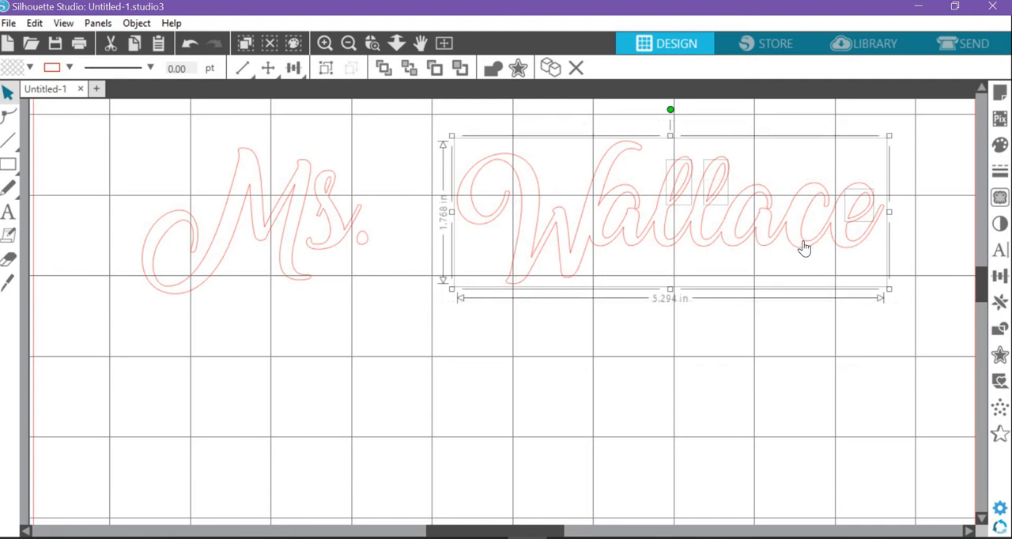
{"action": "mouse_move", "coordinate": [667, 188]}
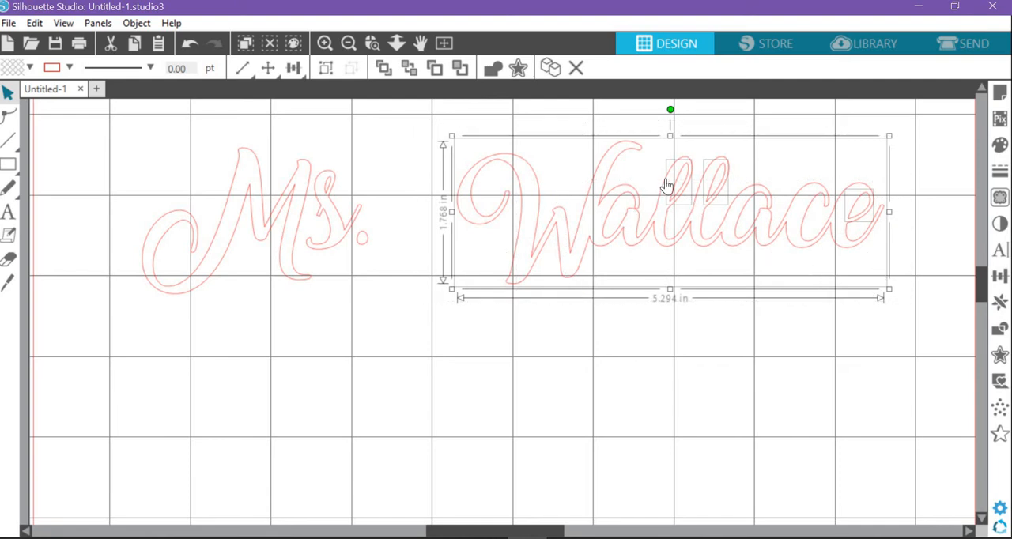
{"action": "mouse_move", "coordinate": [867, 220]}
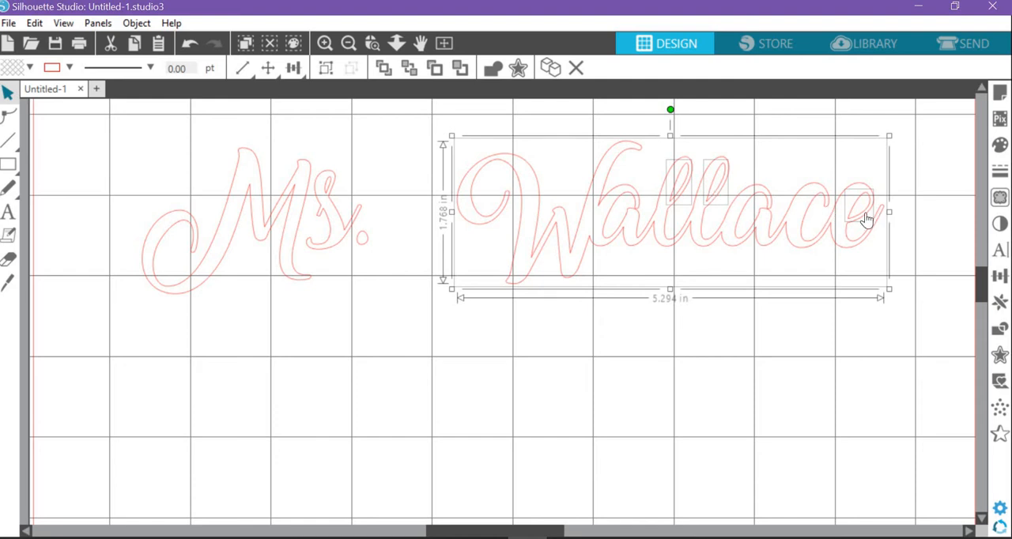
{"action": "mouse_move", "coordinate": [848, 220]}
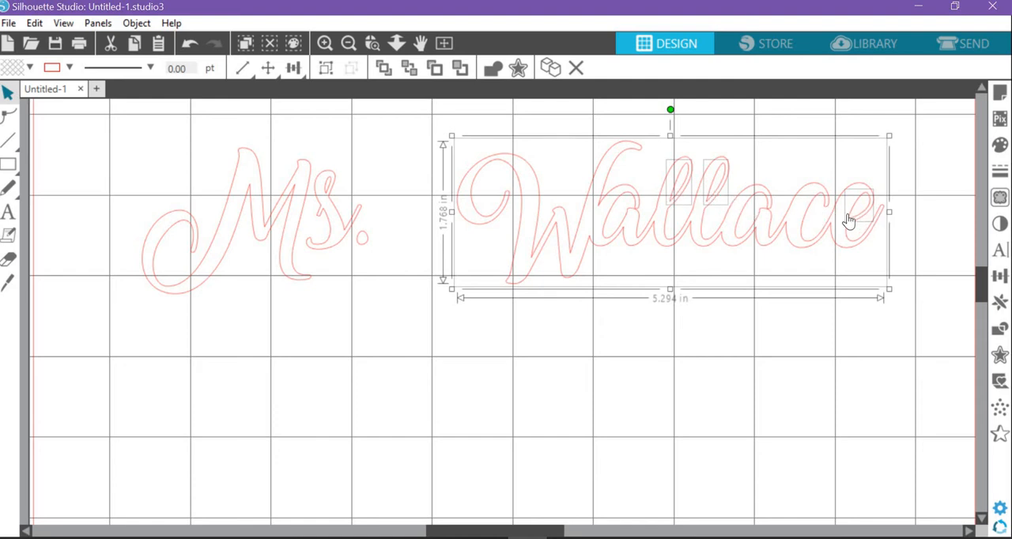
{"action": "mouse_move", "coordinate": [714, 192]}
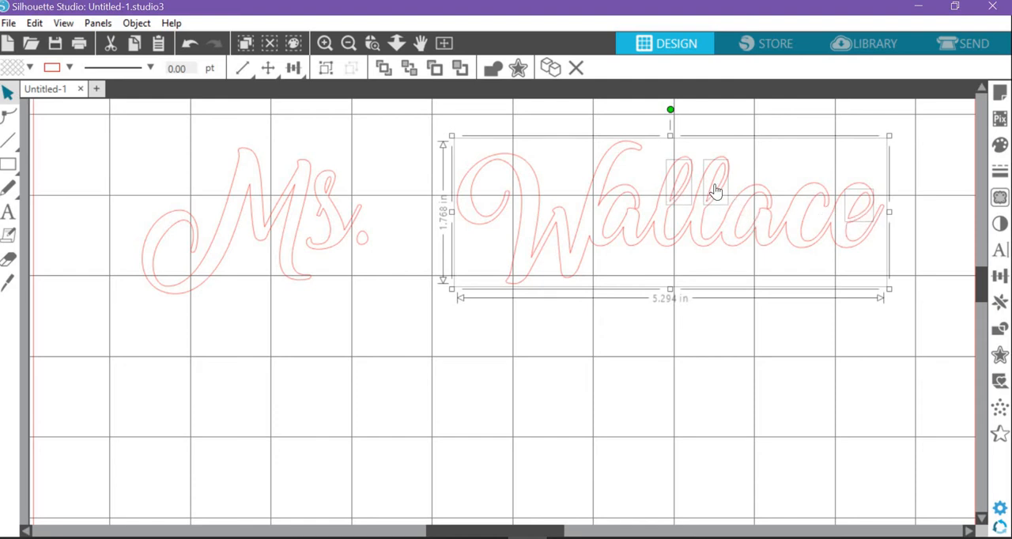
Make the welded Wallace outline a compound path
{"action": "right_click", "coordinate": [715, 191]}
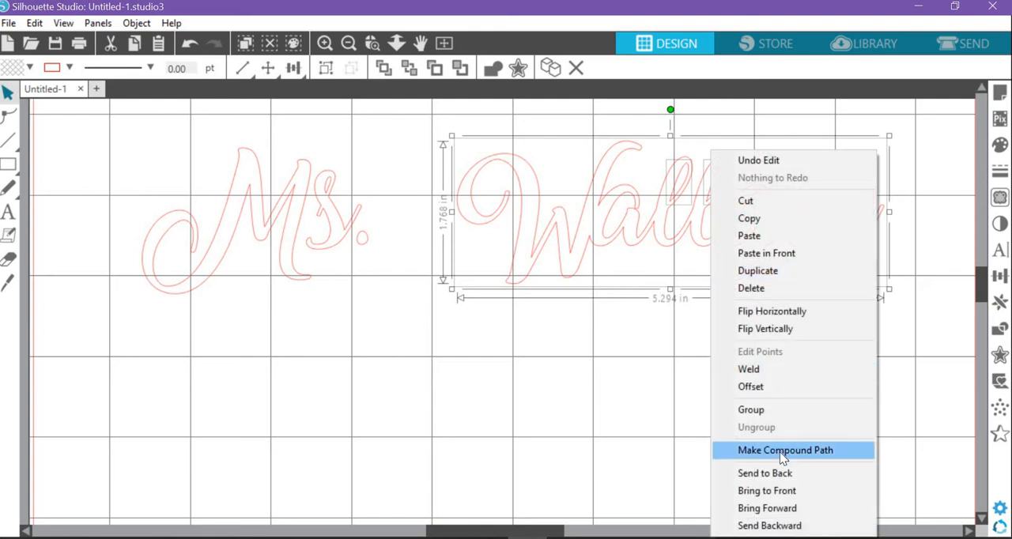
{"action": "left_click", "coordinate": [785, 449]}
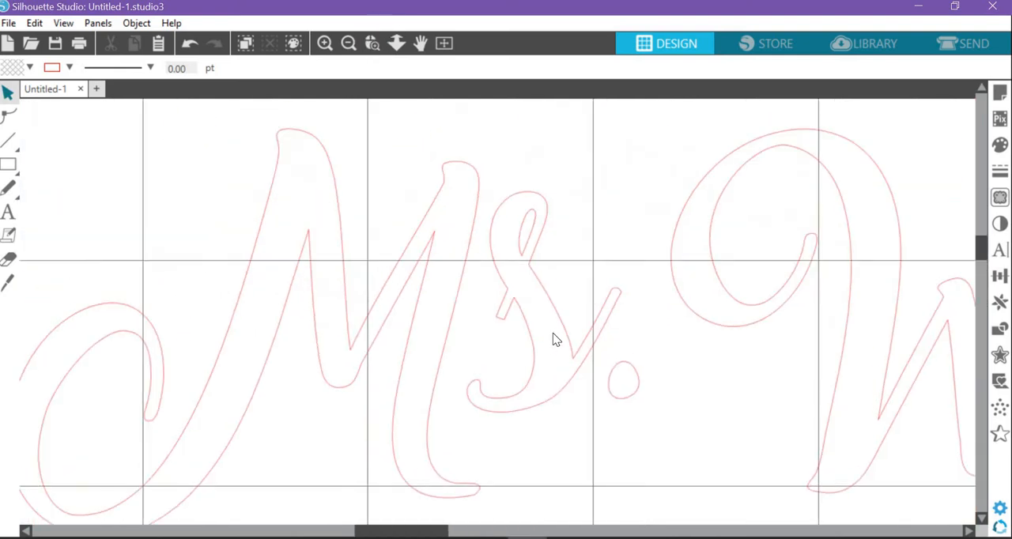
Enter point editing on the s outline, try Simplify and undo it
{"action": "left_click", "coordinate": [503, 320]}
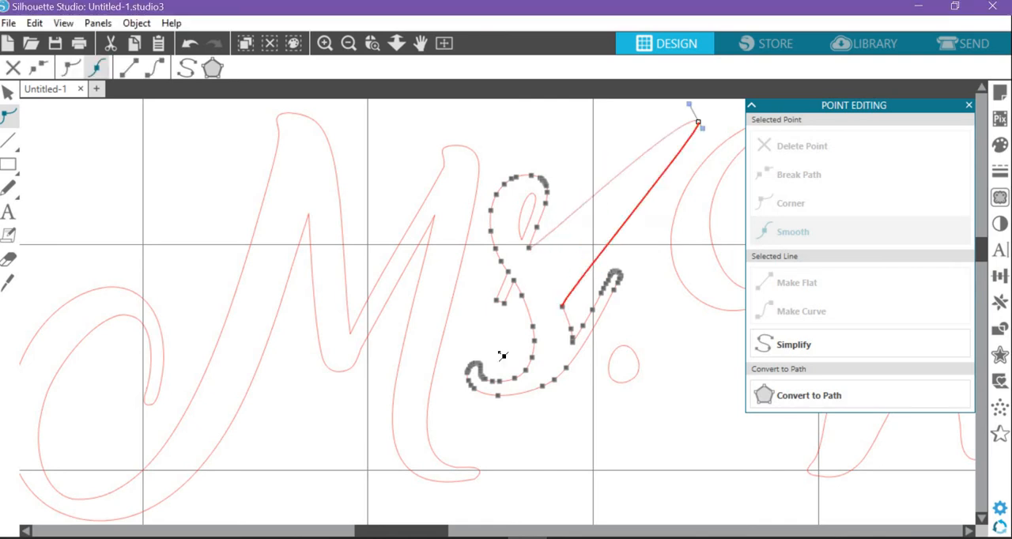
{"action": "left_click", "coordinate": [190, 43]}
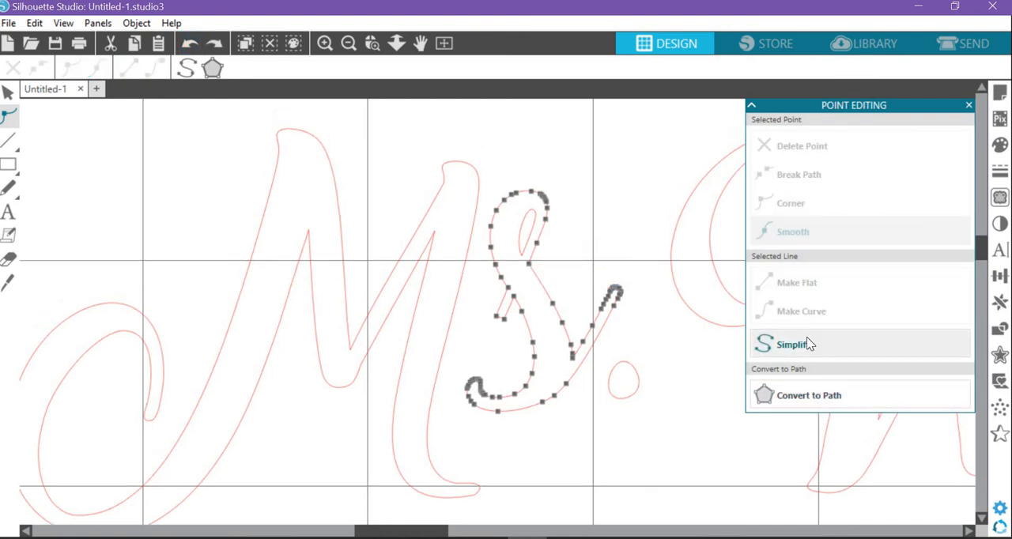
{"action": "left_click", "coordinate": [793, 344]}
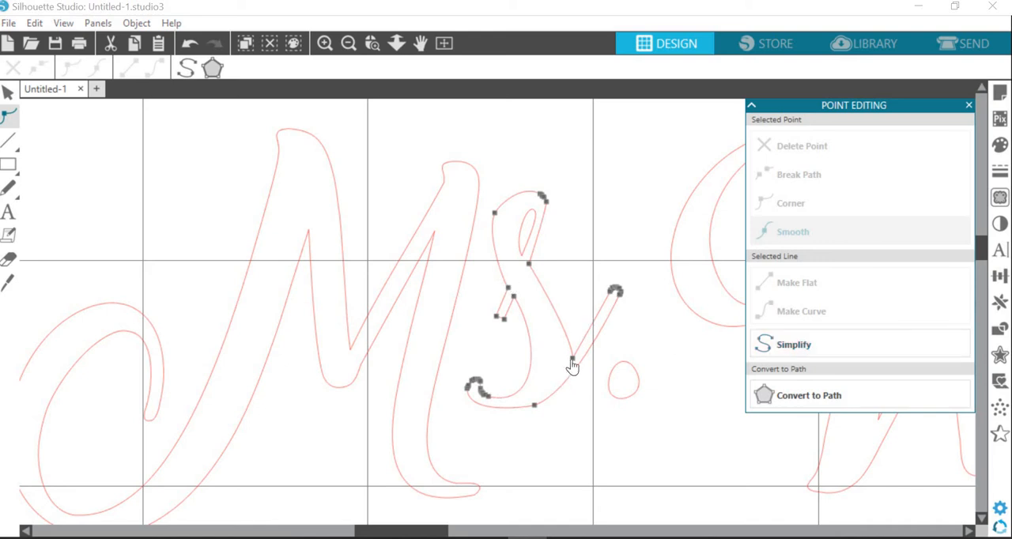
{"action": "left_click", "coordinate": [190, 42]}
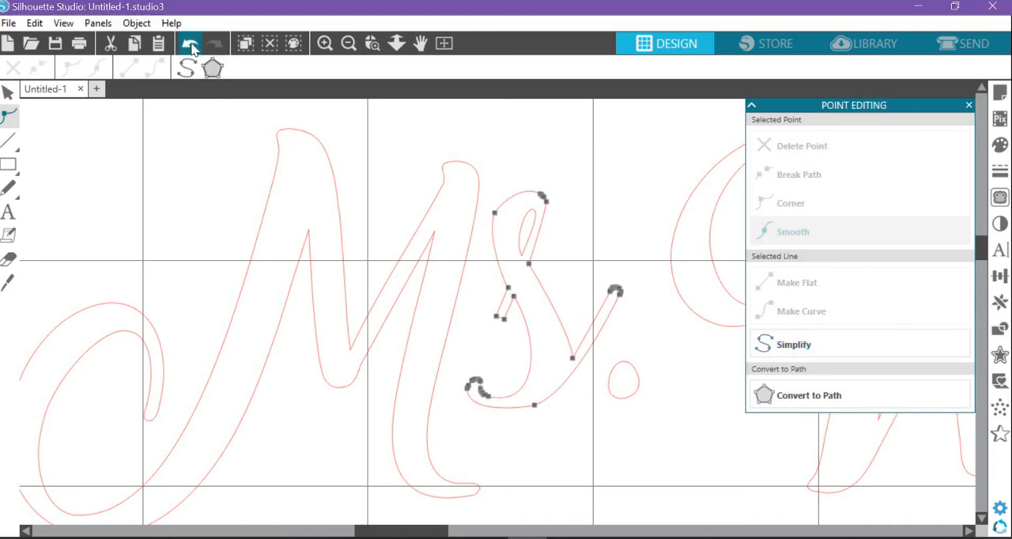
{"action": "left_click", "coordinate": [189, 42]}
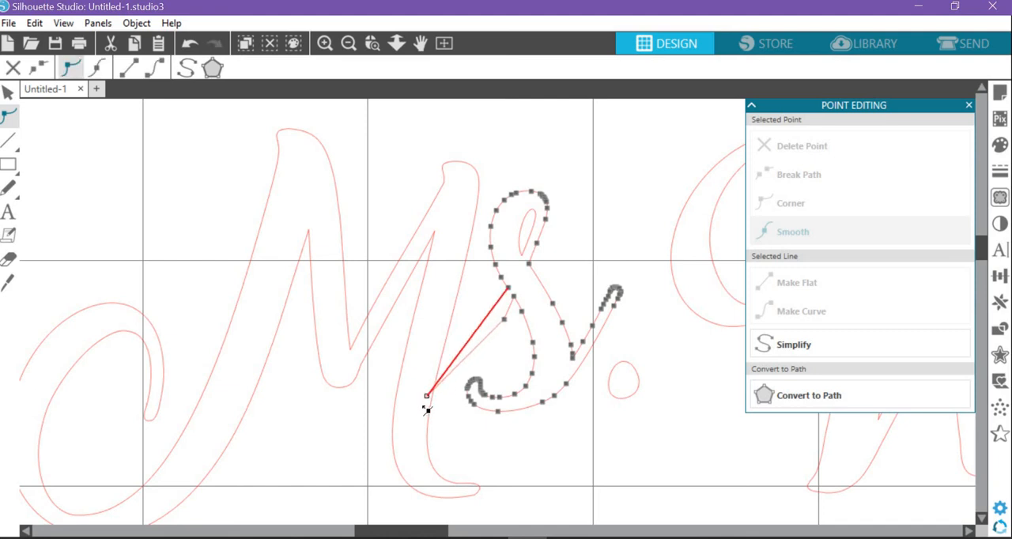
Smooth the s end point and curve its lower stroke down into the M
{"action": "left_click", "coordinate": [791, 203]}
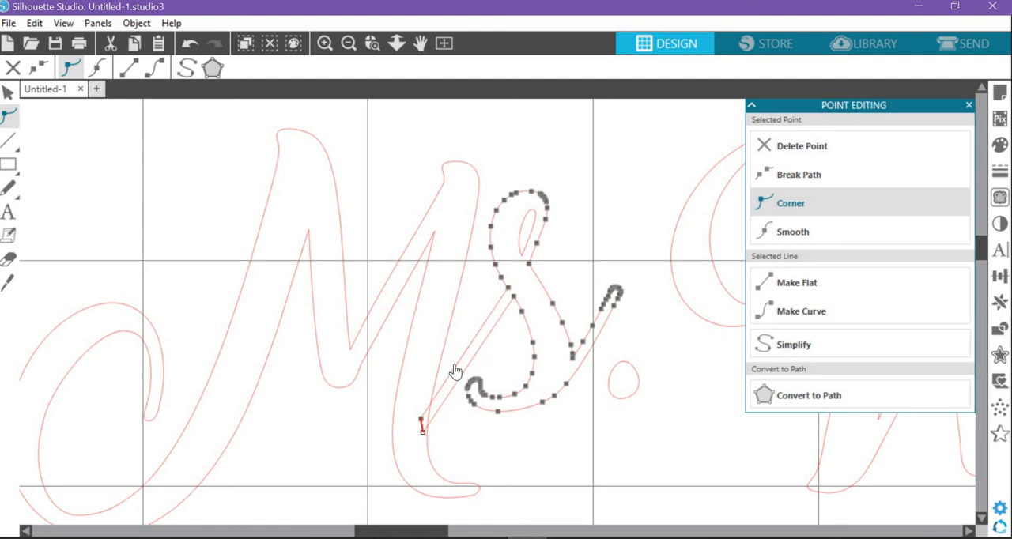
{"action": "left_click", "coordinate": [793, 232]}
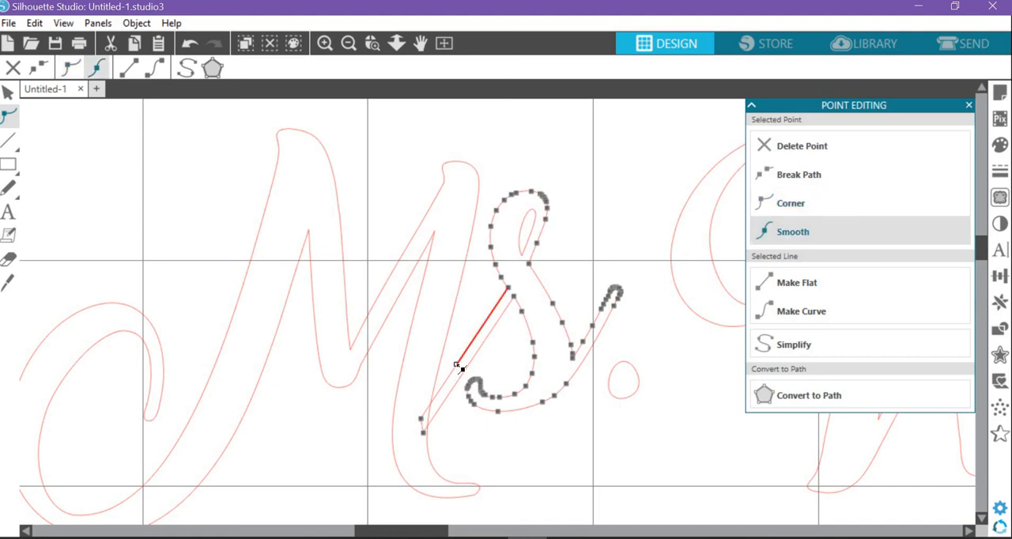
{"action": "mouse_move", "coordinate": [790, 320]}
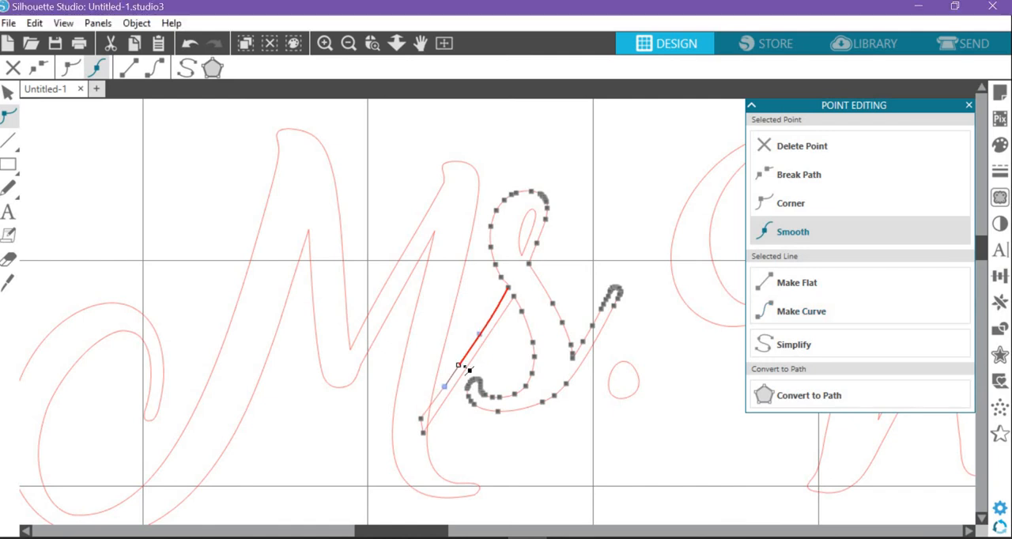
{"action": "left_click", "coordinate": [801, 311]}
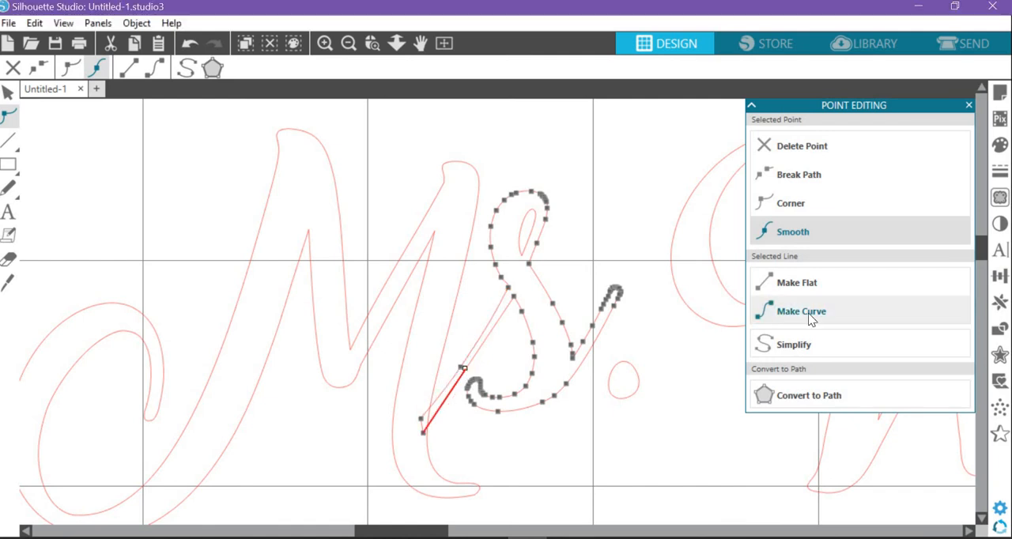
{"action": "left_click", "coordinate": [801, 310]}
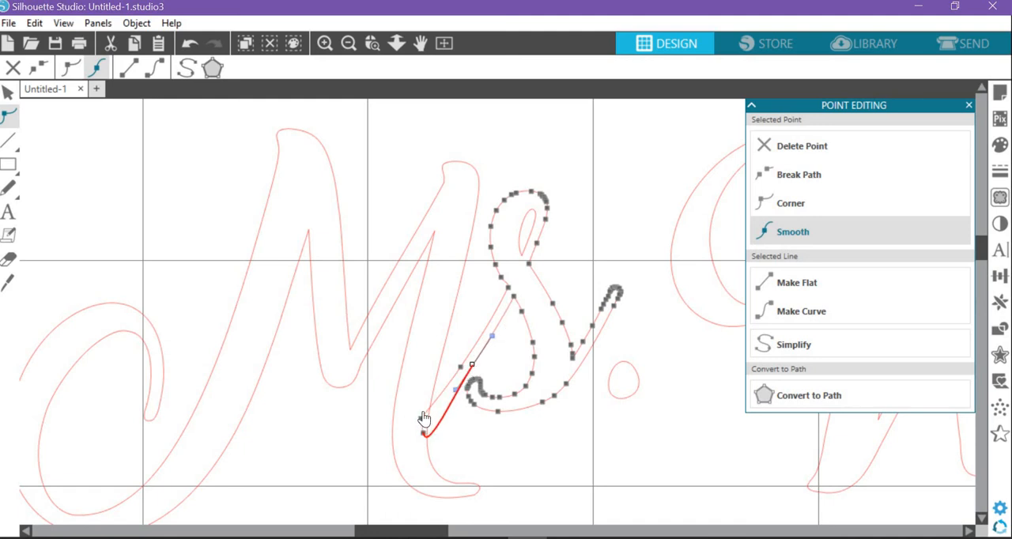
{"action": "left_click", "coordinate": [8, 92]}
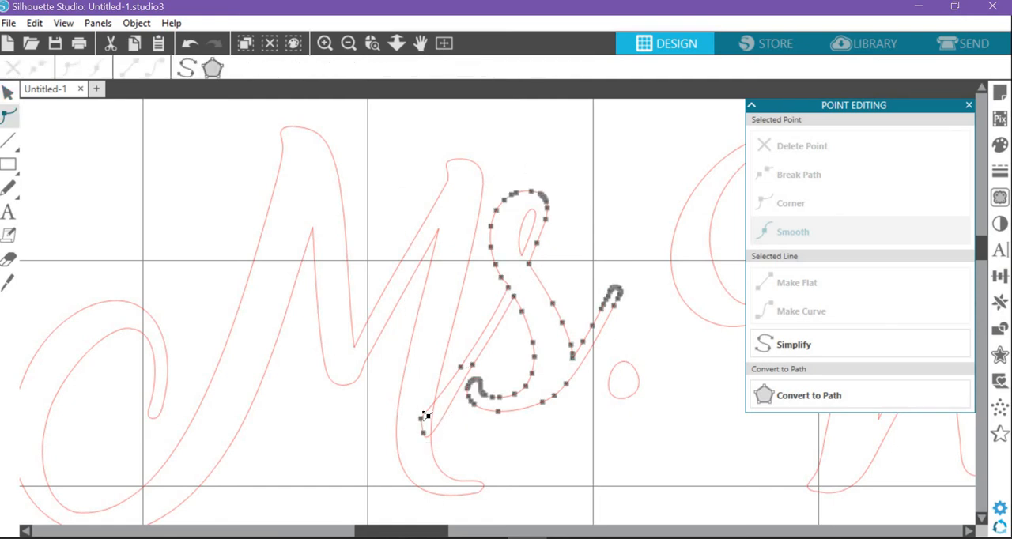
{"action": "left_click", "coordinate": [421, 415]}
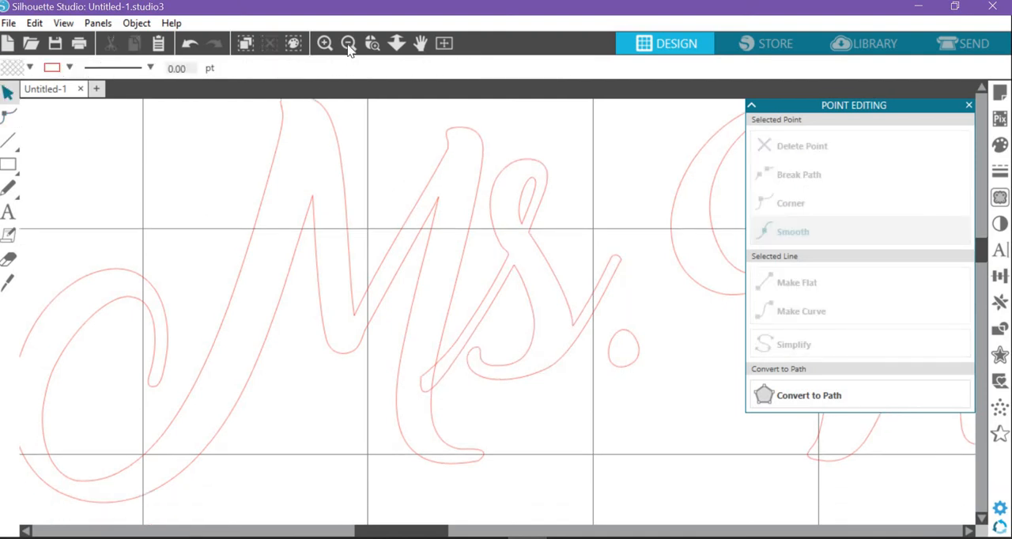
Seat the period on the s's tail so Ms. measures 2.704 in wide, and reselect Ms
{"action": "left_click", "coordinate": [348, 44]}
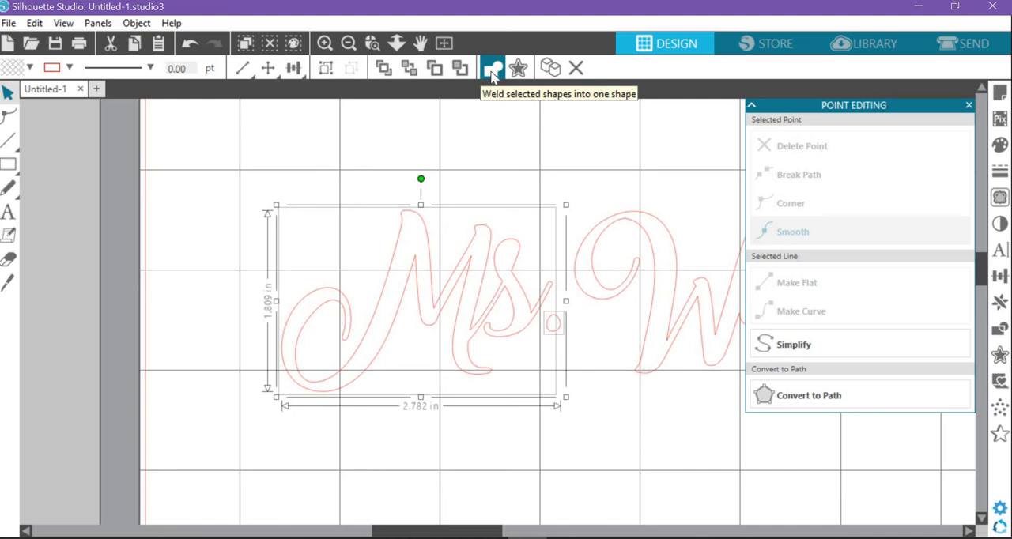
{"action": "mouse_move", "coordinate": [504, 470]}
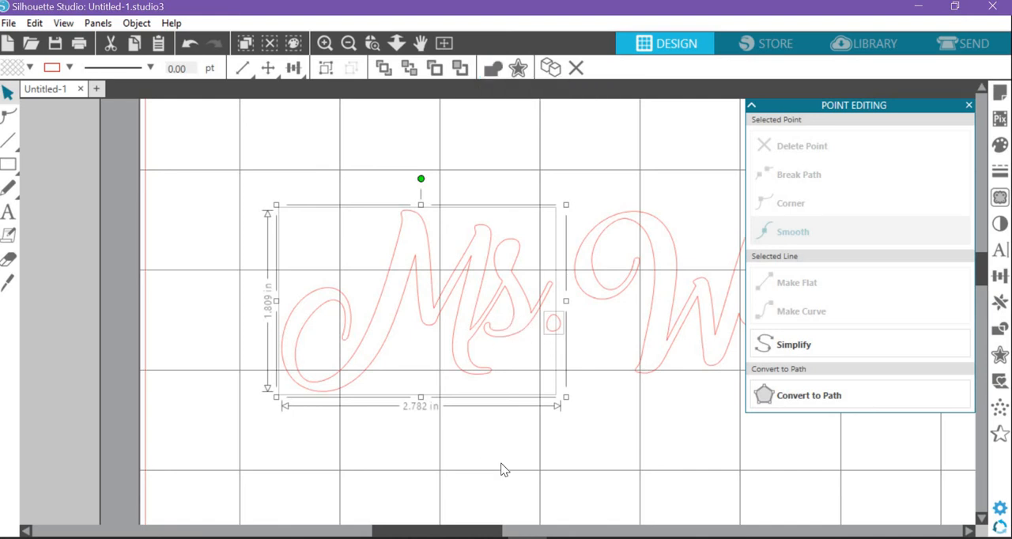
{"action": "mouse_move", "coordinate": [518, 354]}
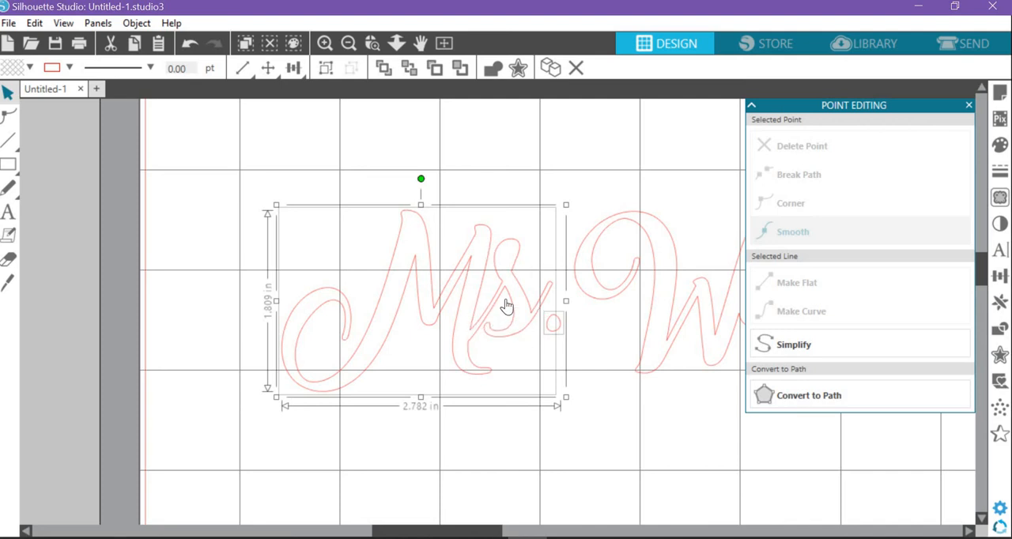
{"action": "mouse_move", "coordinate": [530, 361]}
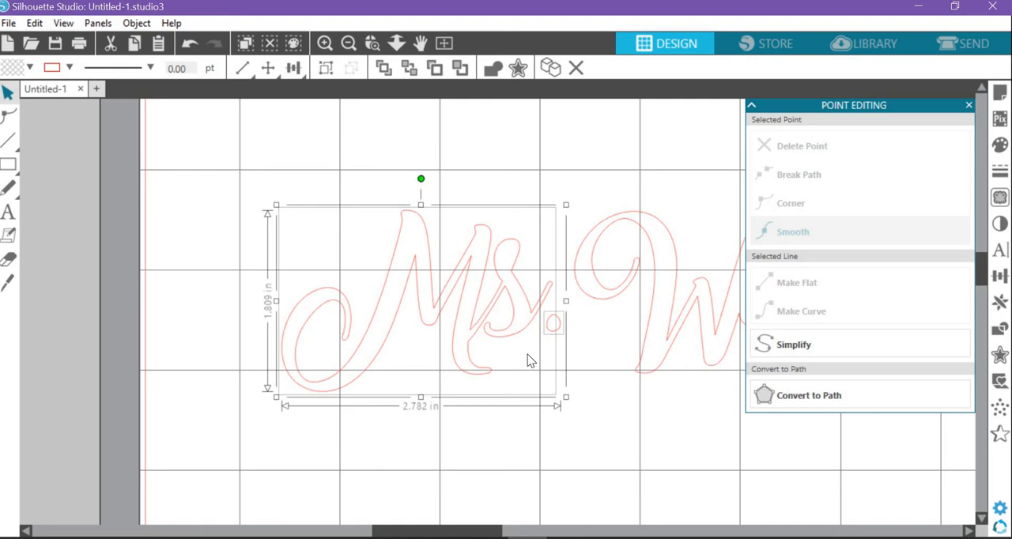
{"action": "mouse_move", "coordinate": [481, 295]}
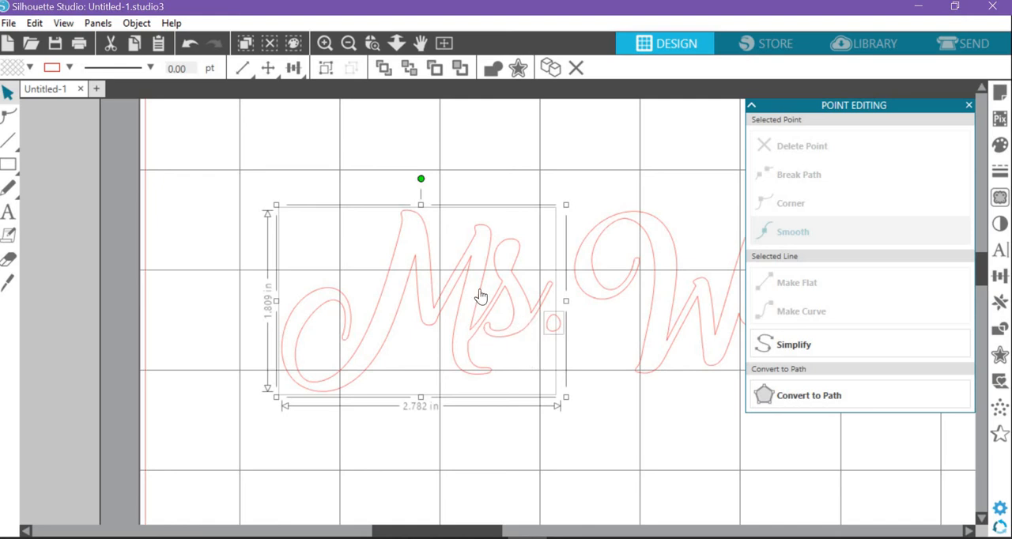
{"action": "mouse_move", "coordinate": [461, 287]}
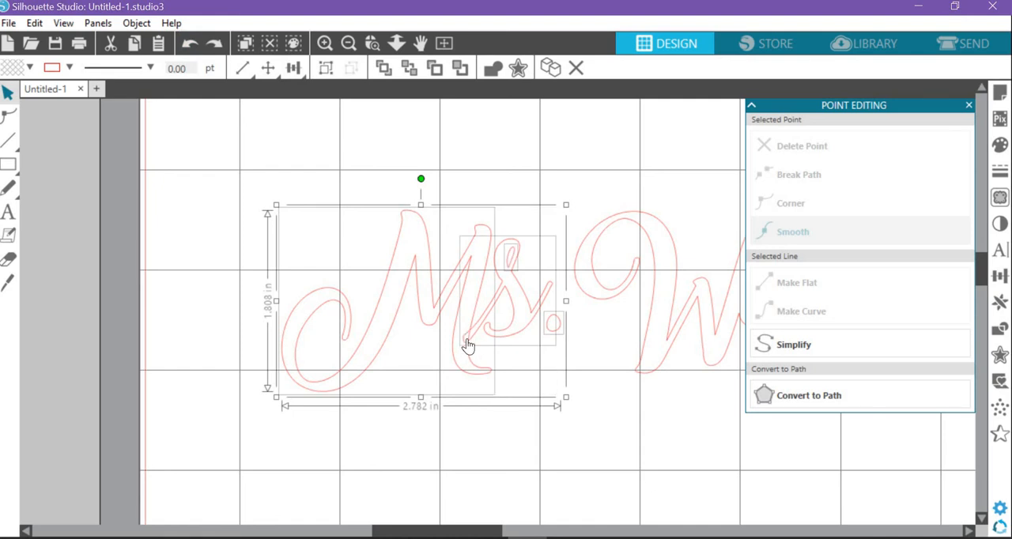
{"action": "mouse_move", "coordinate": [512, 261]}
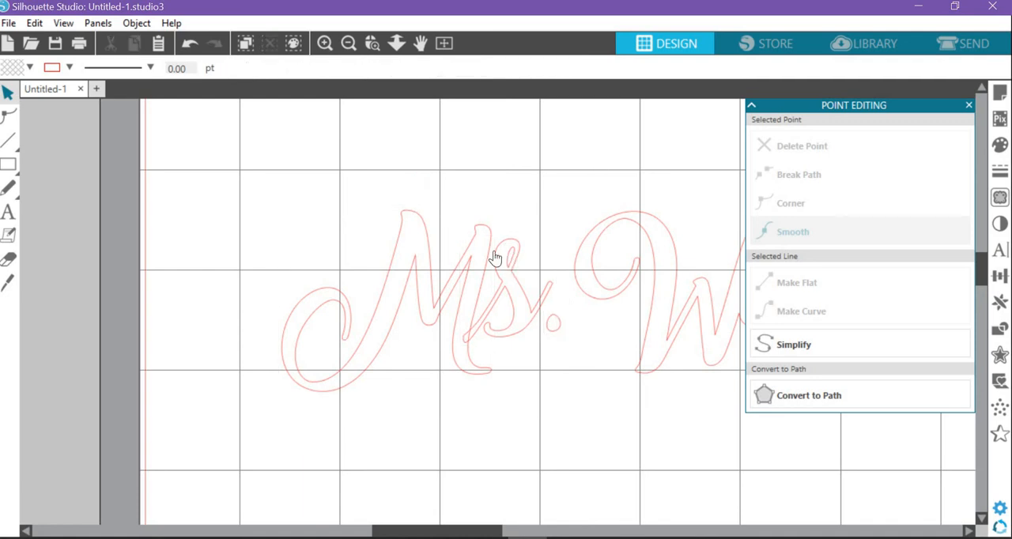
{"action": "mouse_move", "coordinate": [480, 285]}
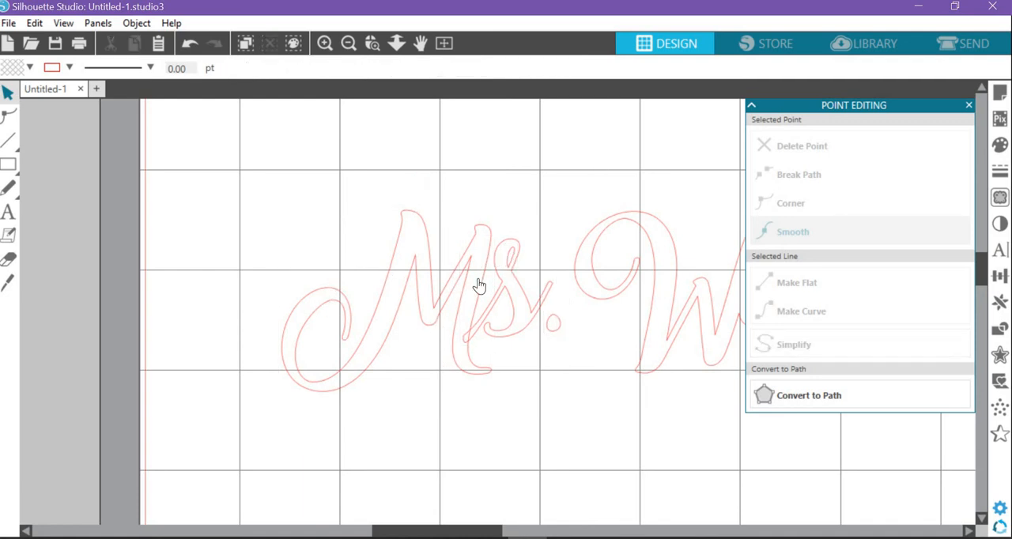
{"action": "mouse_move", "coordinate": [510, 334]}
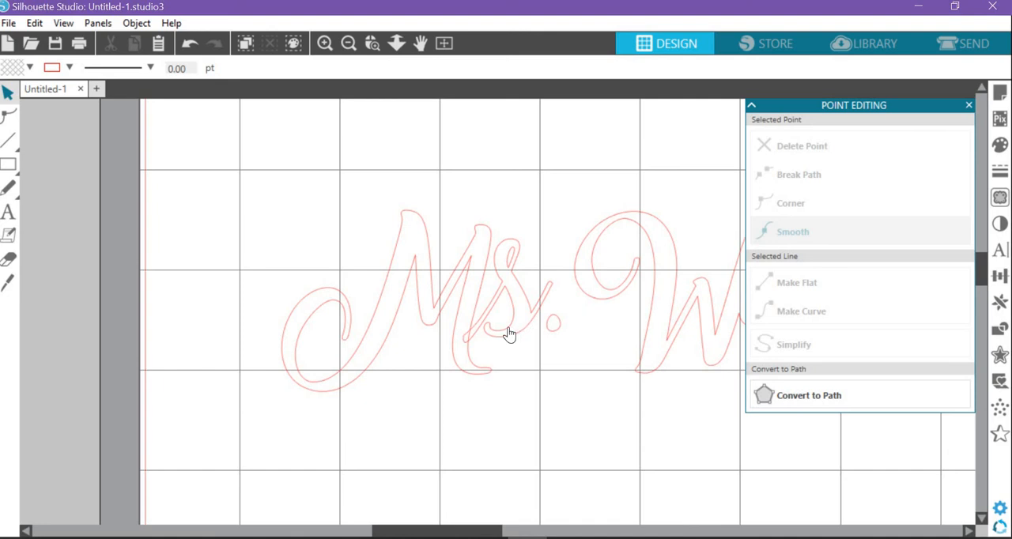
{"action": "left_click", "coordinate": [507, 332]}
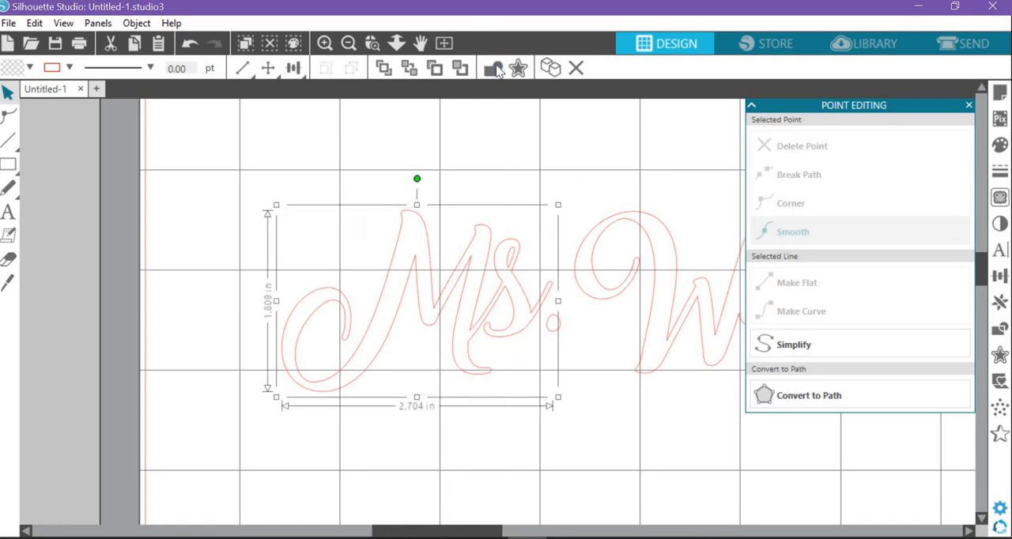
{"action": "mouse_move", "coordinate": [437, 276]}
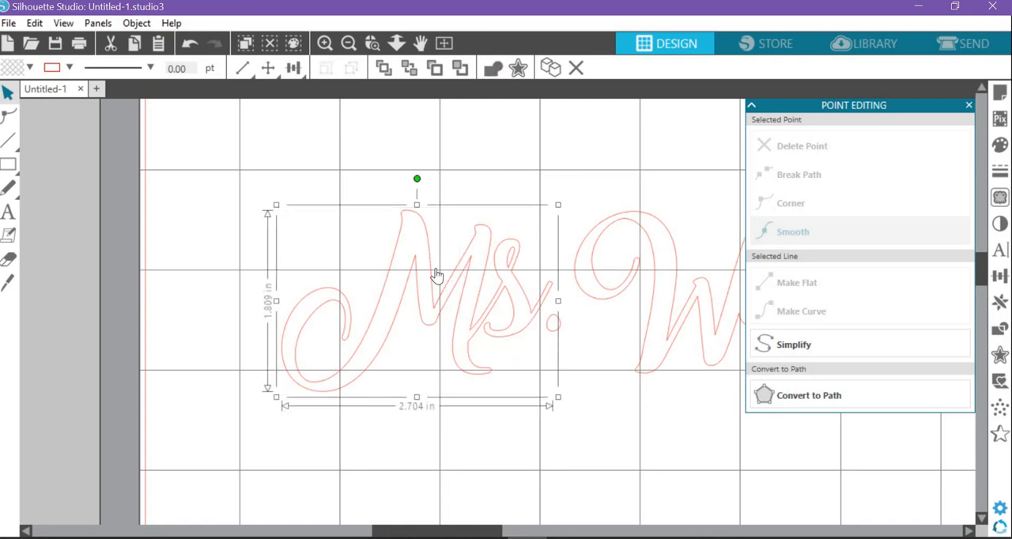
{"action": "mouse_move", "coordinate": [504, 254]}
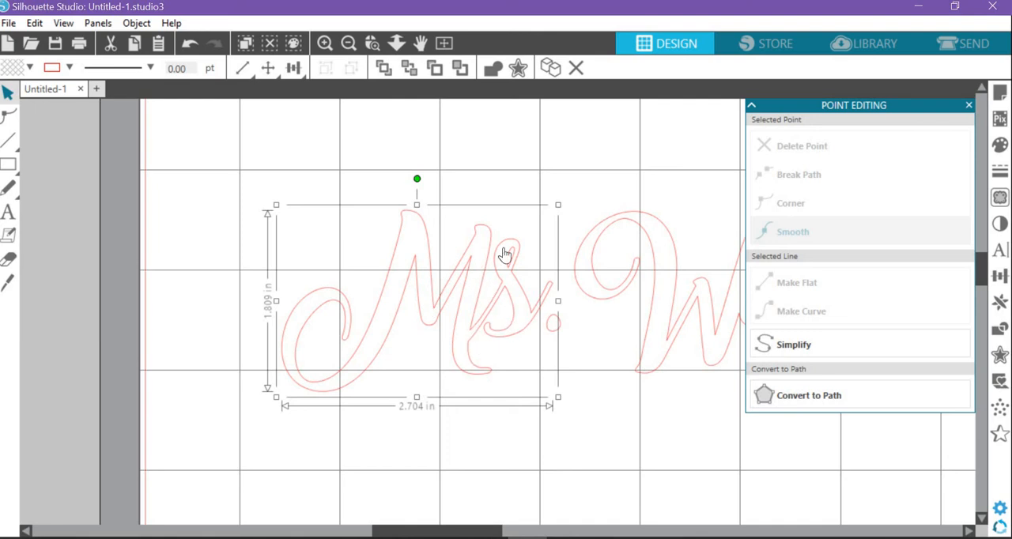
Zoom out to the whole mat and select Ms. and Wallace together, about 8.22 by 1.95 in
{"action": "left_click", "coordinate": [349, 44]}
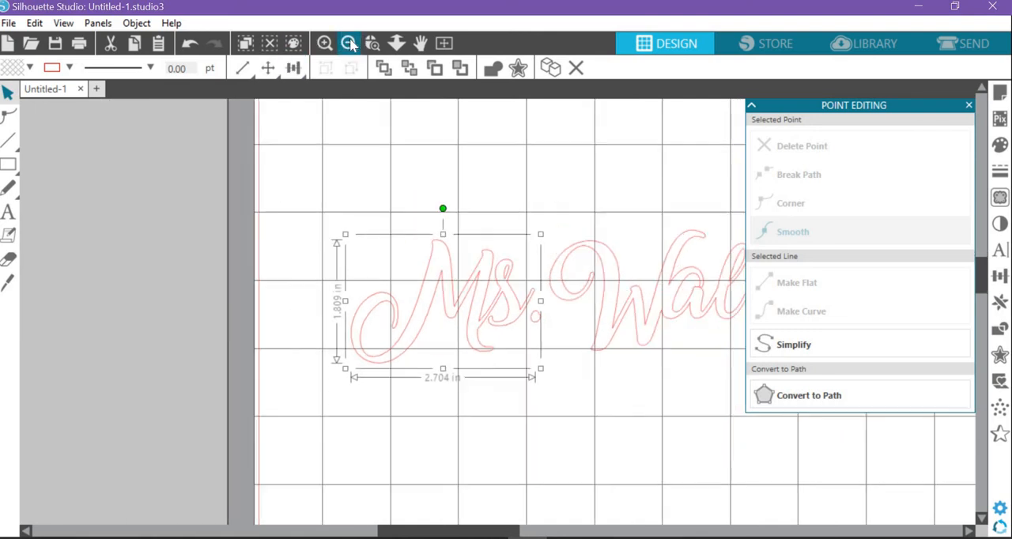
{"action": "left_click", "coordinate": [348, 43]}
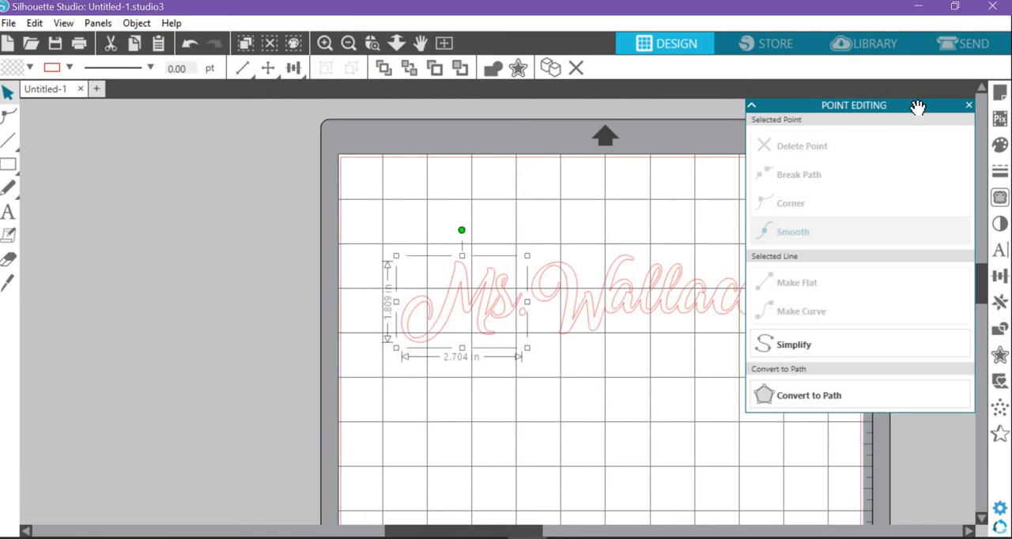
{"action": "left_click", "coordinate": [969, 104]}
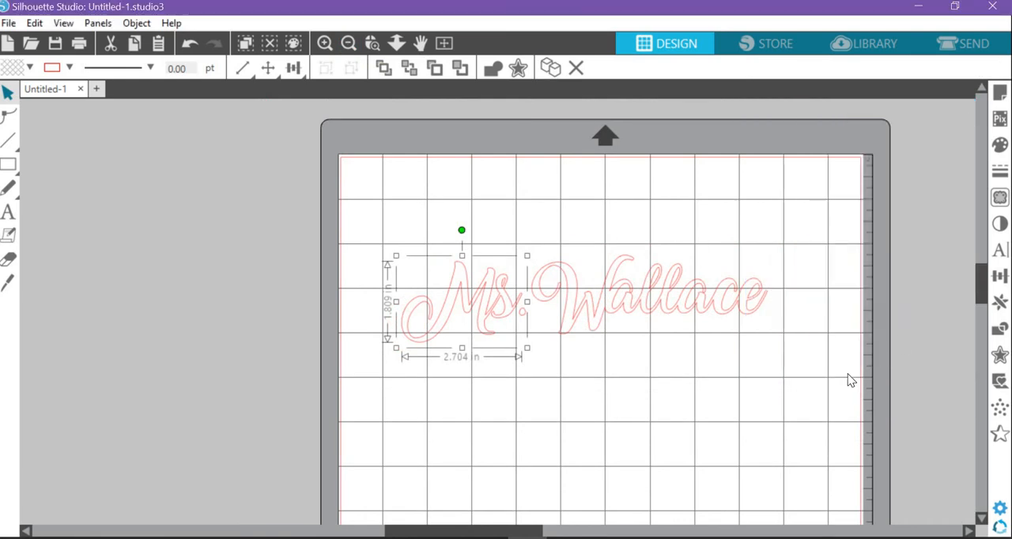
{"action": "left_click", "coordinate": [404, 251]}
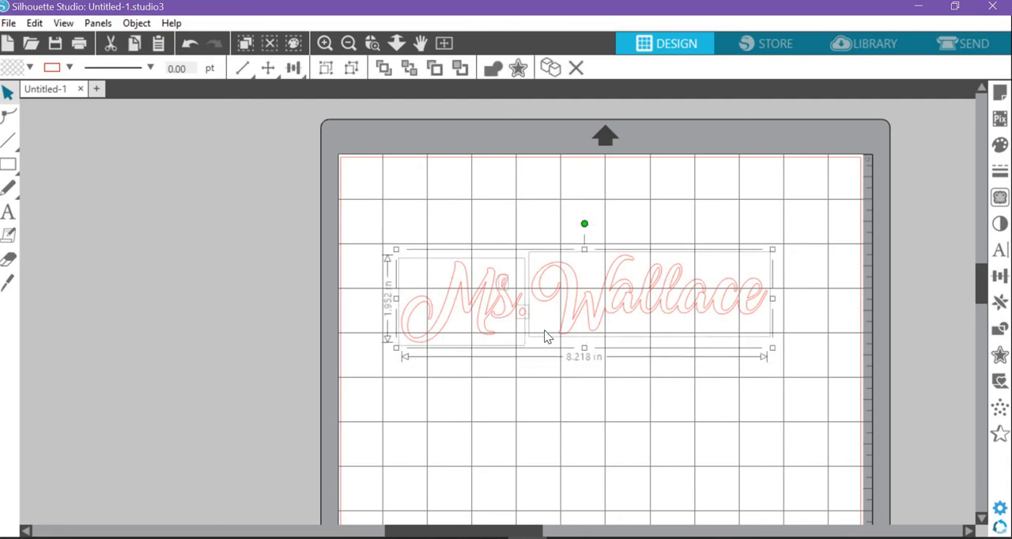
{"action": "mouse_move", "coordinate": [559, 298]}
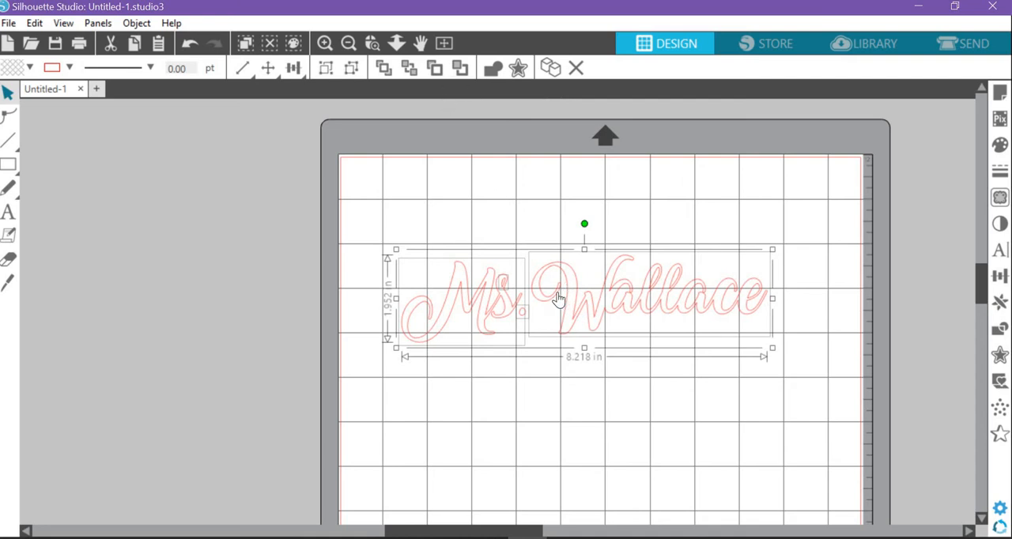
Group Ms. and Wallace into one 8.22 in object and move it near the mat's top
{"action": "right_click", "coordinate": [559, 299]}
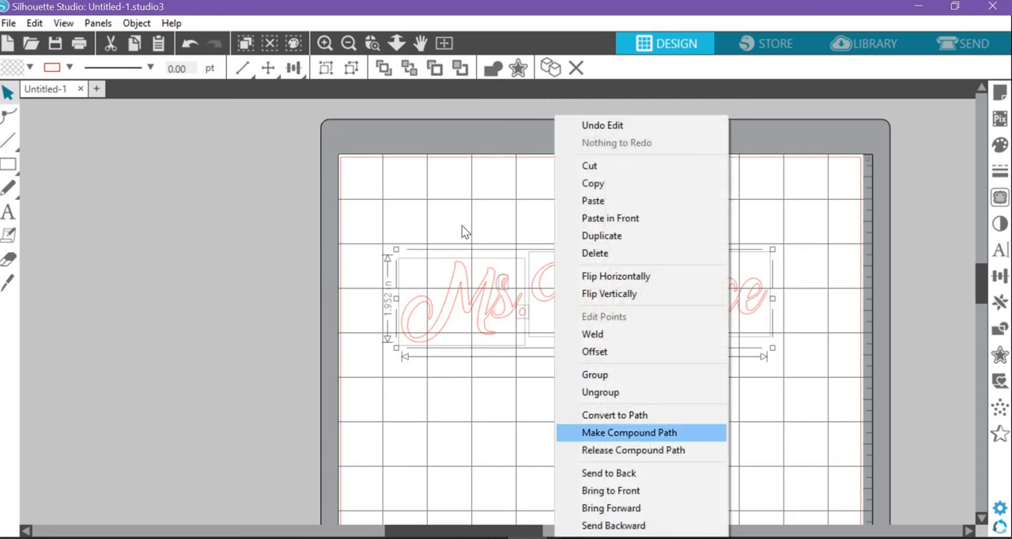
{"action": "left_click", "coordinate": [628, 433]}
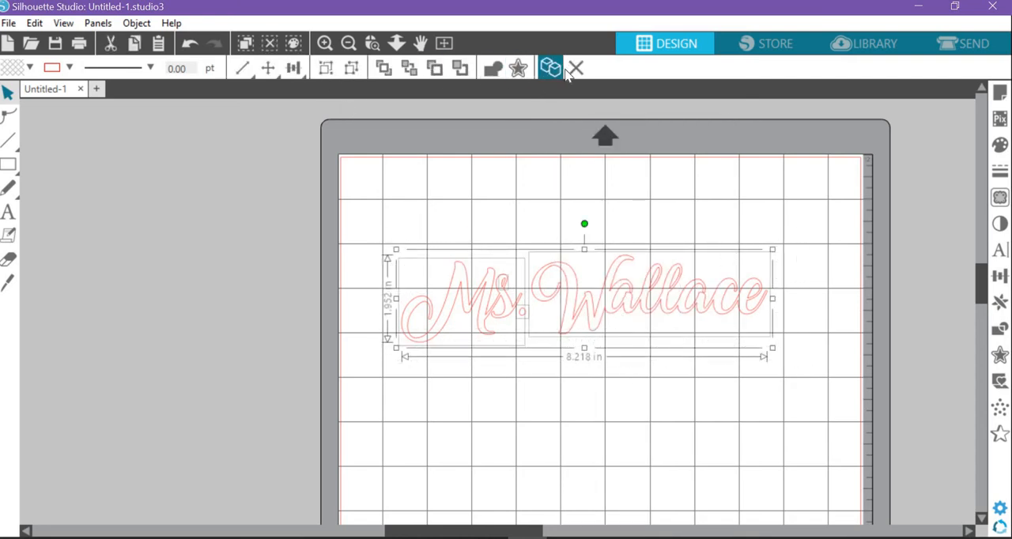
{"action": "mouse_move", "coordinate": [351, 68]}
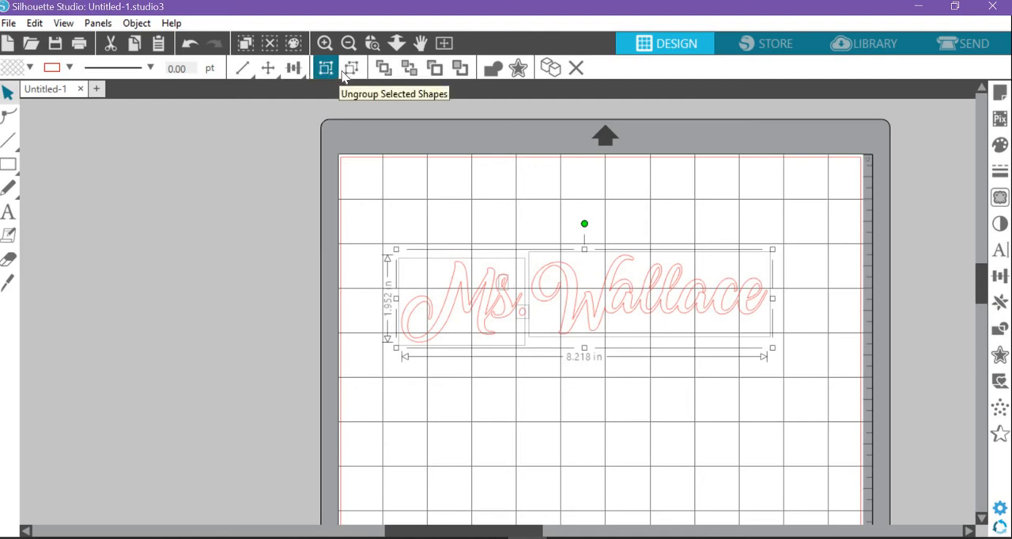
{"action": "mouse_move", "coordinate": [325, 68]}
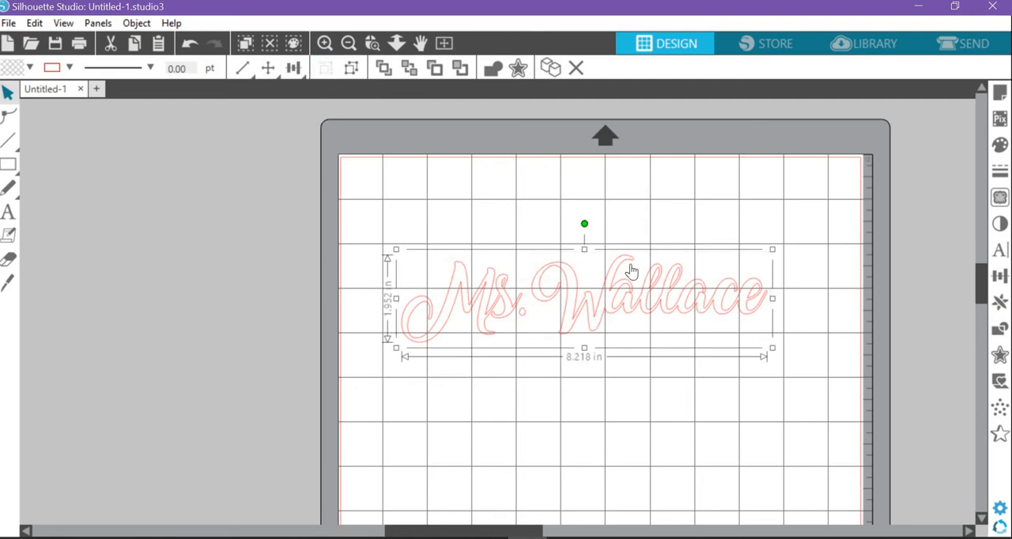
{"action": "left_click_drag", "start_coordinate": [633, 268], "coordinate": [600, 308]}
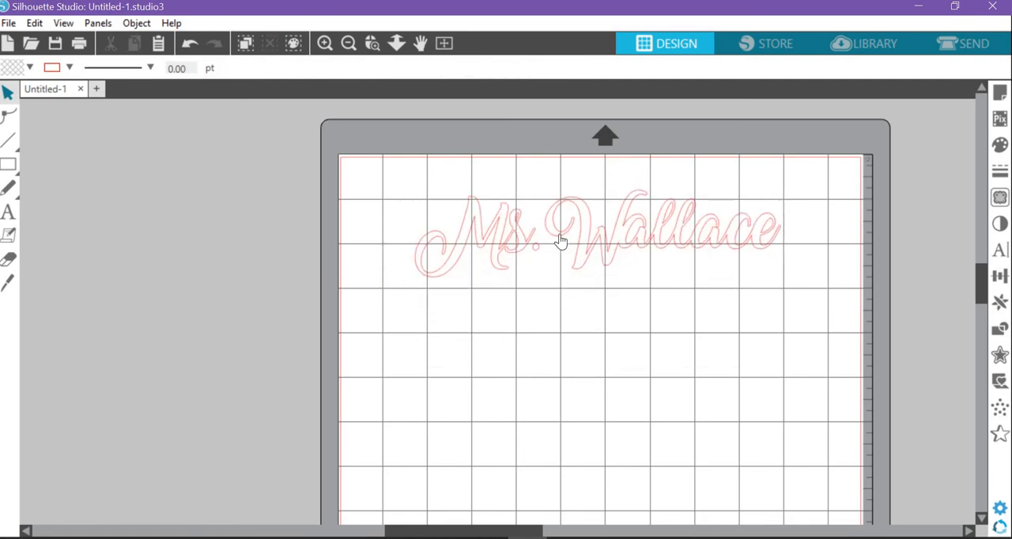
{"action": "mouse_move", "coordinate": [791, 261]}
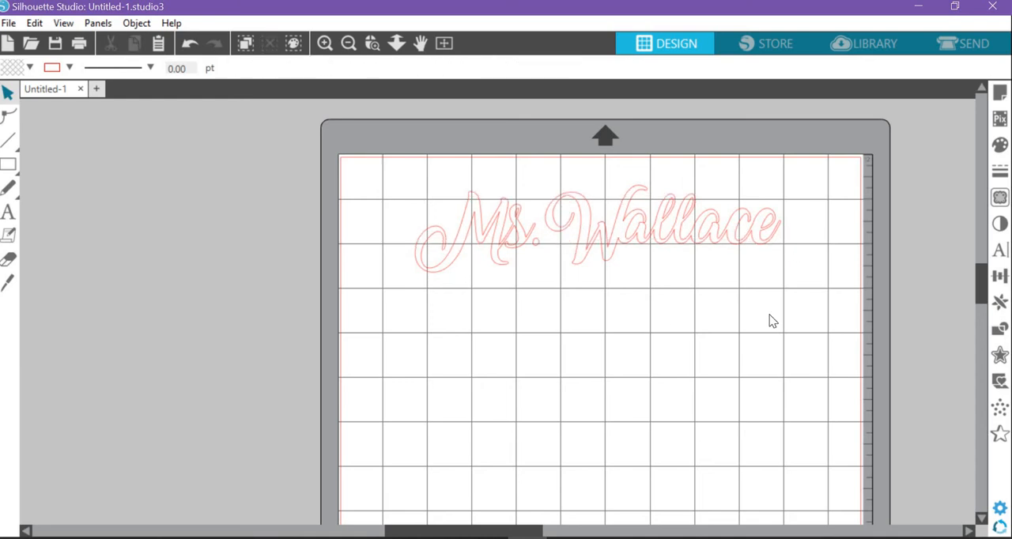
{"action": "left_click", "coordinate": [9, 212]}
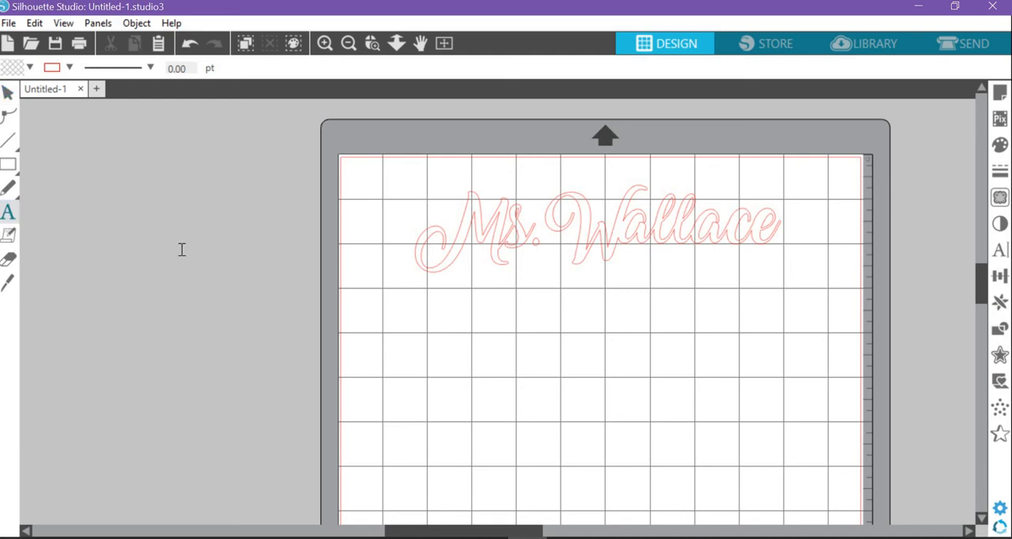
{"action": "left_click", "coordinate": [8, 212]}
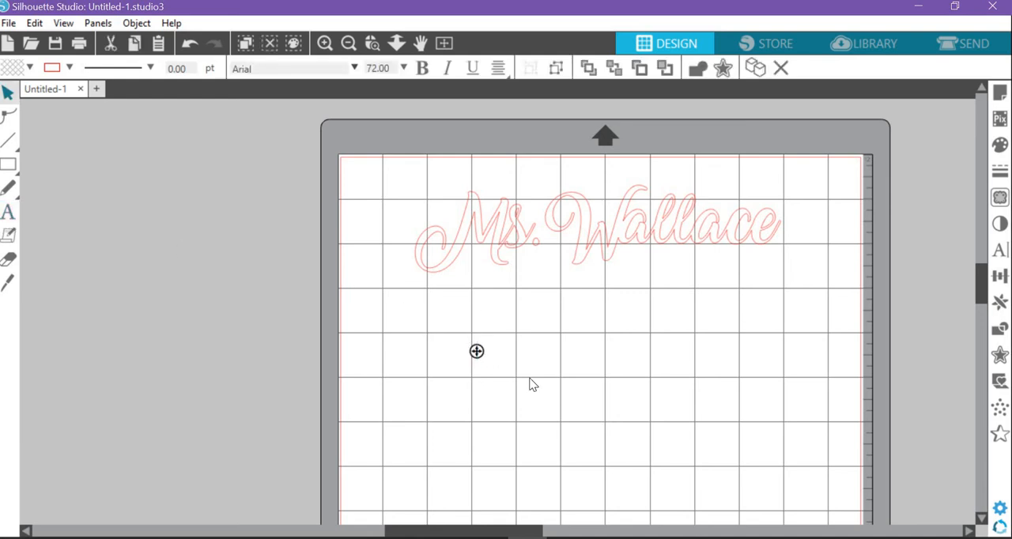
{"action": "type", "text": "Fab"}
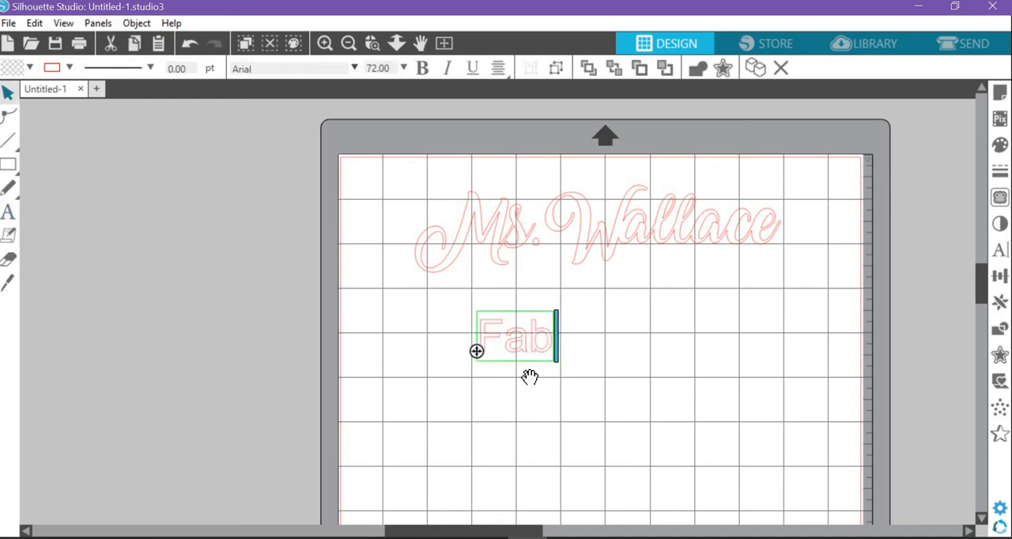
{"action": "type", "text": "Lab"}
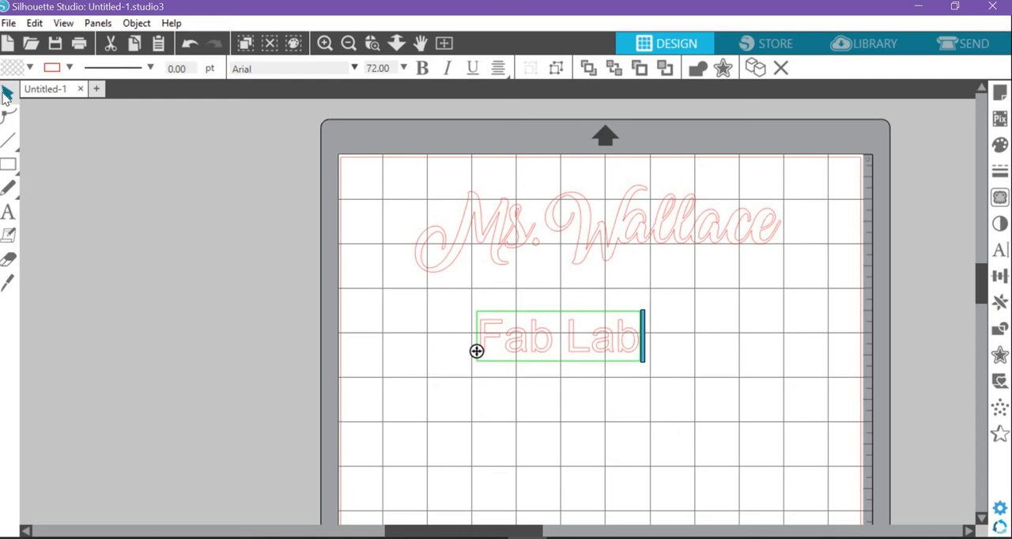
{"action": "mouse_move", "coordinate": [623, 350]}
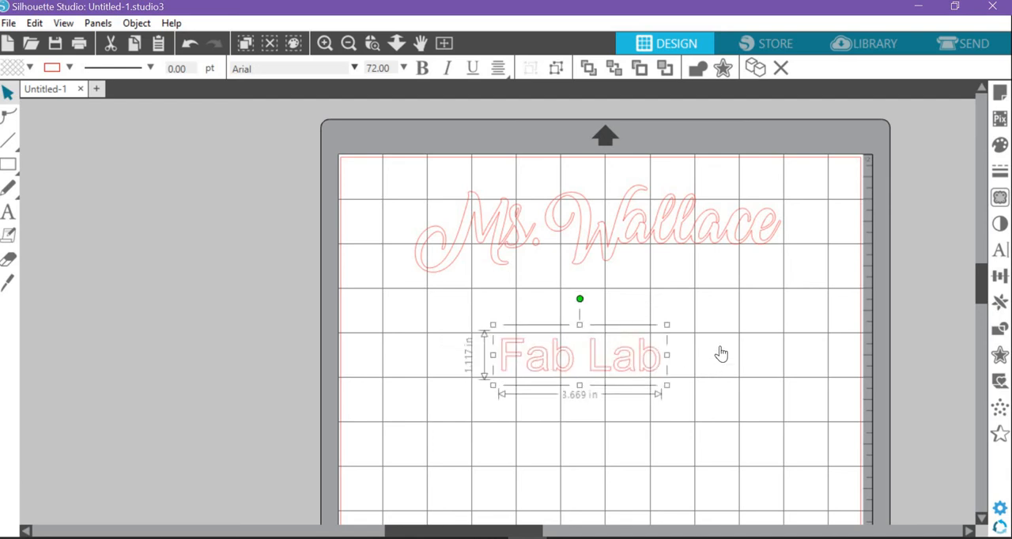
{"action": "left_click_drag", "start_coordinate": [581, 355], "coordinate": [632, 340]}
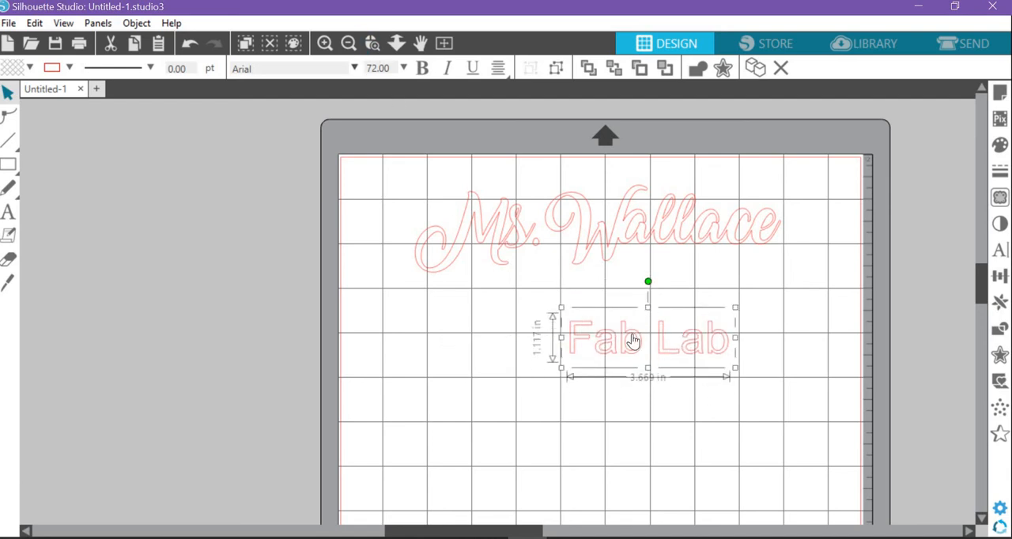
{"action": "left_click", "coordinate": [448, 68]}
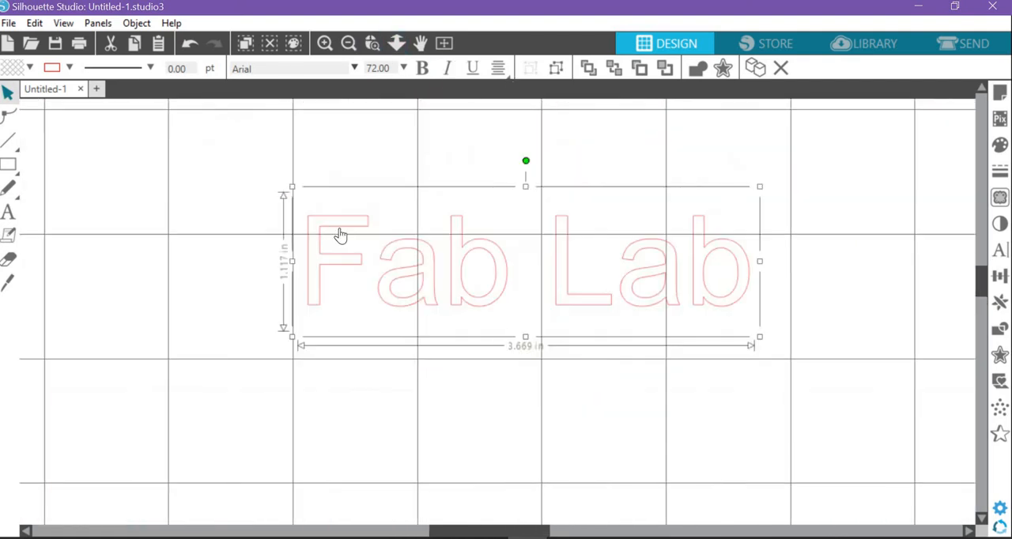
{"action": "mouse_move", "coordinate": [607, 316]}
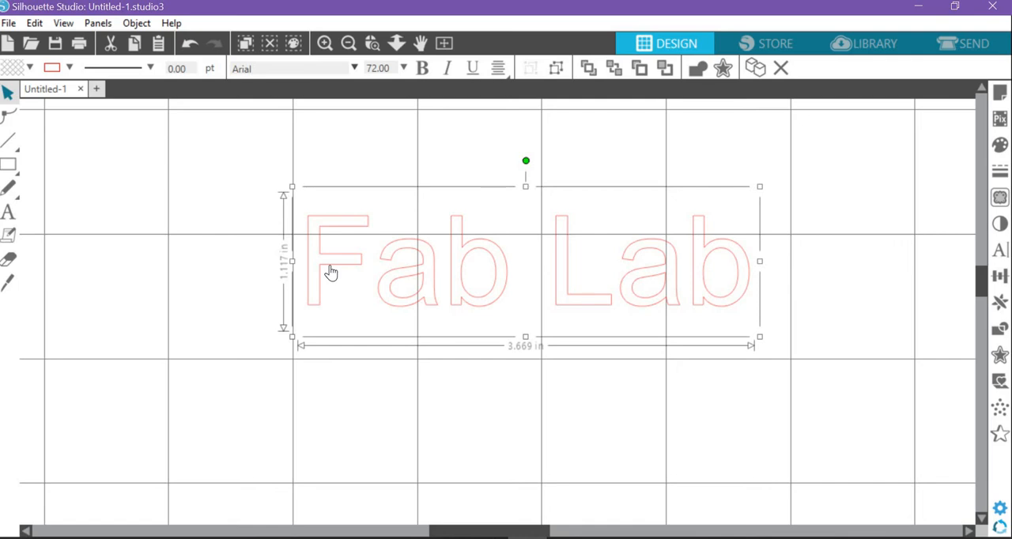
{"action": "mouse_move", "coordinate": [466, 248]}
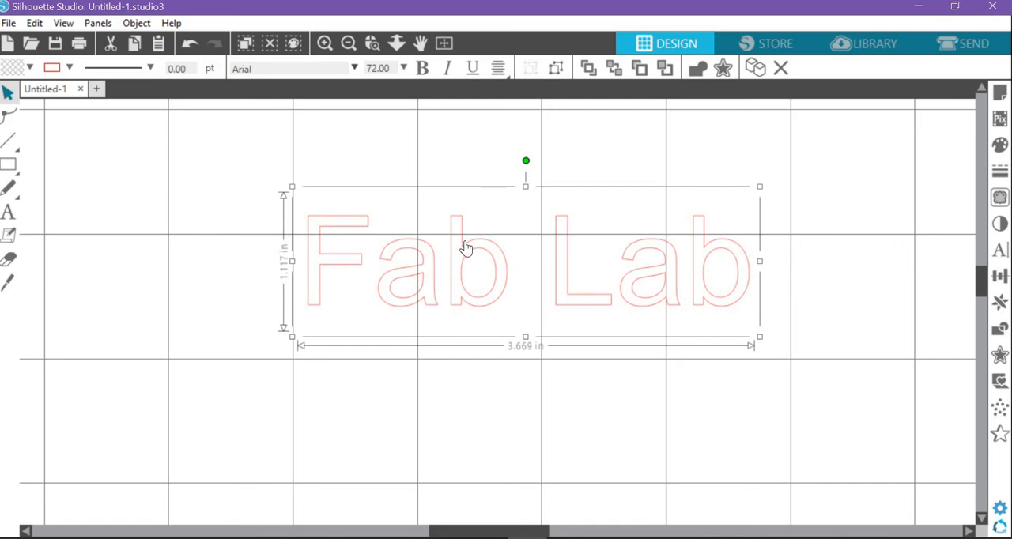
{"action": "mouse_move", "coordinate": [330, 243]}
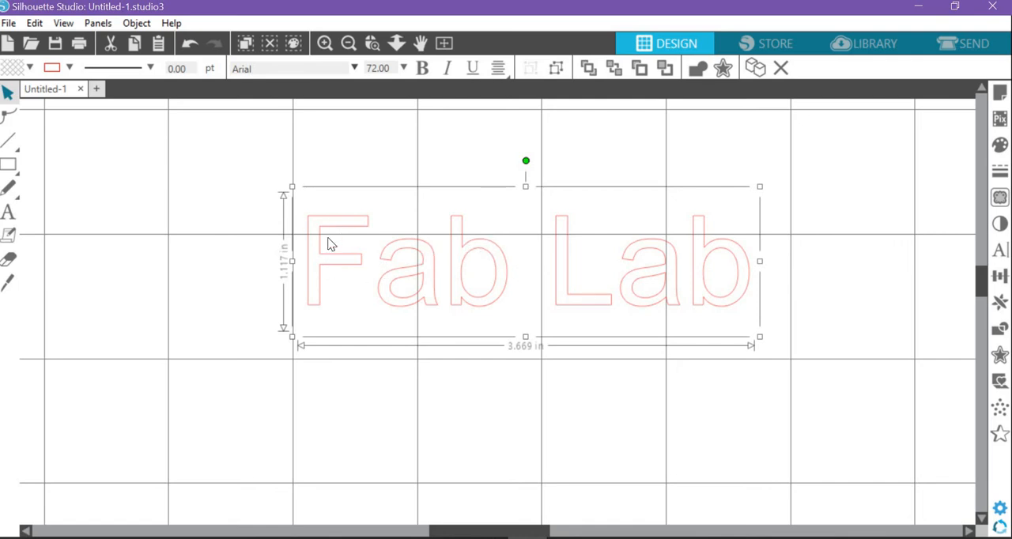
{"action": "mouse_move", "coordinate": [423, 255]}
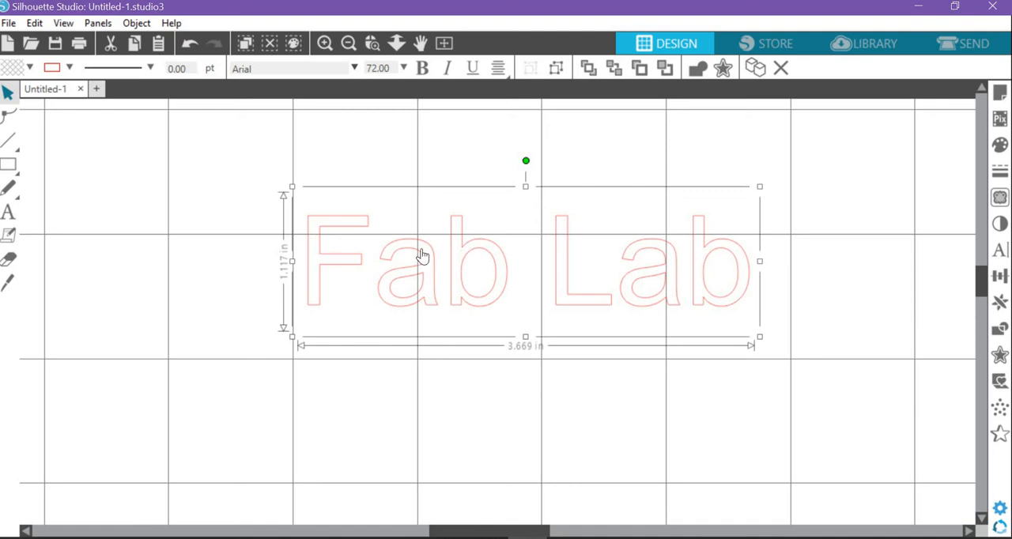
{"action": "mouse_move", "coordinate": [484, 267]}
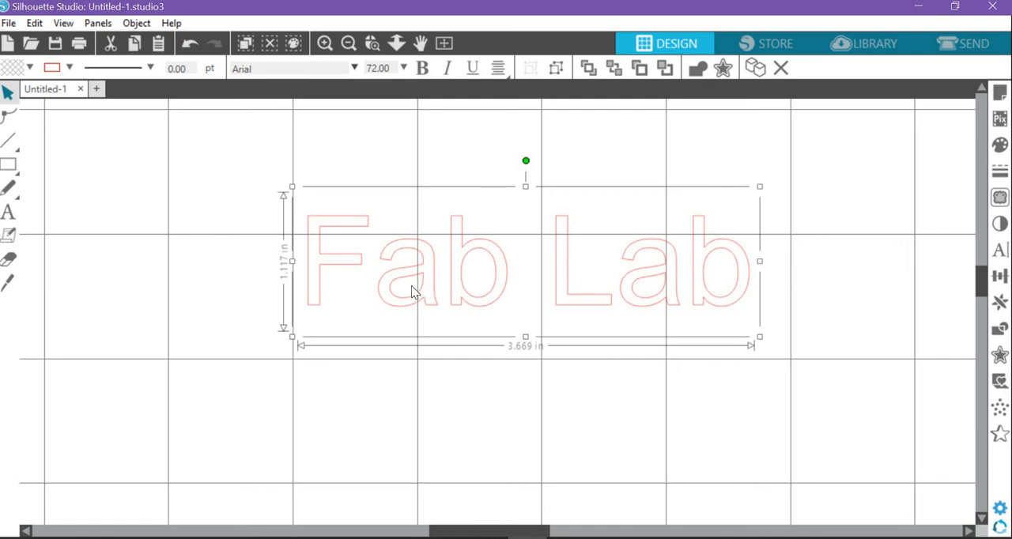
{"action": "mouse_move", "coordinate": [466, 291]}
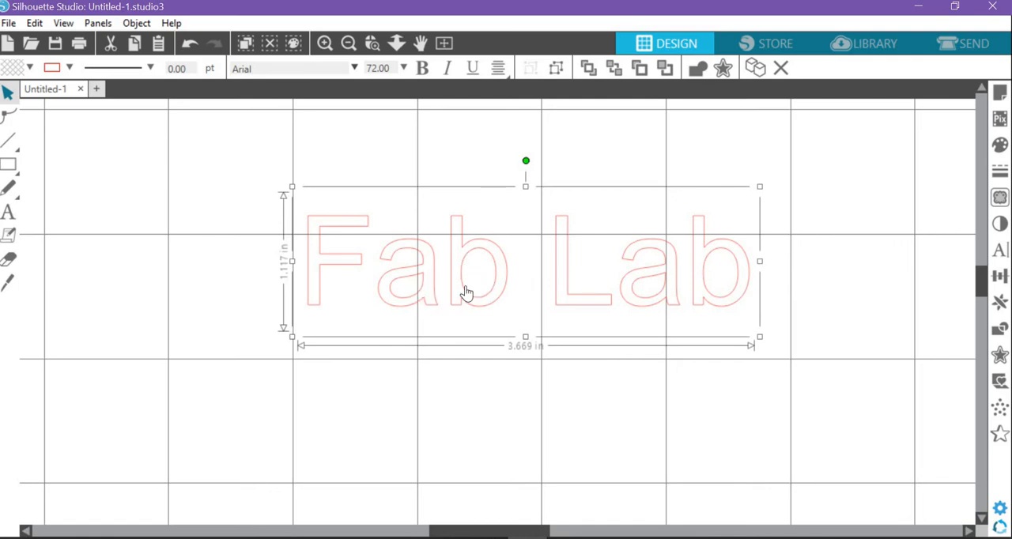
{"action": "mouse_move", "coordinate": [356, 71]}
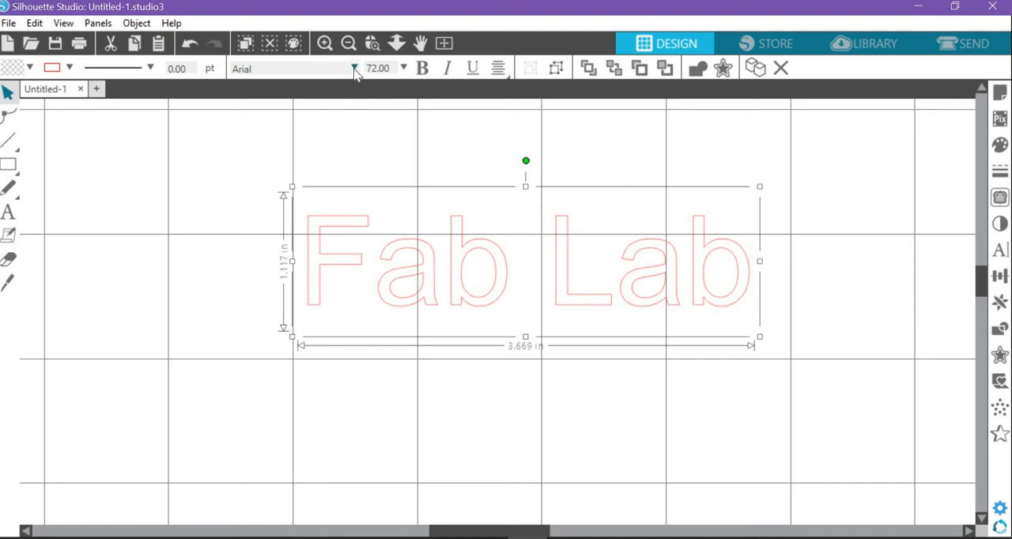
Apply the Curlz MT font to the Fab Lab text from the font list and reselect it
{"action": "left_click", "coordinate": [353, 69]}
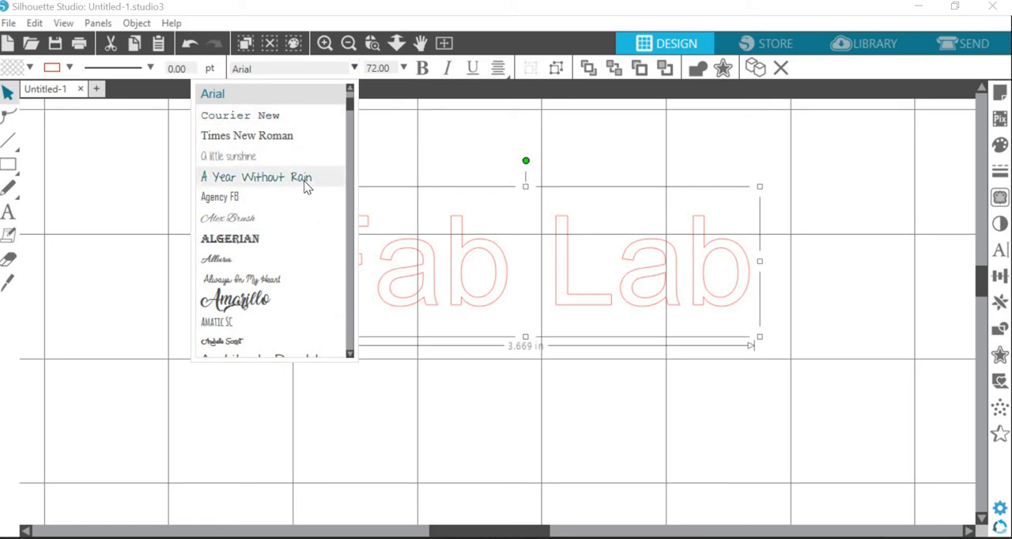
{"action": "scroll", "scroll_direction": "up", "scroll_amount": 3}
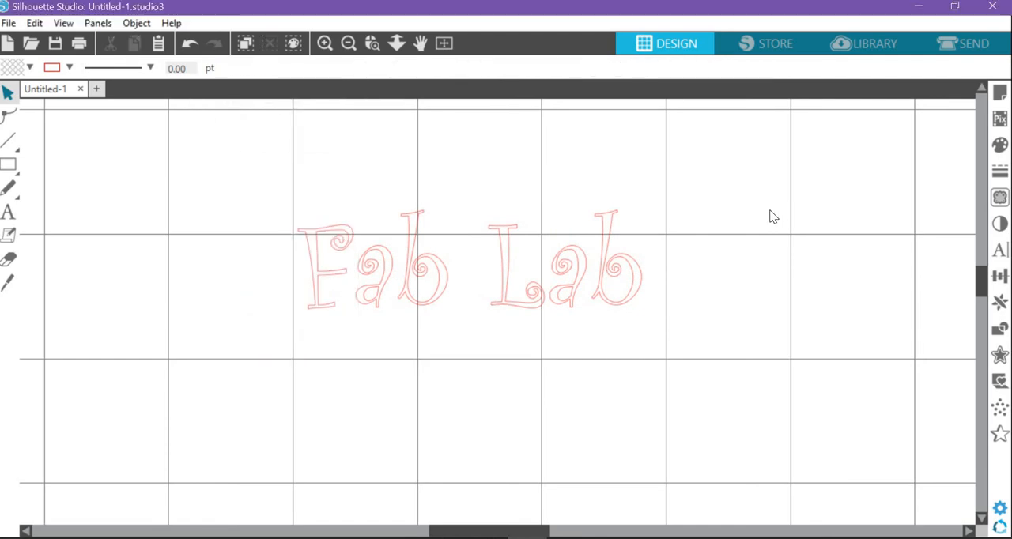
{"action": "mouse_move", "coordinate": [415, 273]}
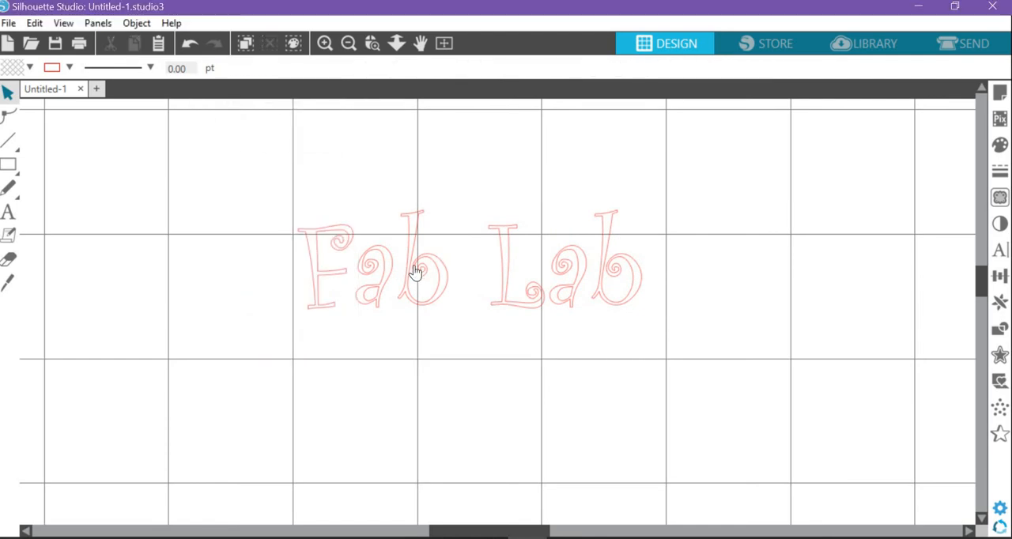
{"action": "left_click", "coordinate": [415, 273]}
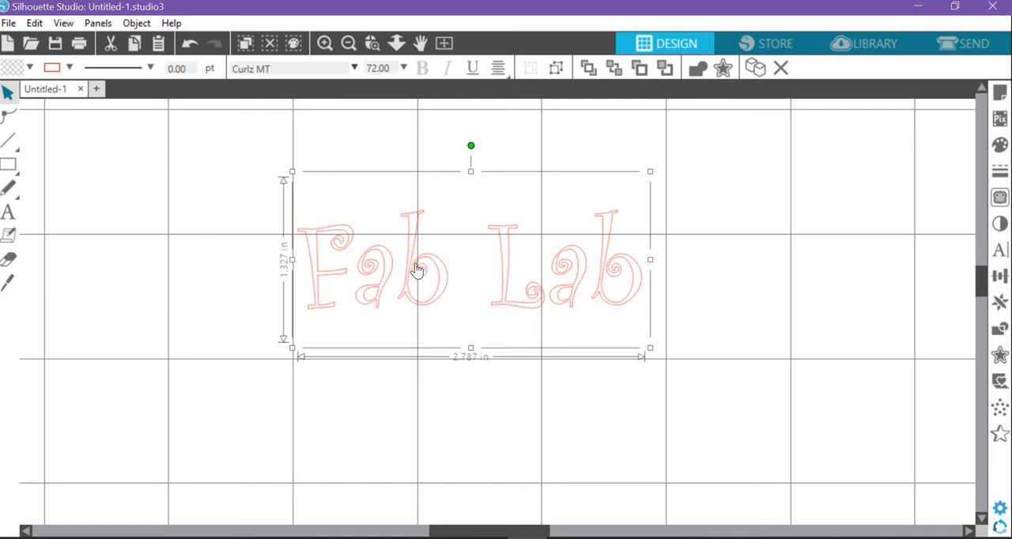
{"action": "mouse_move", "coordinate": [423, 274]}
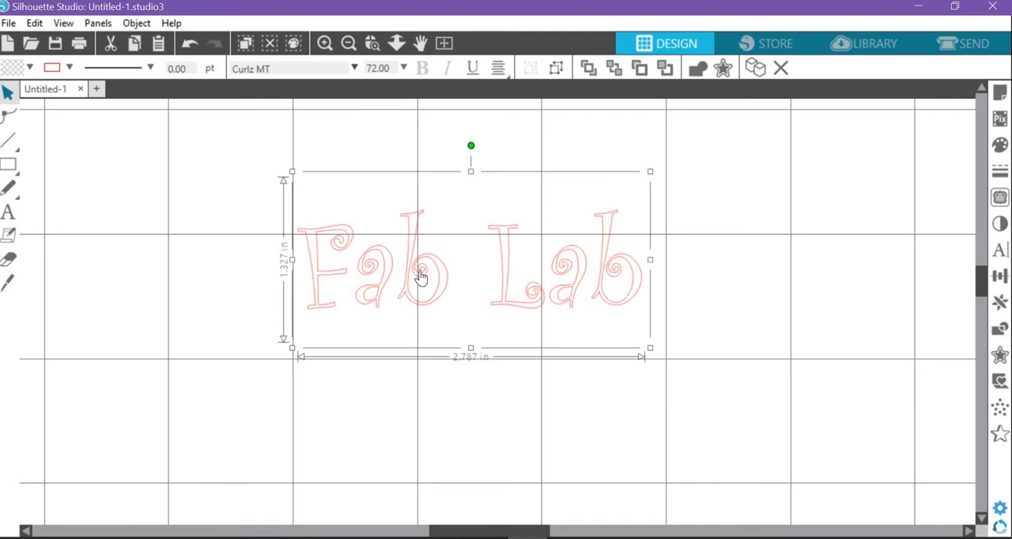
{"action": "mouse_move", "coordinate": [427, 285]}
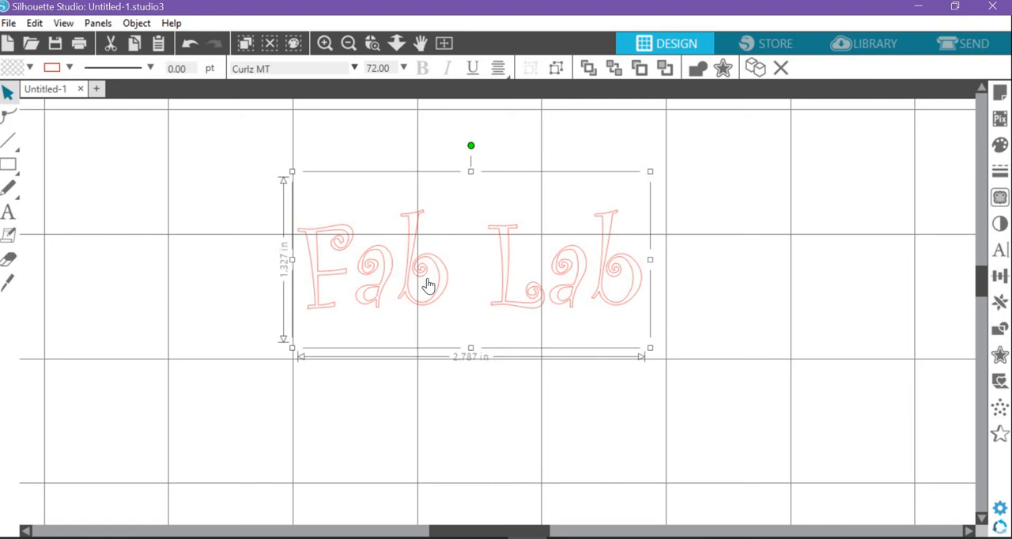
{"action": "mouse_move", "coordinate": [421, 265]}
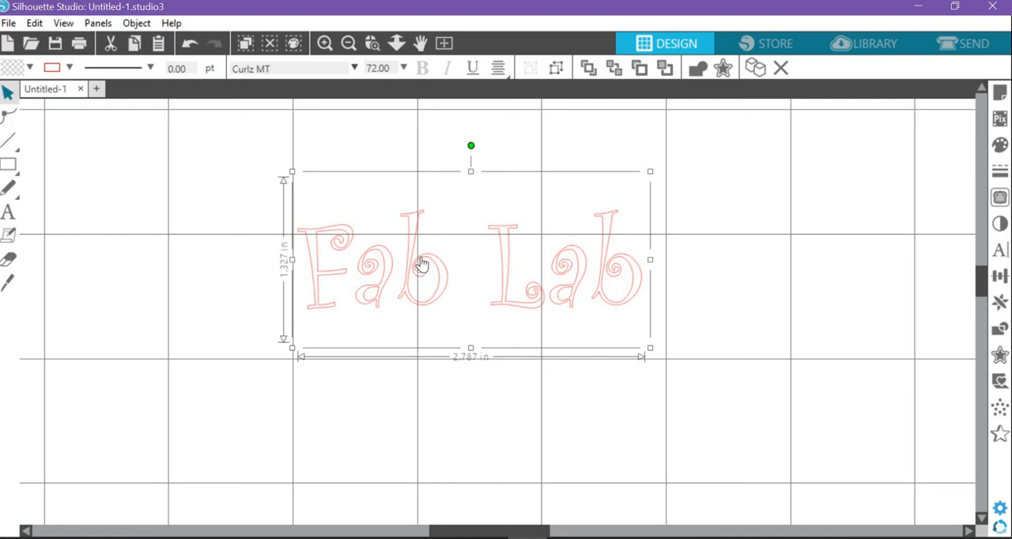
{"action": "mouse_move", "coordinate": [420, 285]}
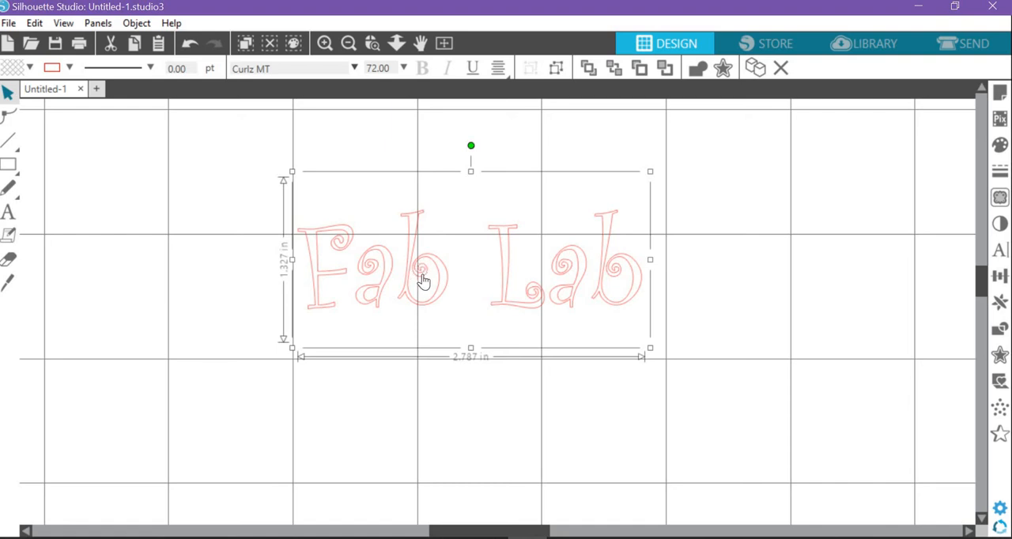
{"action": "mouse_move", "coordinate": [413, 261]}
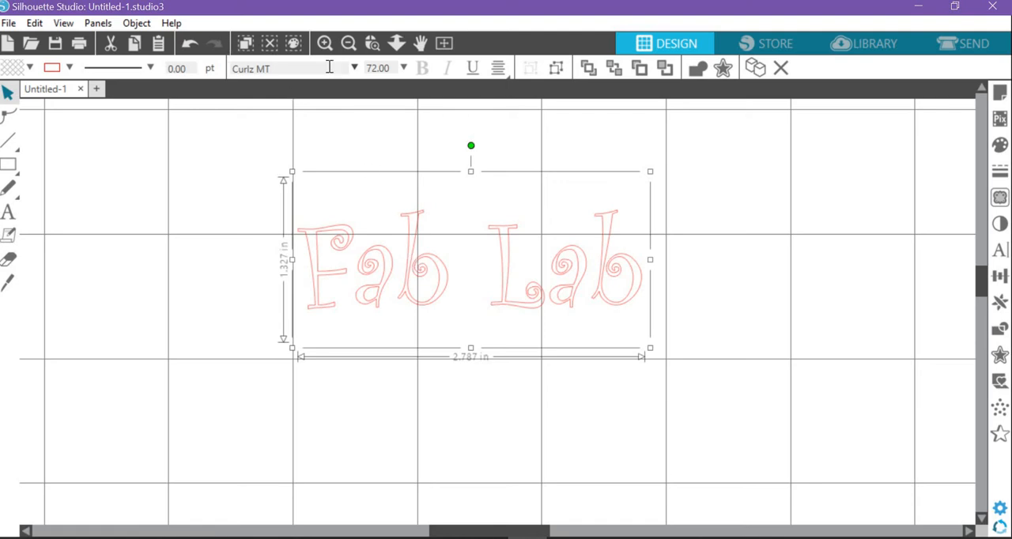
Apply the Connecticut script font to Fab Lab, then keep browsing the font list
{"action": "left_click", "coordinate": [353, 68]}
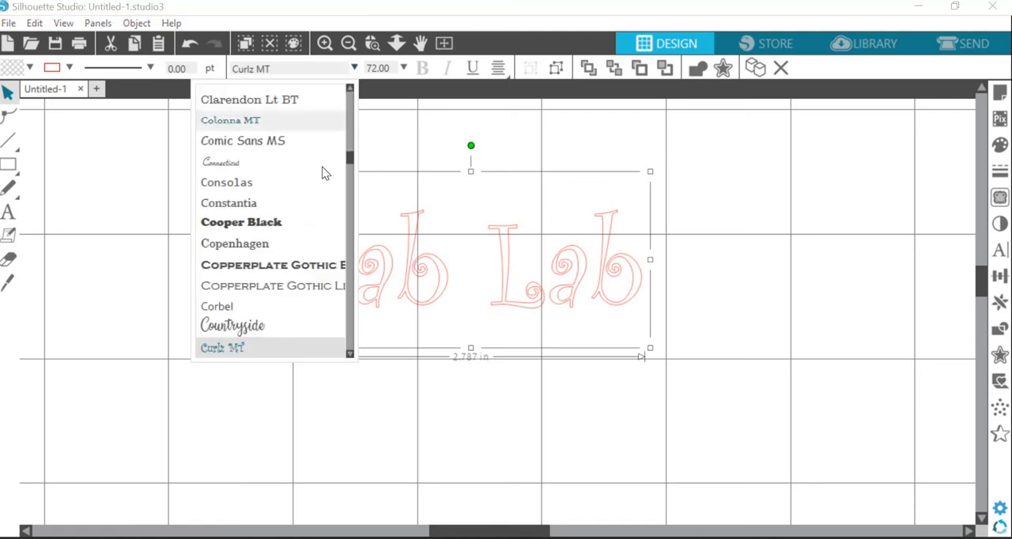
{"action": "left_click", "coordinate": [221, 162]}
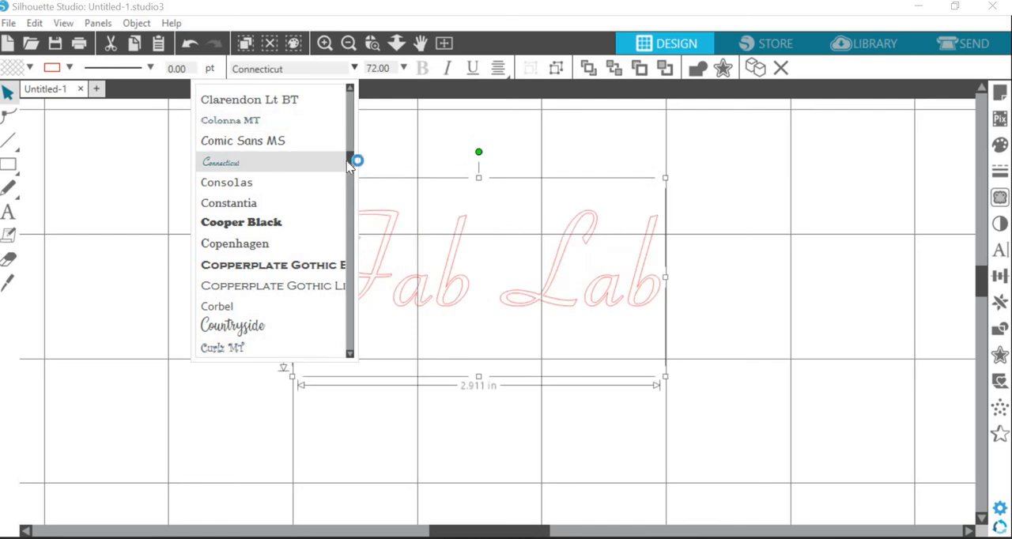
{"action": "scroll", "scroll_direction": "up", "scroll_amount": 3}
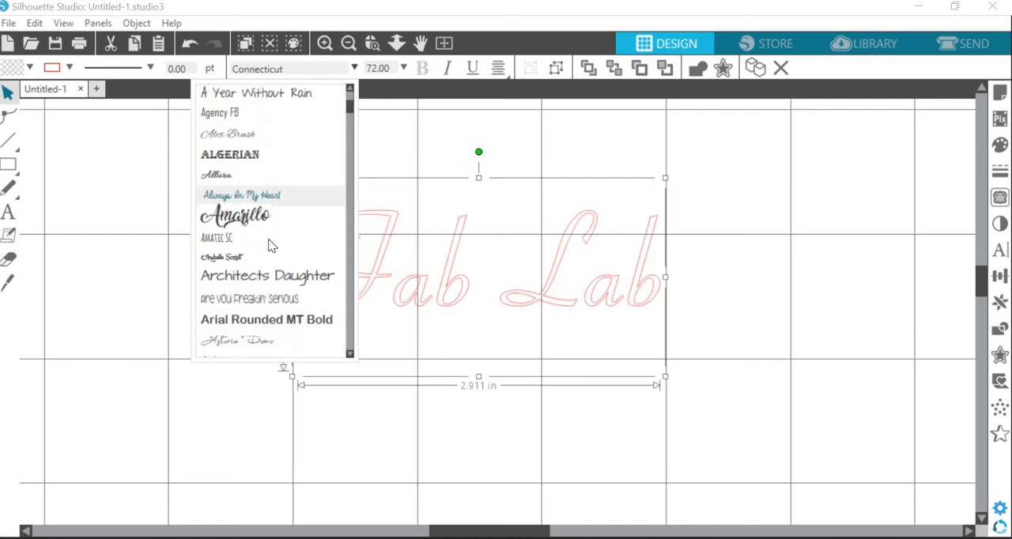
{"action": "scroll", "scroll_direction": "down", "scroll_amount": 3}
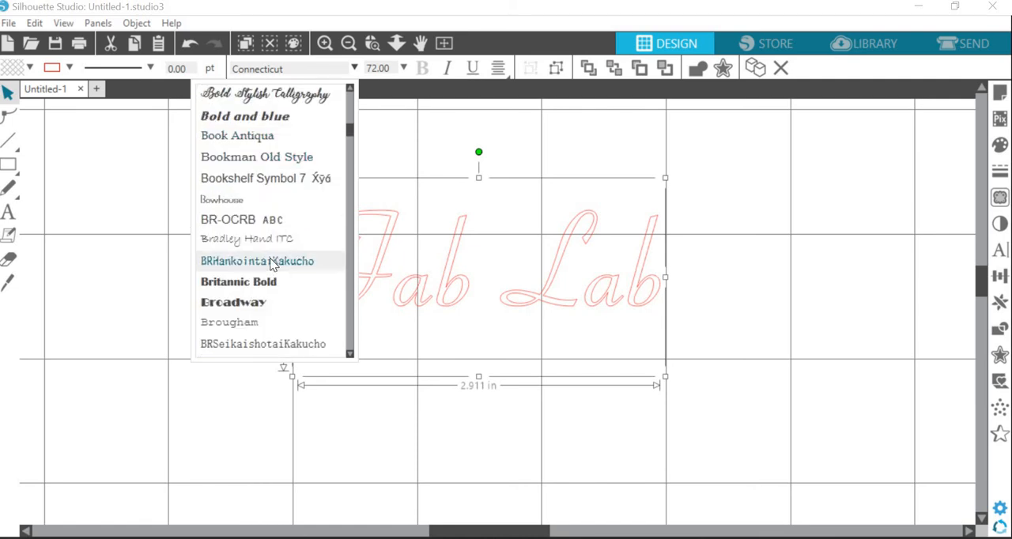
{"action": "scroll", "scroll_direction": "down", "scroll_amount": 3}
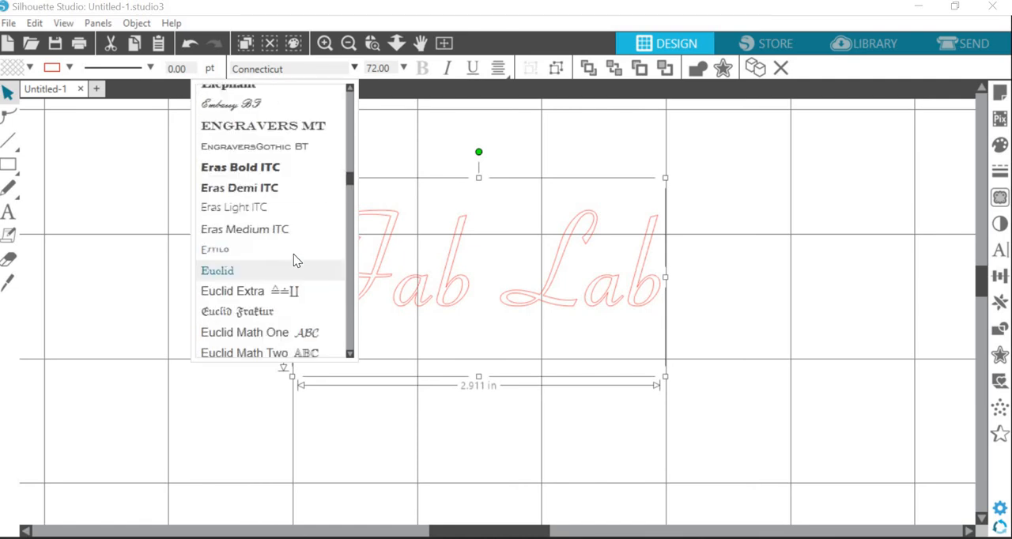
{"action": "scroll", "scroll_direction": "down", "scroll_amount": 3}
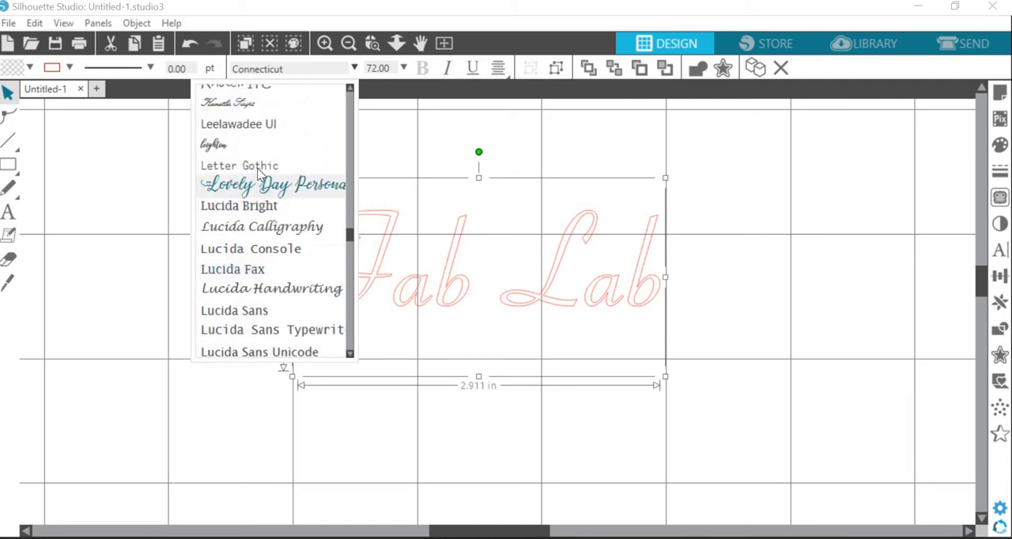
Apply the Jokerman font to Fab Lab and deselect it to preview the lettering
{"action": "scroll", "scroll_direction": "up", "scroll_amount": 3}
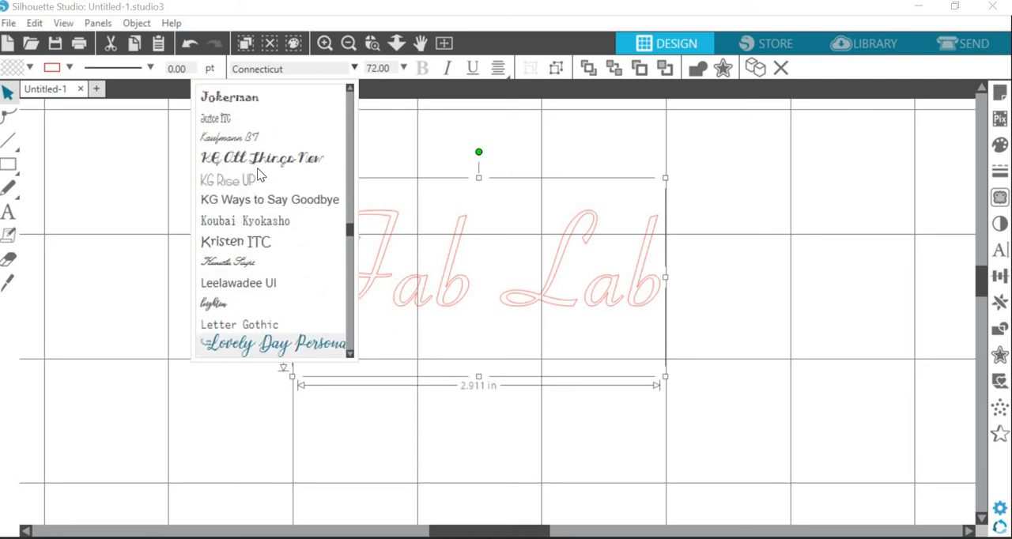
{"action": "left_click", "coordinate": [229, 96]}
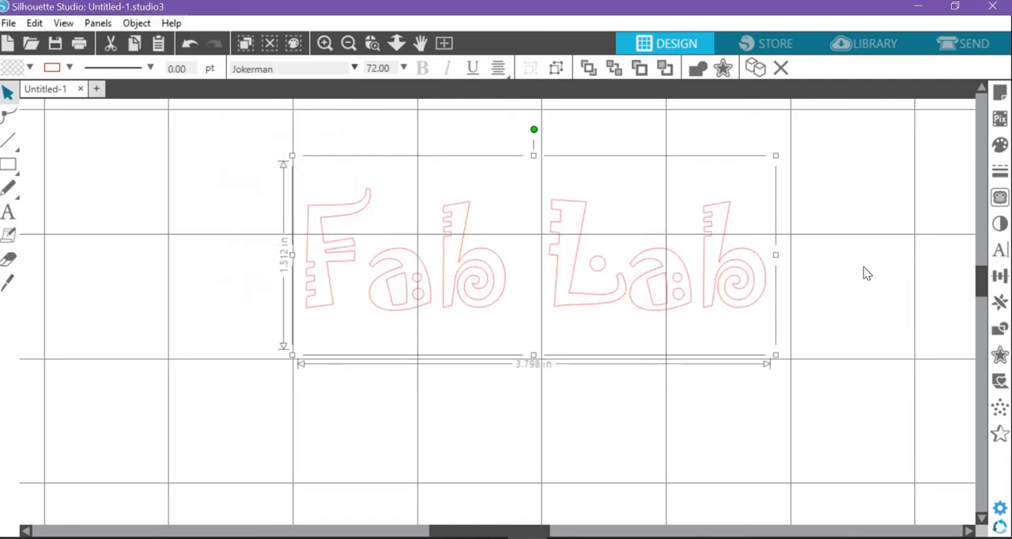
{"action": "left_click", "coordinate": [309, 273]}
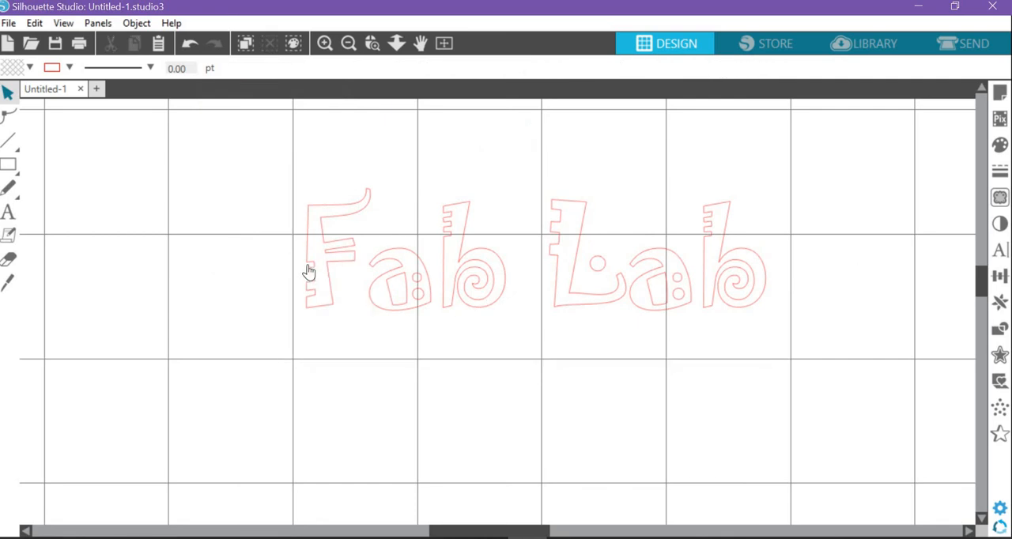
{"action": "mouse_move", "coordinate": [286, 296]}
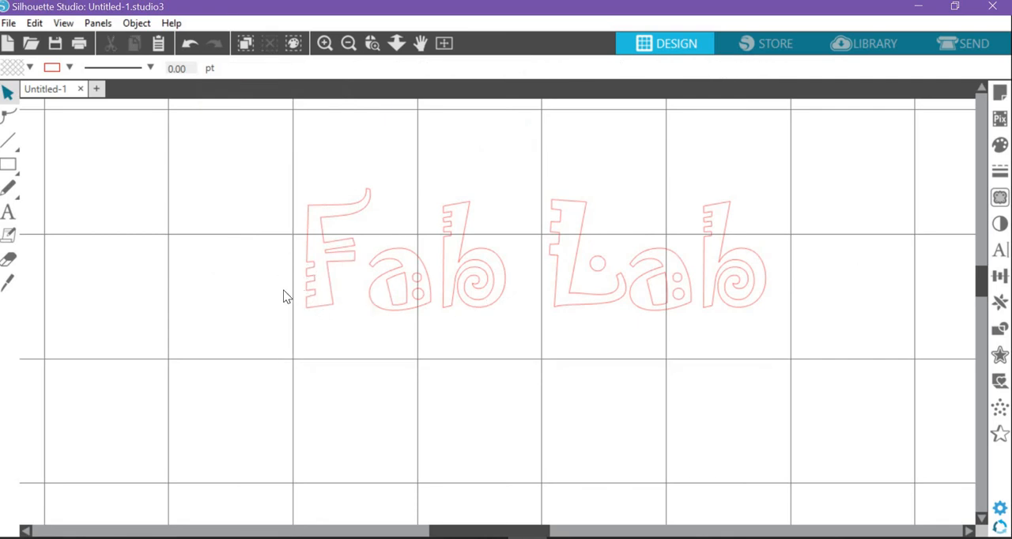
{"action": "mouse_move", "coordinate": [604, 273]}
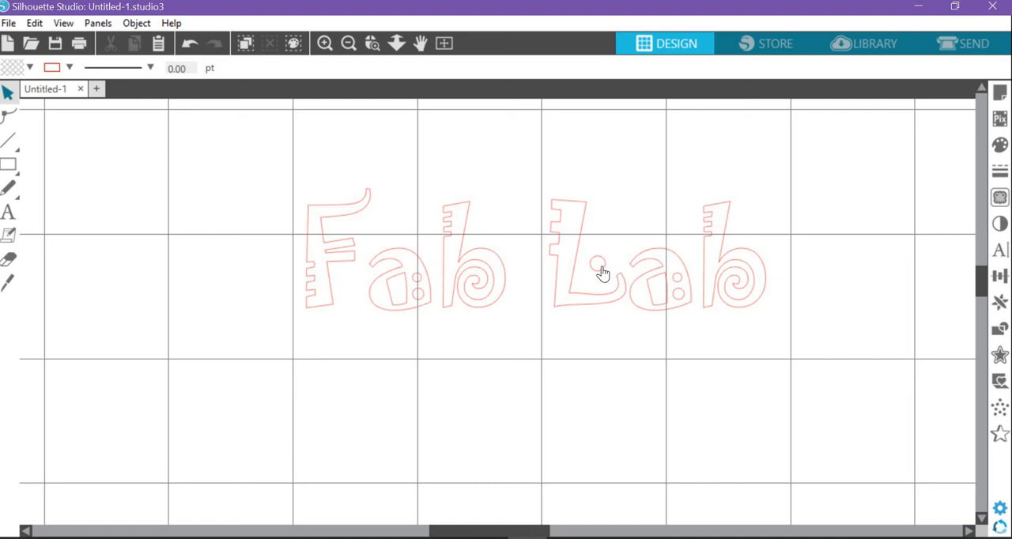
{"action": "mouse_move", "coordinate": [633, 308]}
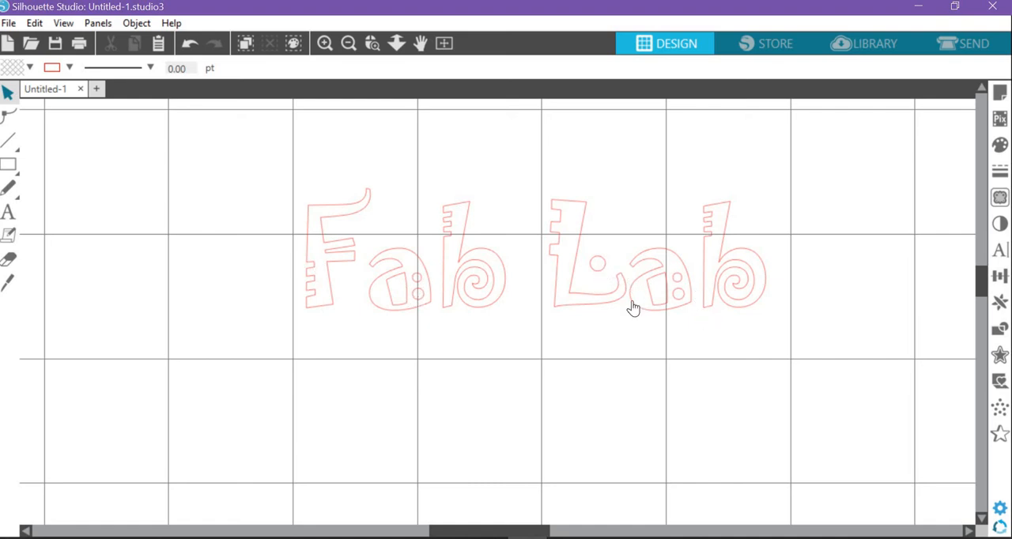
{"action": "mouse_move", "coordinate": [630, 281]}
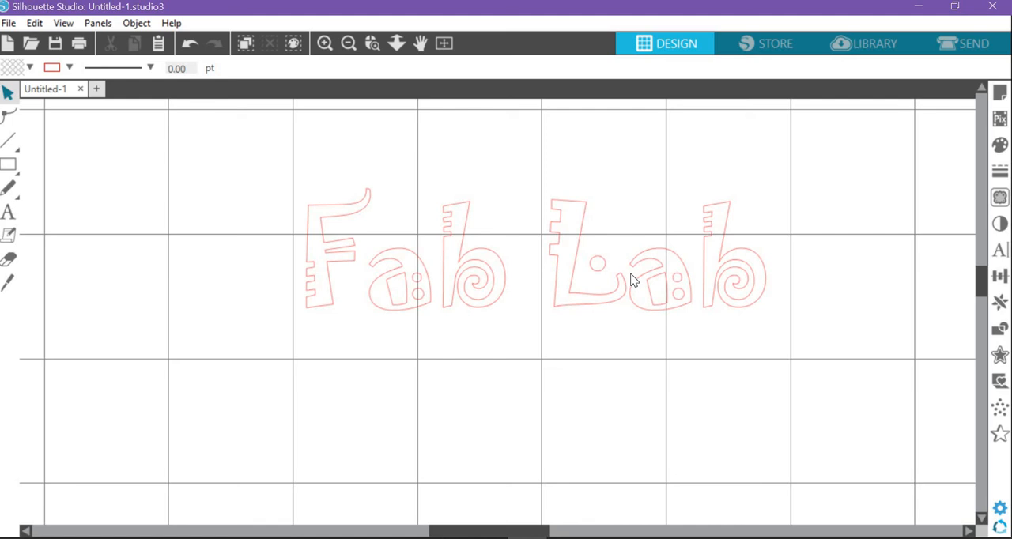
{"action": "mouse_move", "coordinate": [402, 275]}
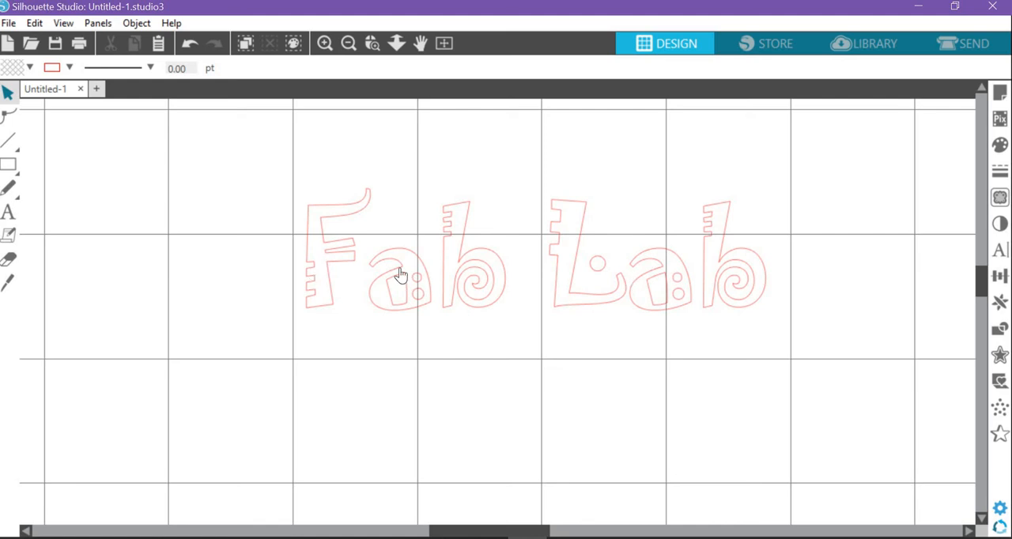
{"action": "mouse_move", "coordinate": [759, 279]}
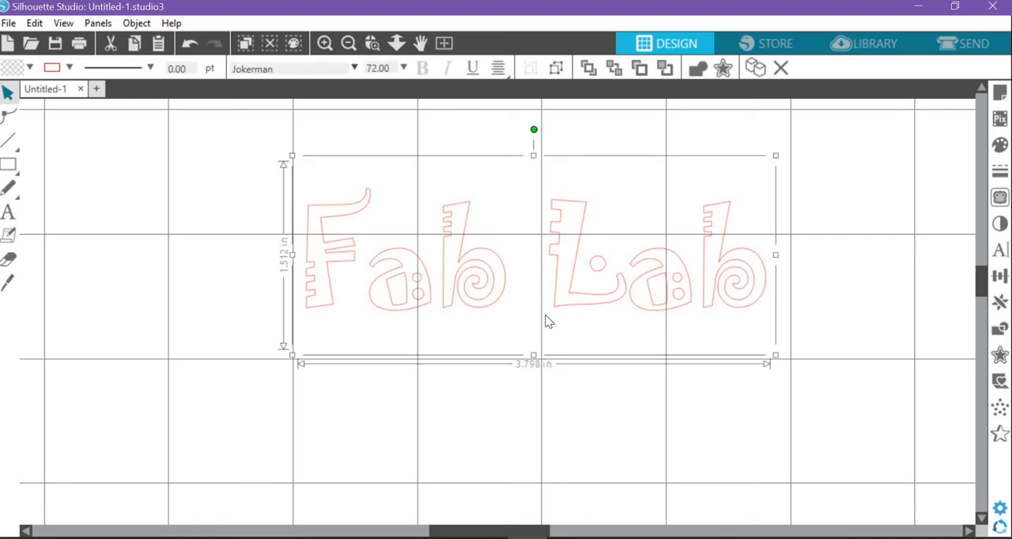
{"action": "mouse_move", "coordinate": [568, 300]}
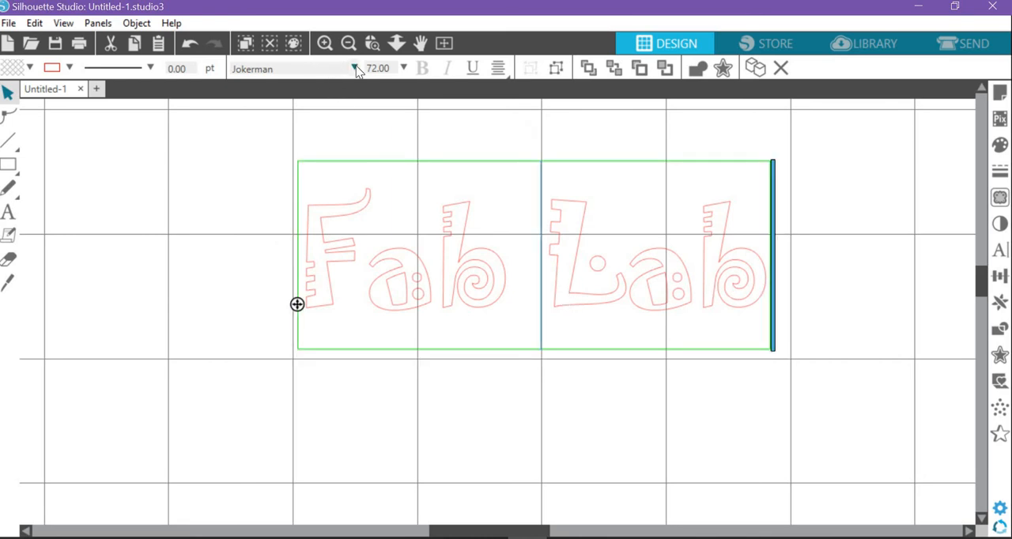
Retype the text as capital FAB LAB and set it in the Stencil font at 72 pt
{"action": "left_click", "coordinate": [354, 68]}
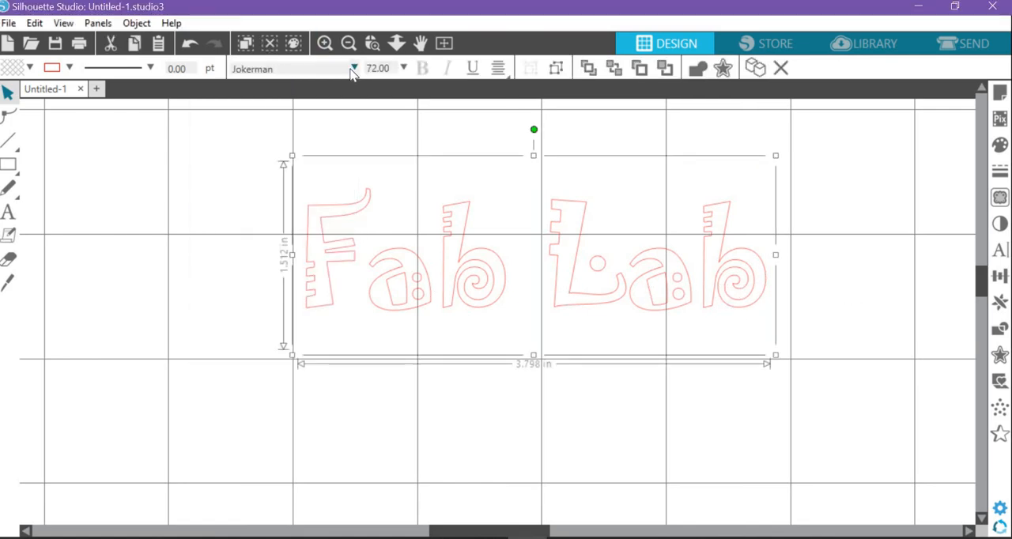
{"action": "left_click", "coordinate": [354, 68]}
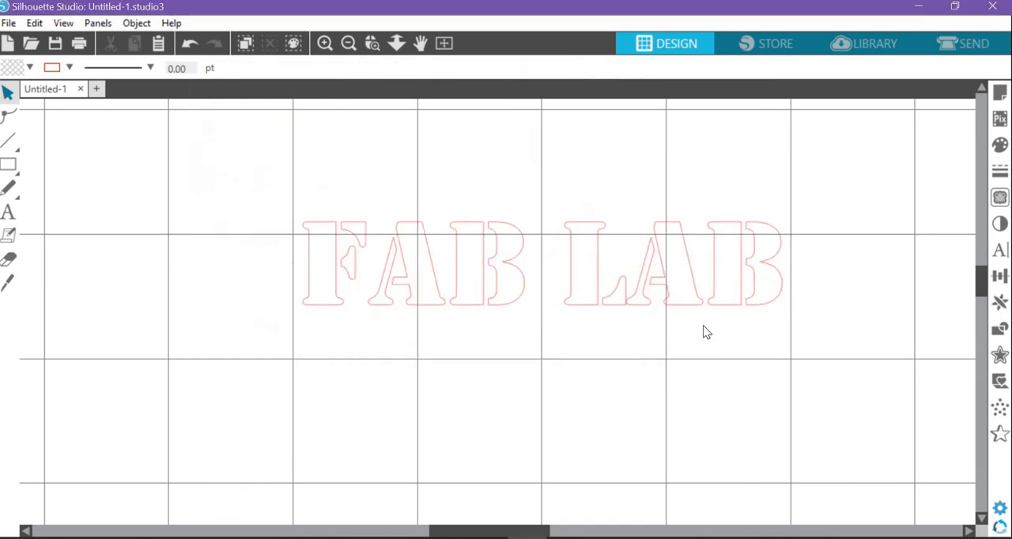
{"action": "mouse_move", "coordinate": [655, 308]}
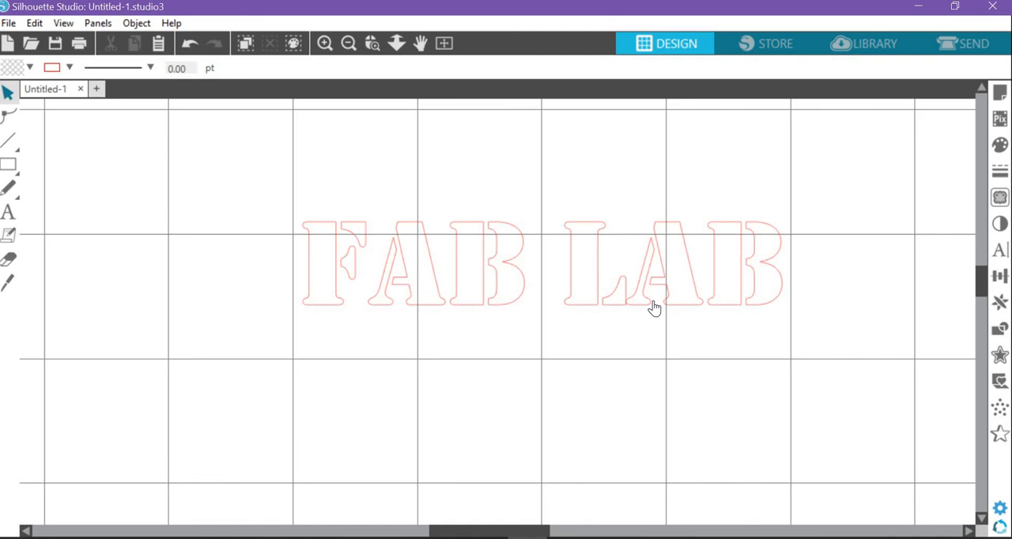
{"action": "mouse_move", "coordinate": [635, 325]}
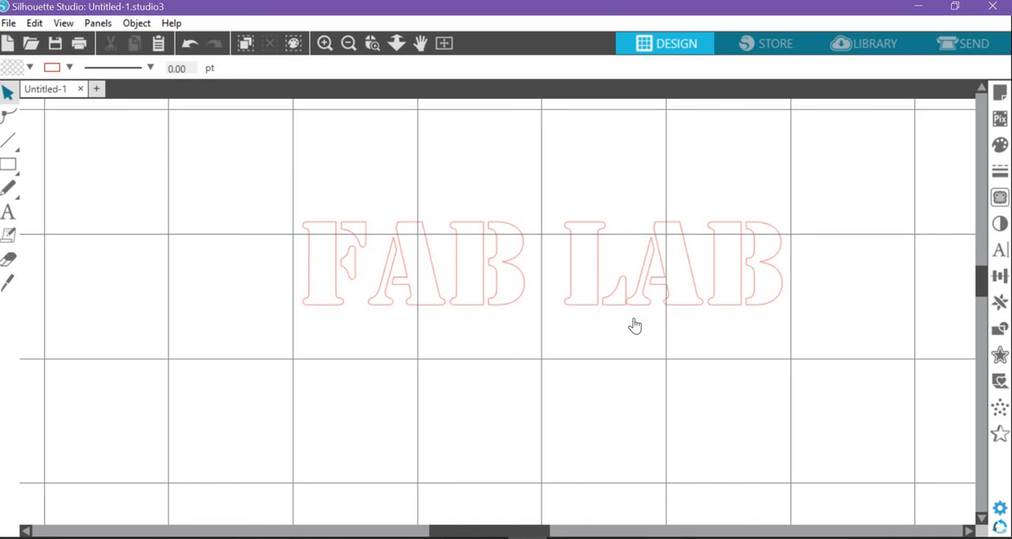
{"action": "left_click", "coordinate": [637, 324]}
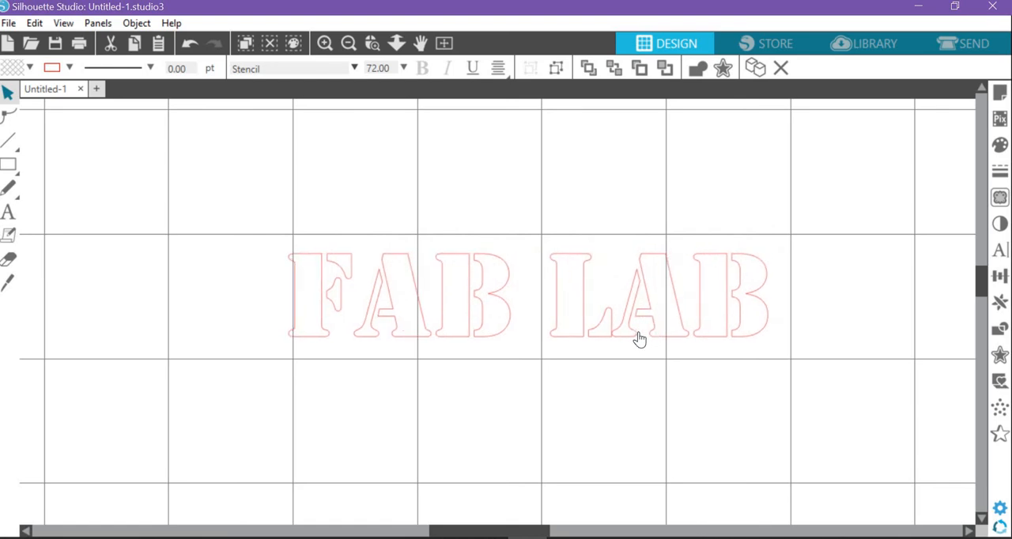
{"action": "left_click", "coordinate": [639, 340]}
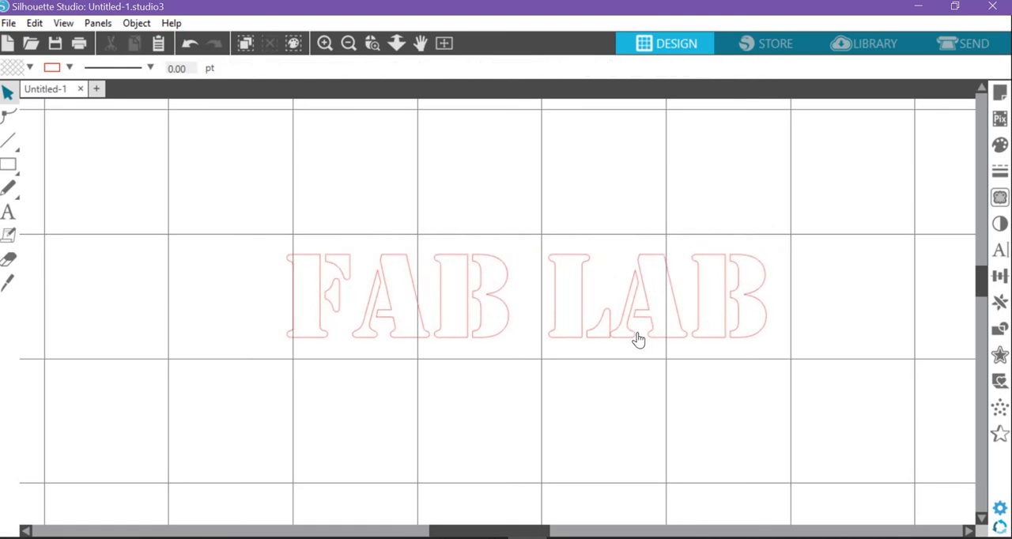
{"action": "mouse_move", "coordinate": [286, 310]}
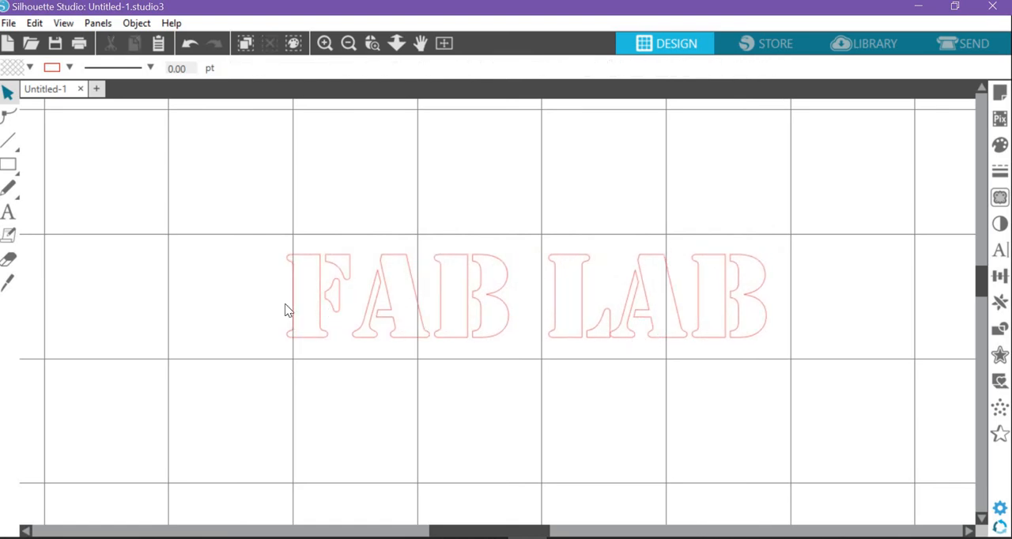
{"action": "mouse_move", "coordinate": [638, 336]}
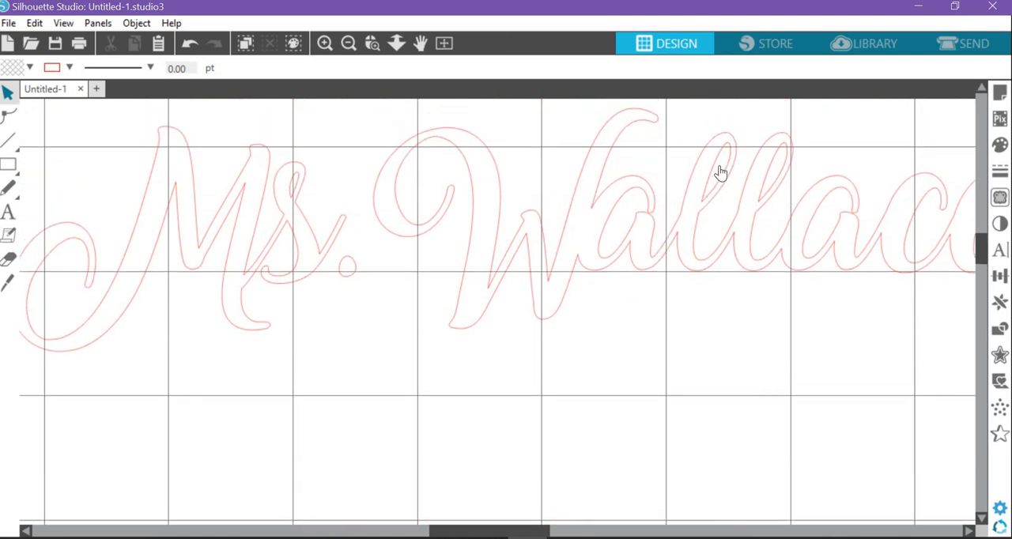
{"action": "mouse_move", "coordinate": [706, 200]}
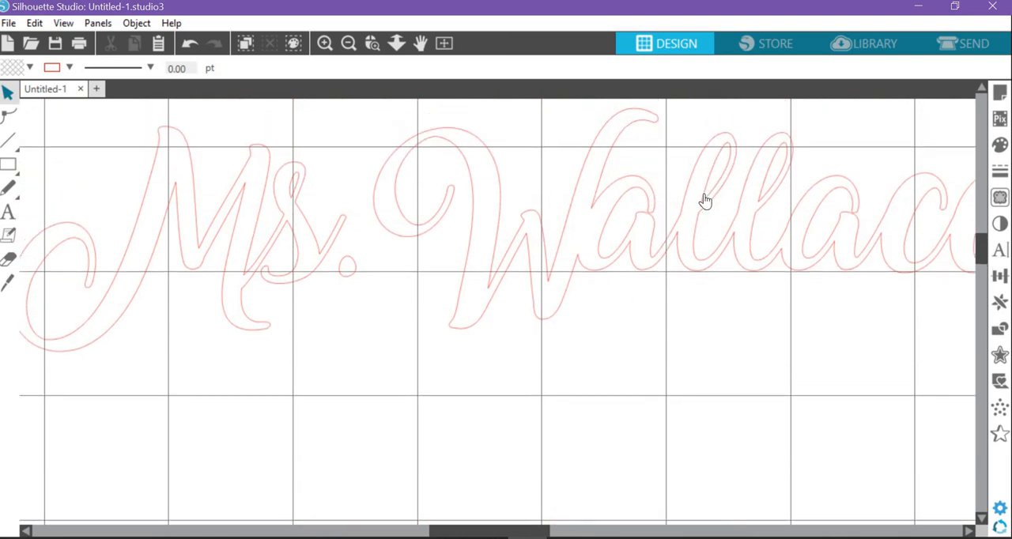
{"action": "mouse_move", "coordinate": [716, 182]}
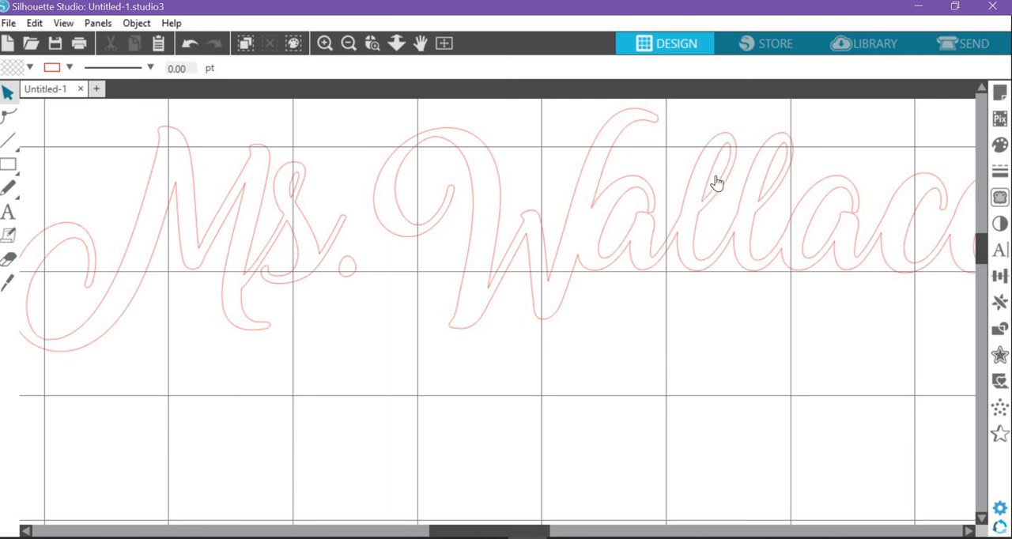
{"action": "mouse_move", "coordinate": [690, 162]}
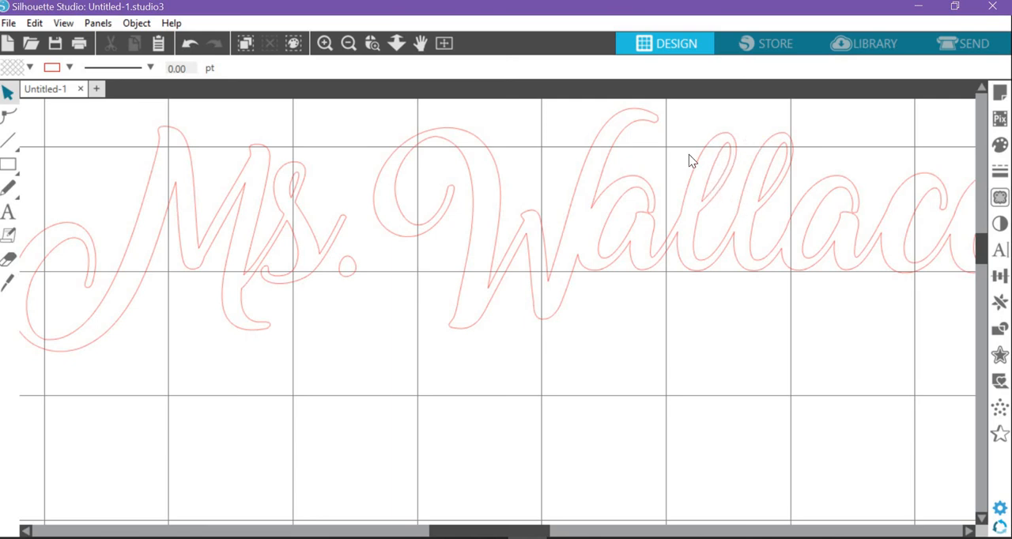
{"action": "mouse_move", "coordinate": [711, 190]}
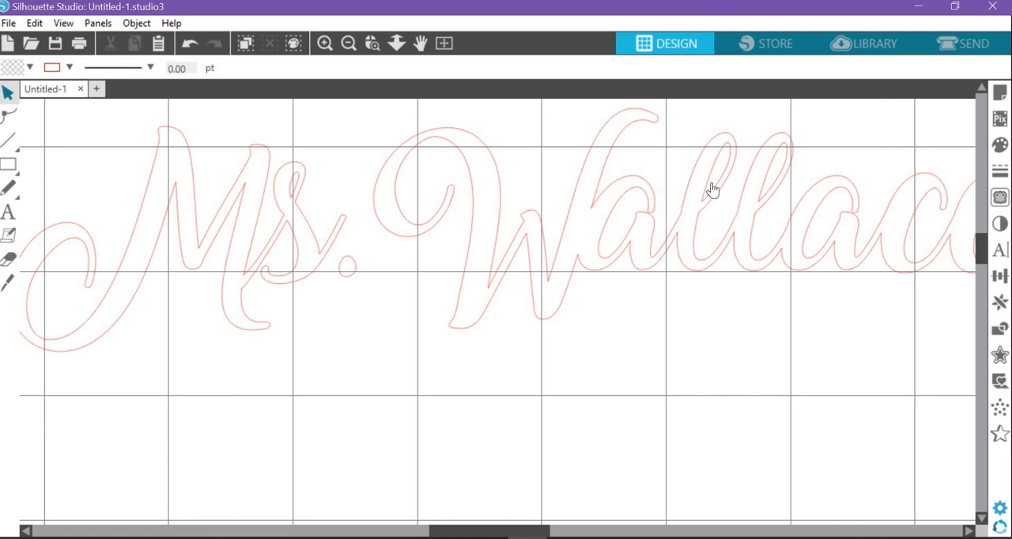
{"action": "mouse_move", "coordinate": [734, 156]}
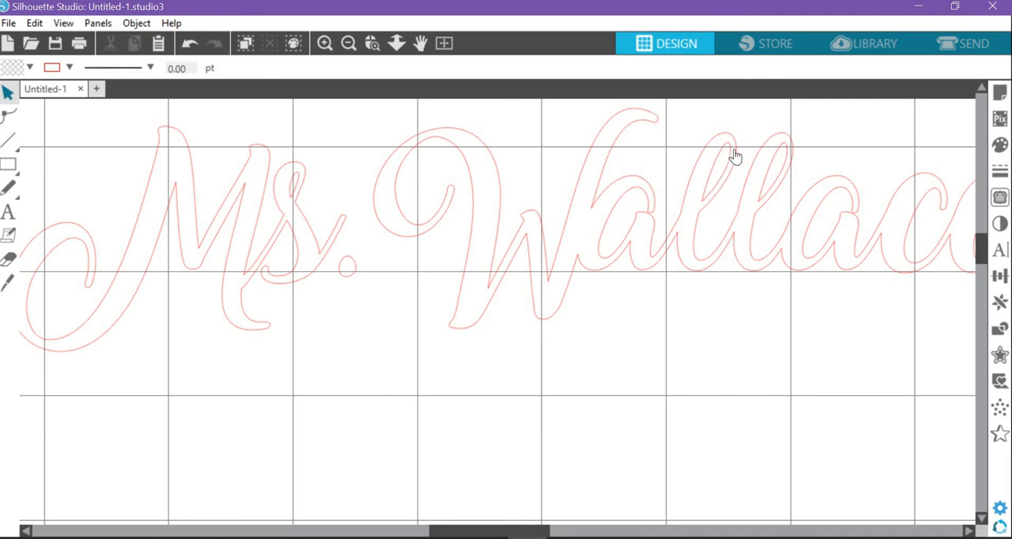
{"action": "mouse_move", "coordinate": [560, 342]}
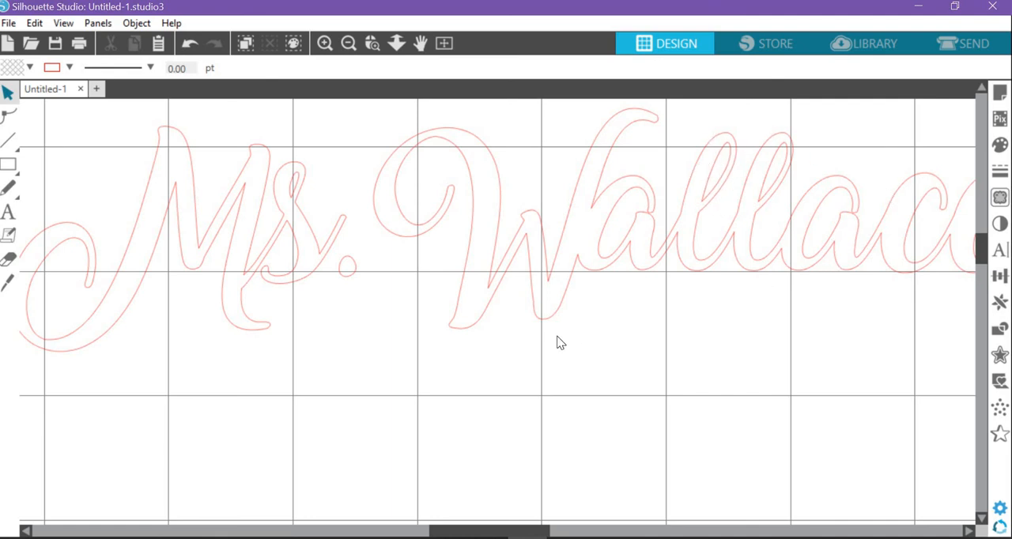
{"action": "scroll", "scroll_direction": "down", "scroll_amount": 3}
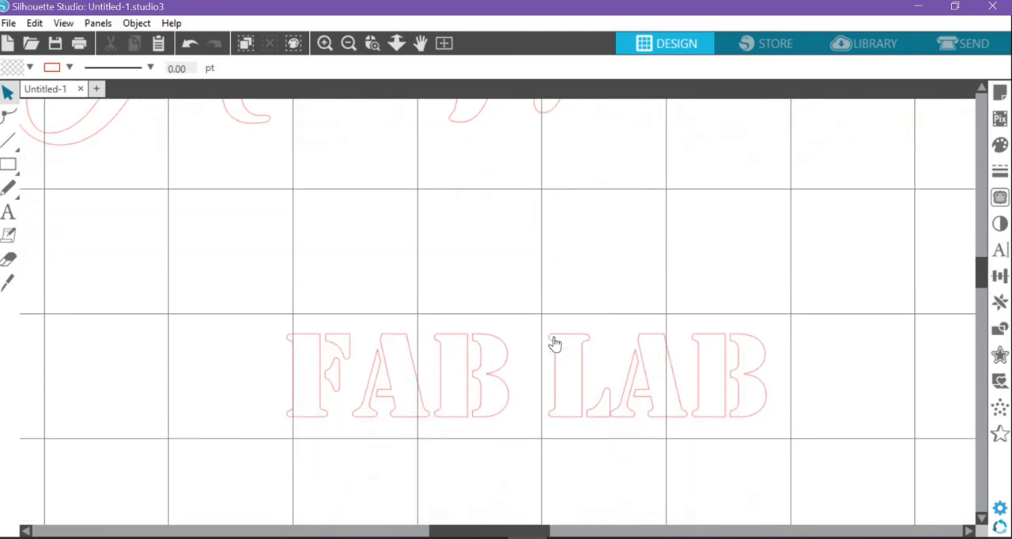
{"action": "scroll", "scroll_direction": "up", "scroll_amount": 3}
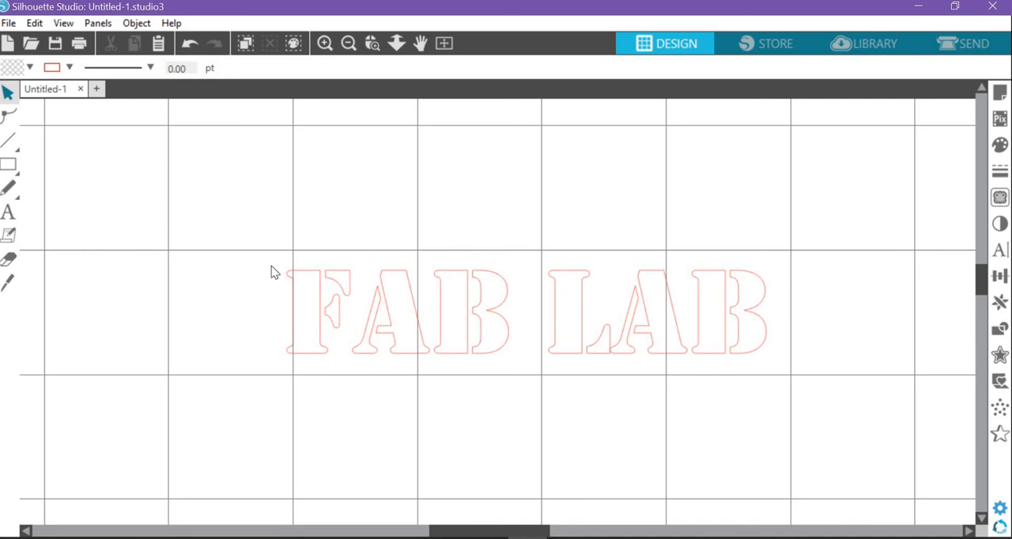
{"action": "mouse_move", "coordinate": [854, 242]}
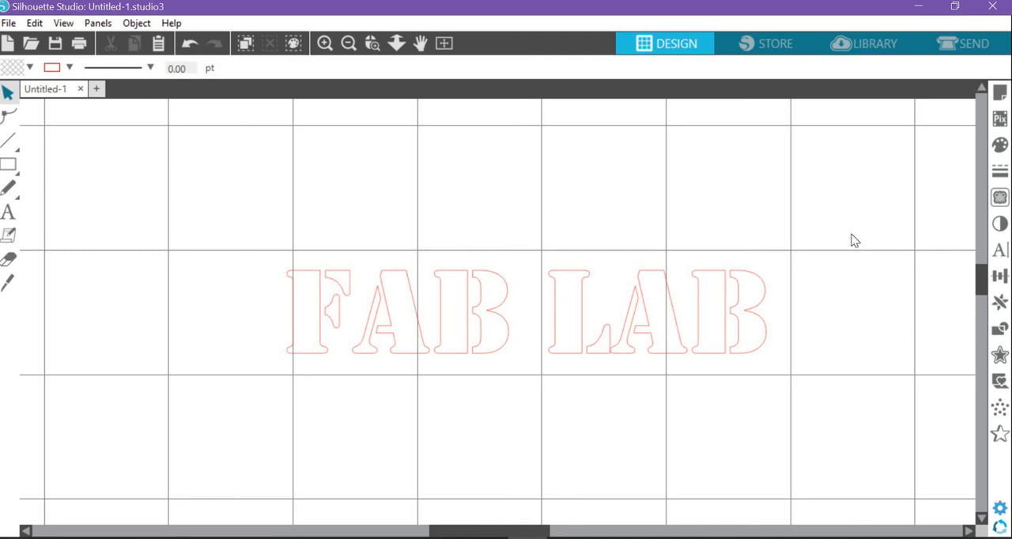
{"action": "mouse_move", "coordinate": [171, 291]}
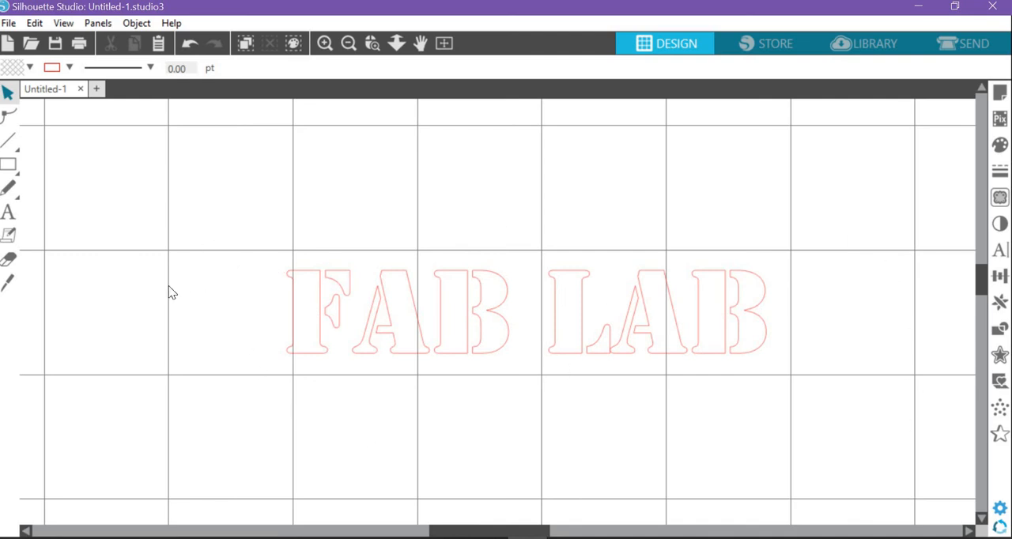
{"action": "mouse_move", "coordinate": [1000, 302]}
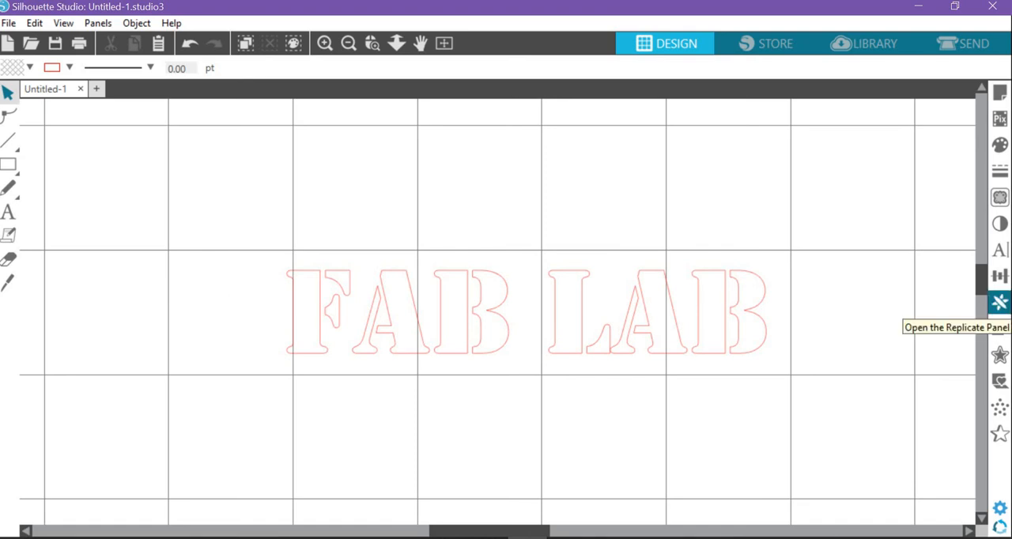
{"action": "mouse_move", "coordinate": [718, 325]}
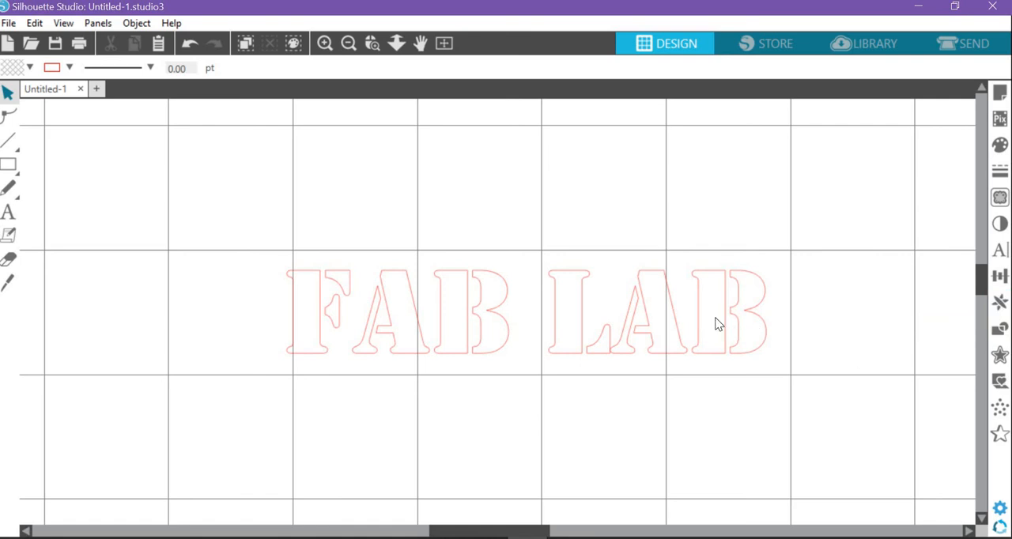
Switch FAB LAB from Stencil to a bold geometric sans-serif font from the list
{"action": "left_click", "coordinate": [526, 312]}
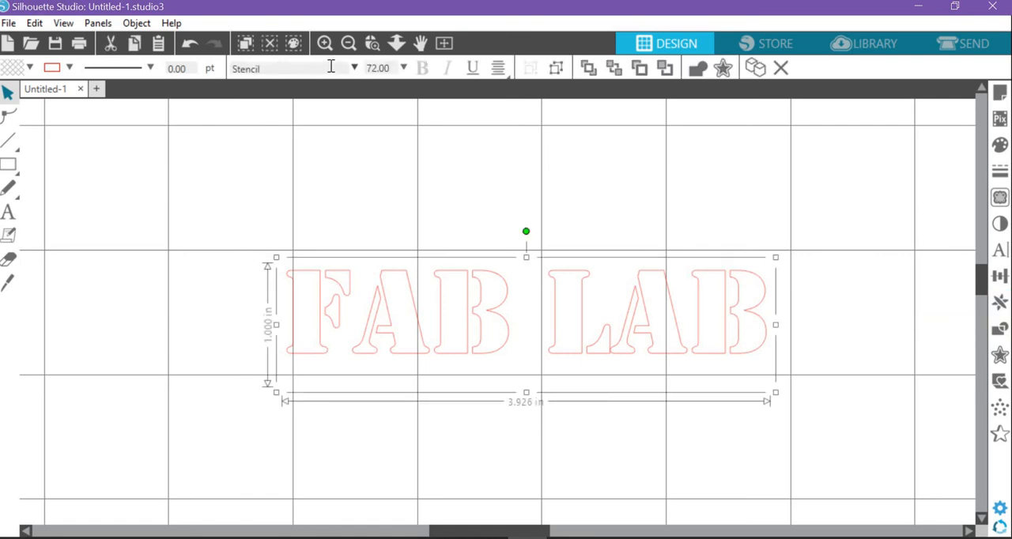
{"action": "left_click", "coordinate": [353, 69]}
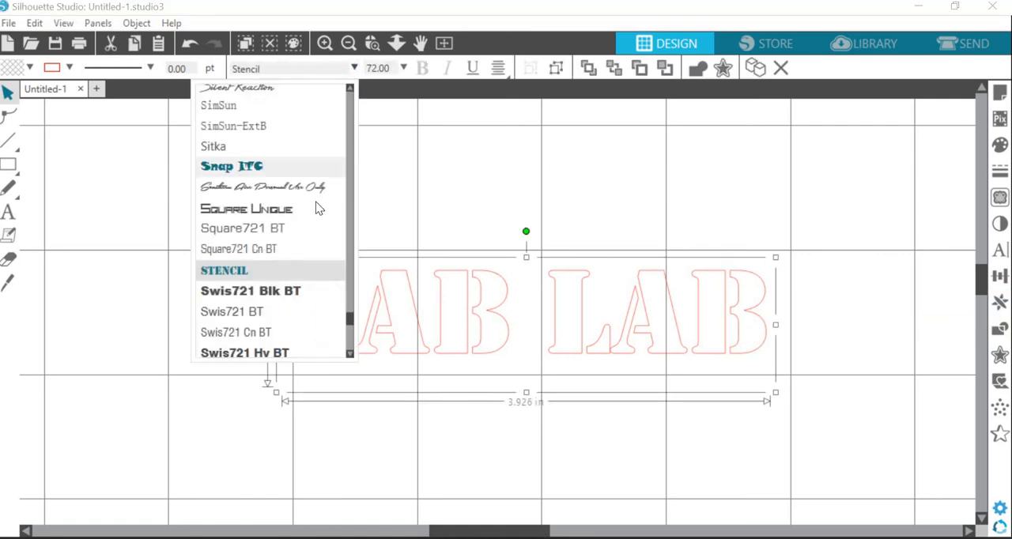
{"action": "mouse_move", "coordinate": [344, 263]}
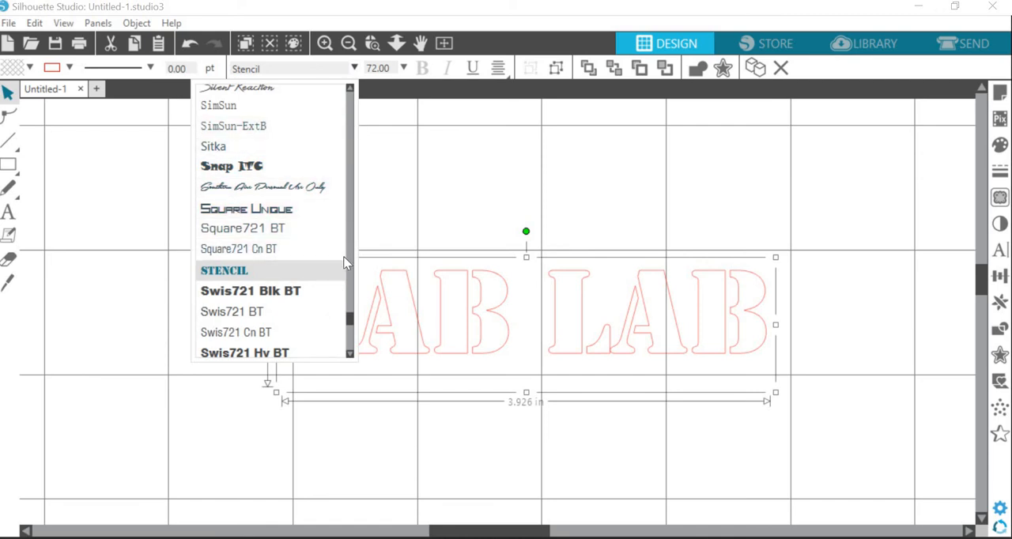
{"action": "scroll", "scroll_direction": "down", "scroll_amount": 3}
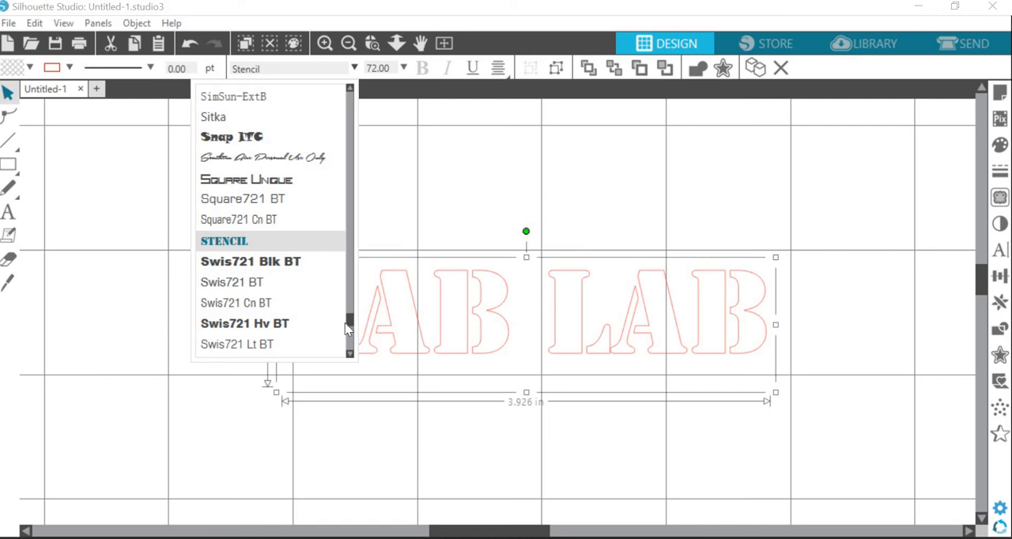
{"action": "left_click", "coordinate": [241, 276]}
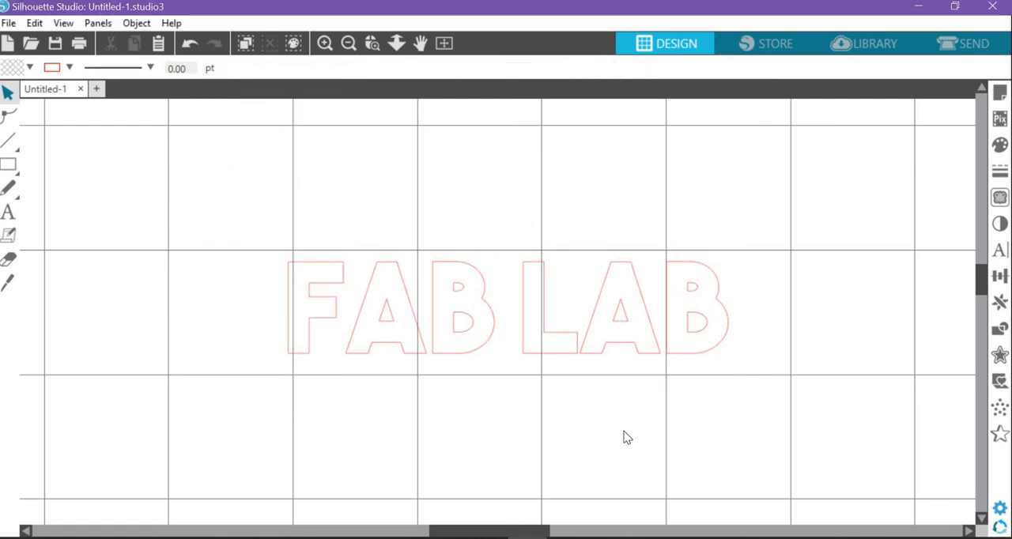
{"action": "mouse_move", "coordinate": [322, 335]}
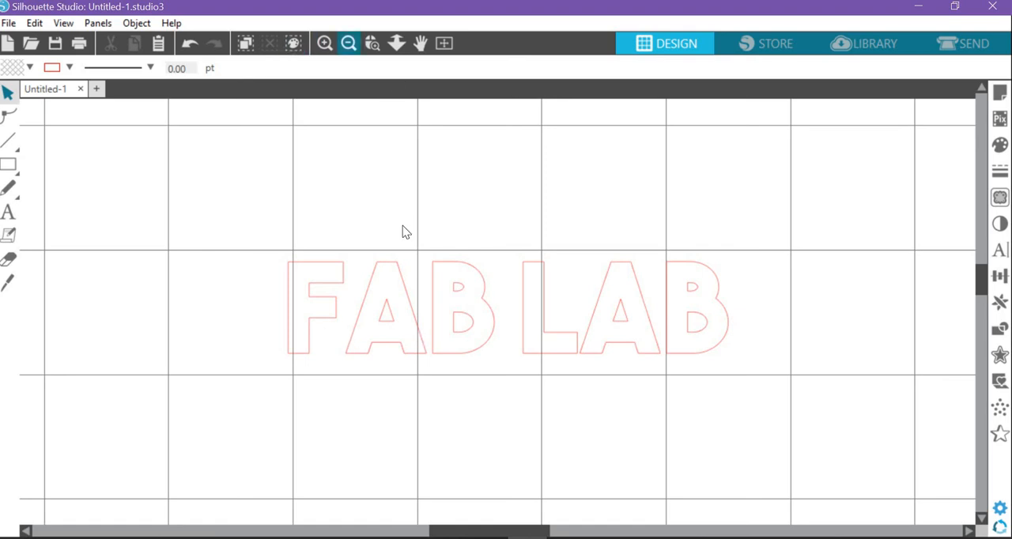
Undo the accidental move of the letter A so the outlined FAB LAB is intact again
{"action": "left_click", "coordinate": [506, 309]}
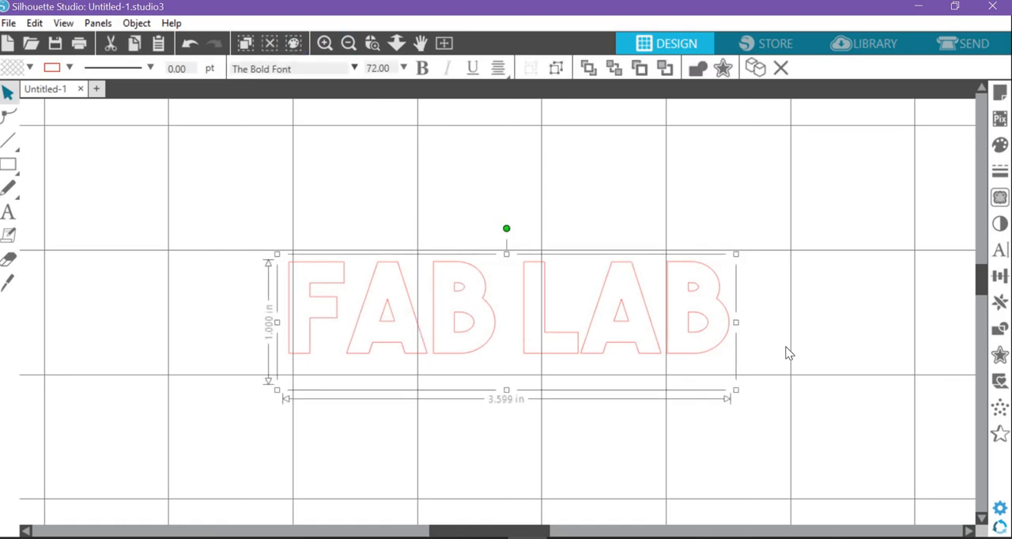
{"action": "mouse_move", "coordinate": [808, 284]}
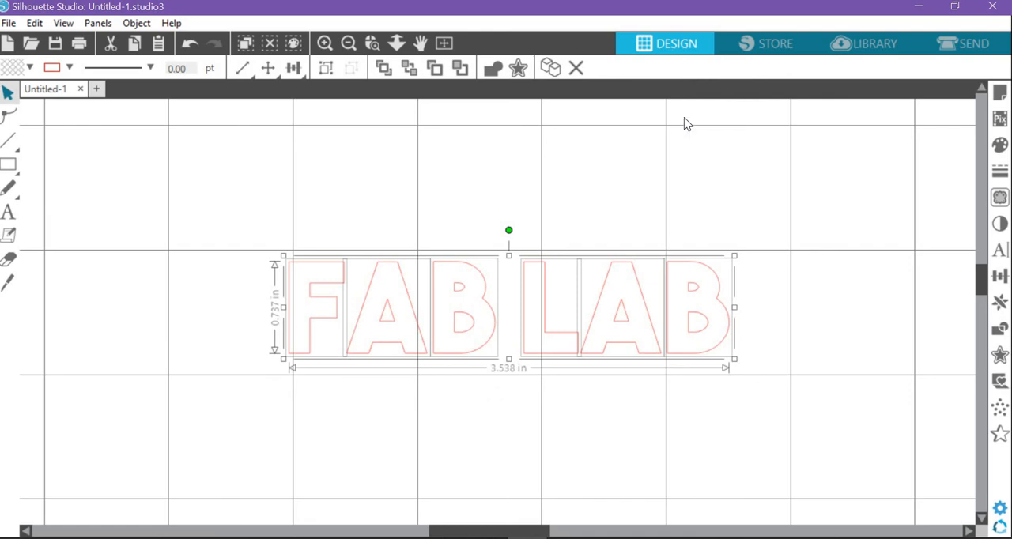
{"action": "mouse_move", "coordinate": [693, 178]}
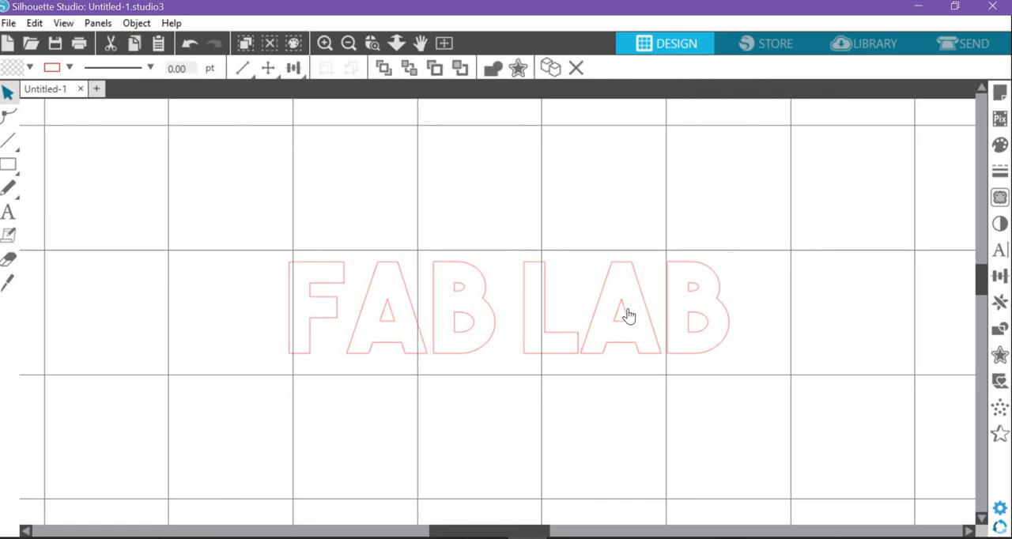
{"action": "left_click", "coordinate": [630, 315]}
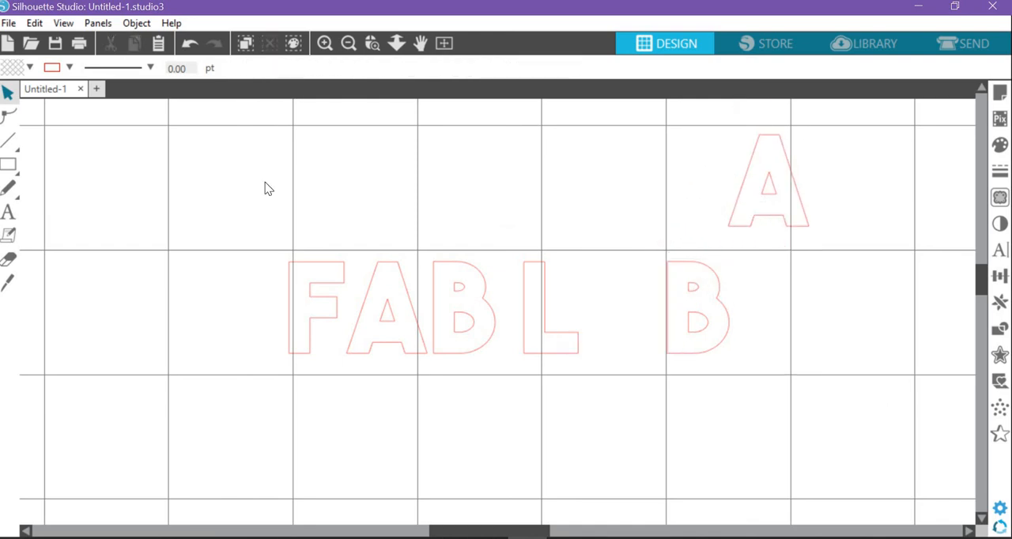
{"action": "left_click", "coordinate": [189, 44]}
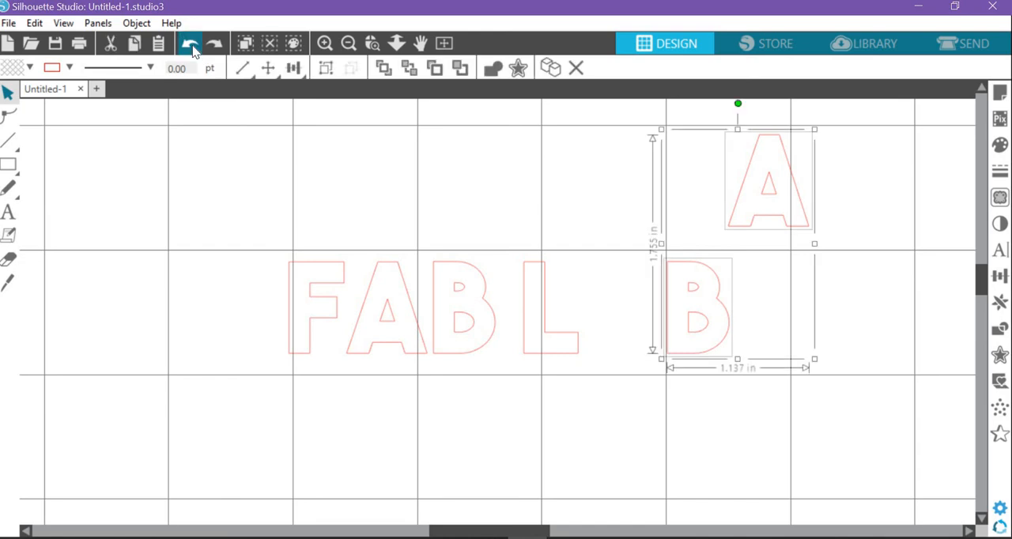
{"action": "left_click", "coordinate": [190, 43]}
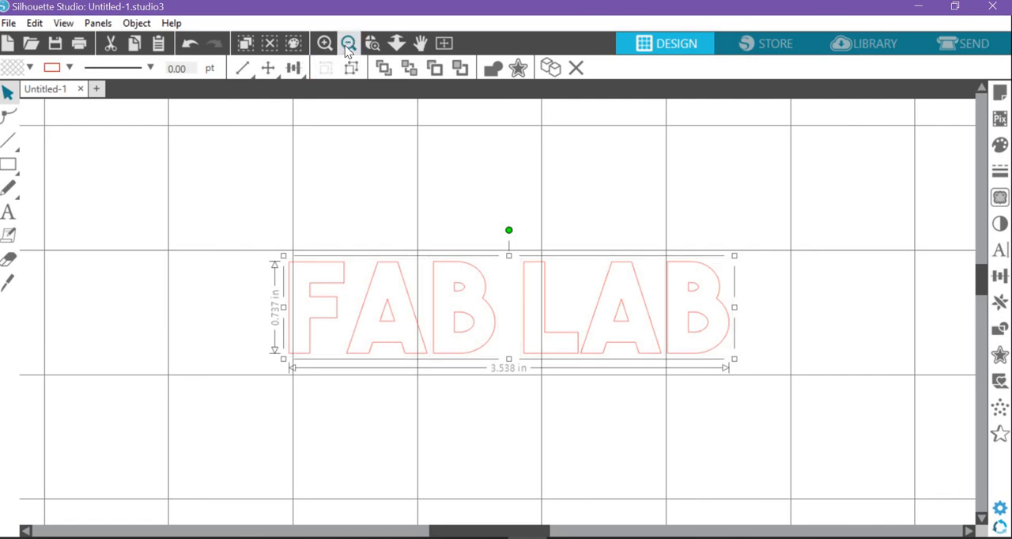
Zoom out to show the whole page with Ms. Wallace and FAB LAB together
{"action": "left_click", "coordinate": [347, 43]}
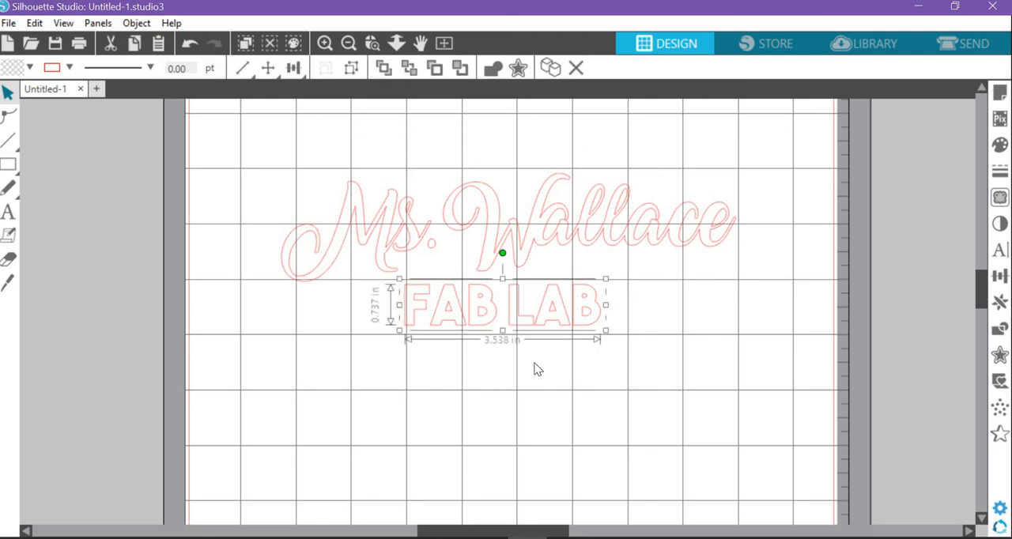
{"action": "mouse_move", "coordinate": [528, 340]}
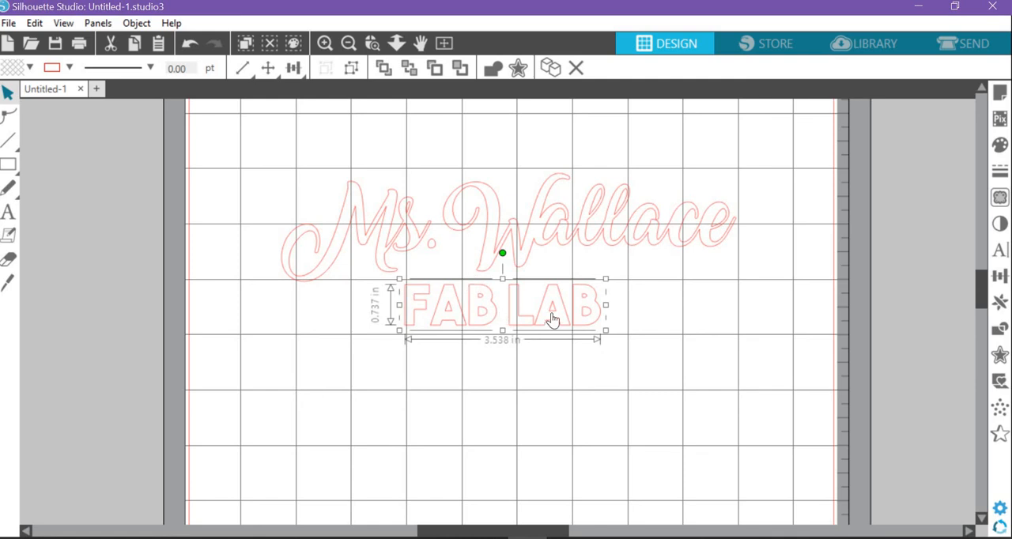
{"action": "mouse_move", "coordinate": [426, 244]}
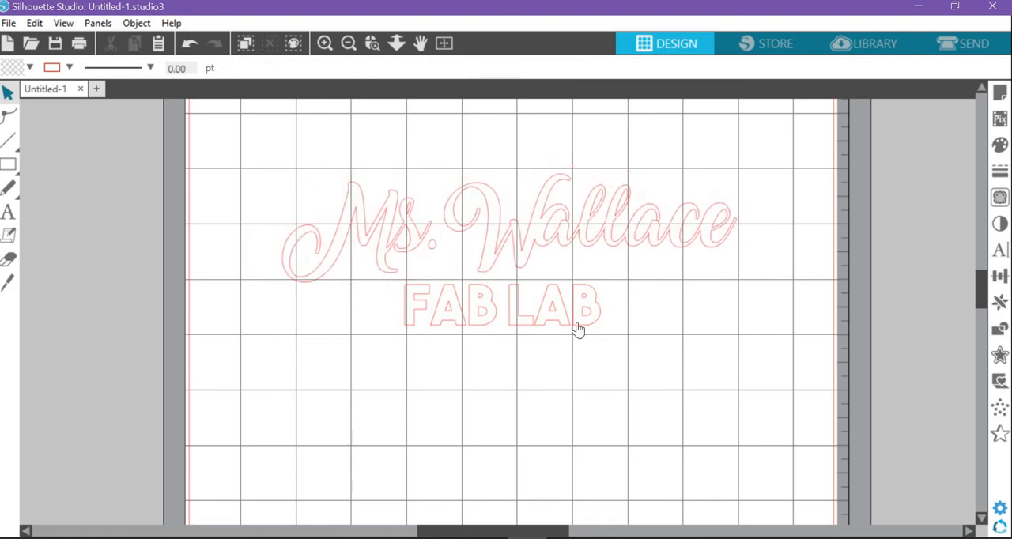
{"action": "mouse_move", "coordinate": [289, 188]}
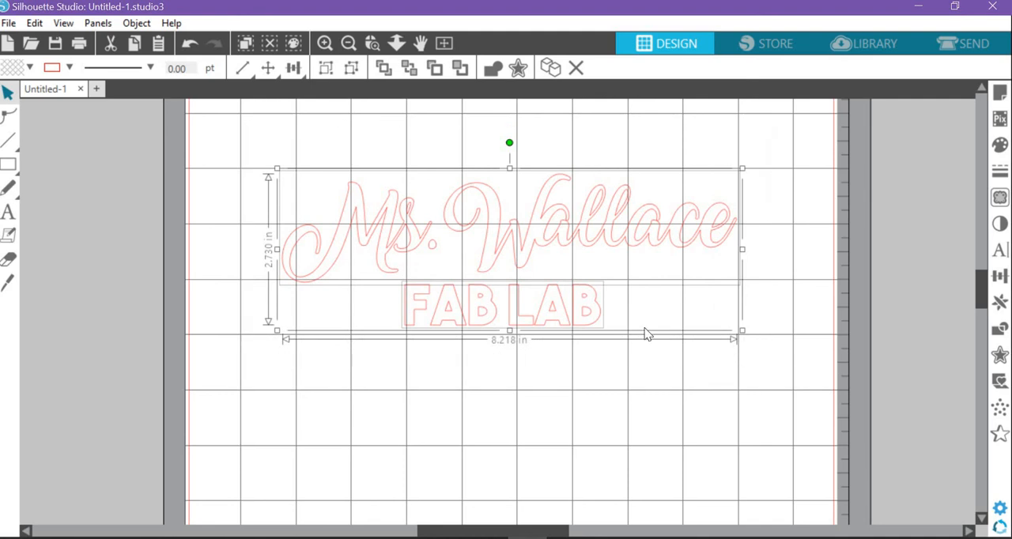
{"action": "mouse_move", "coordinate": [632, 533]}
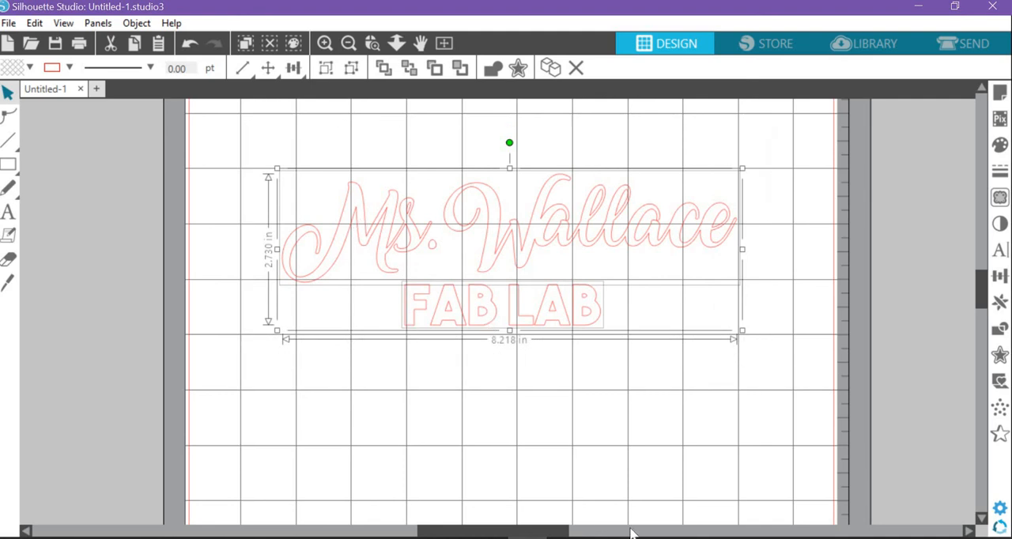
{"action": "mouse_move", "coordinate": [382, 196]}
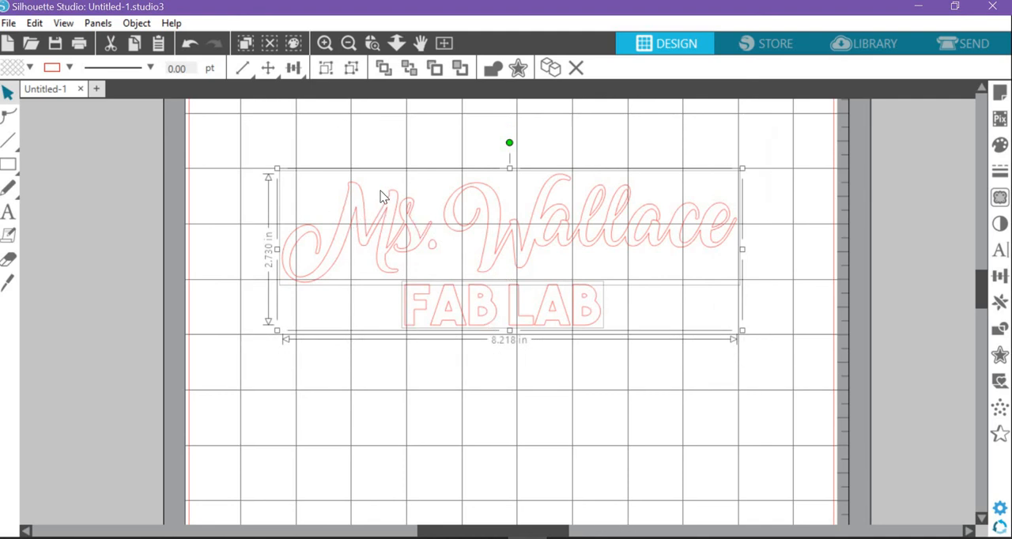
{"action": "mouse_move", "coordinate": [299, 86]}
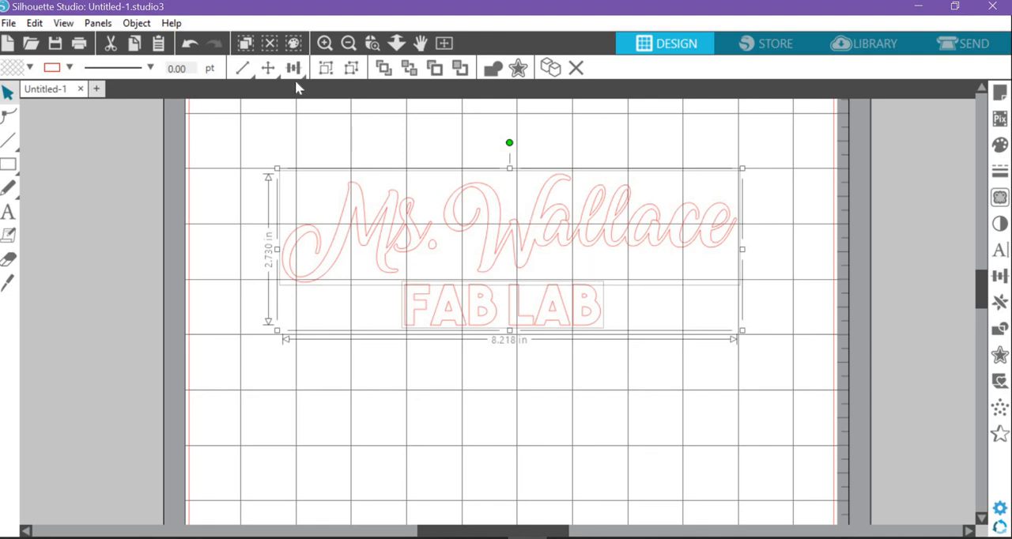
Check the Move and Scale popups without changes, then bring up the Align options for both texts
{"action": "left_click", "coordinate": [293, 68]}
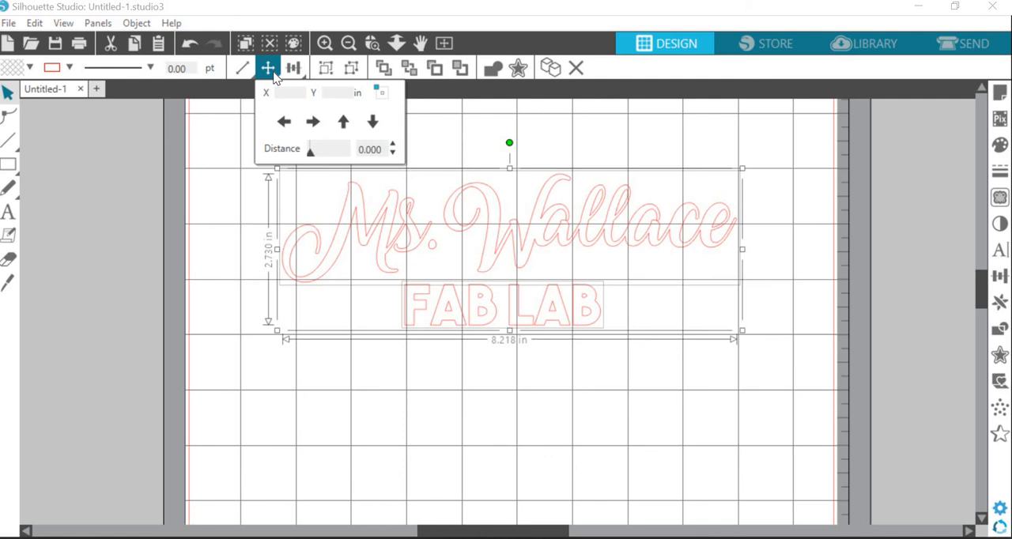
{"action": "left_click", "coordinate": [242, 68]}
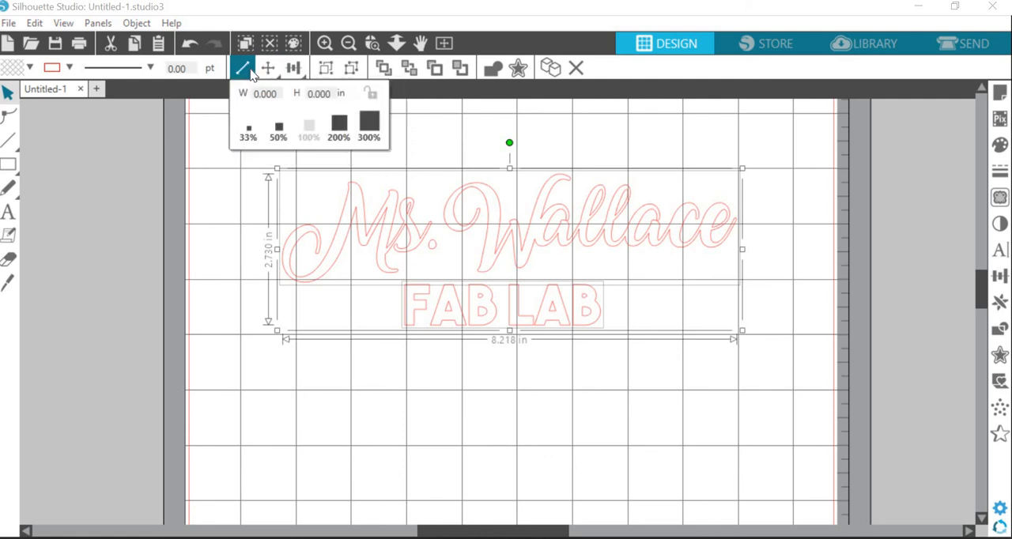
{"action": "mouse_move", "coordinate": [266, 102]}
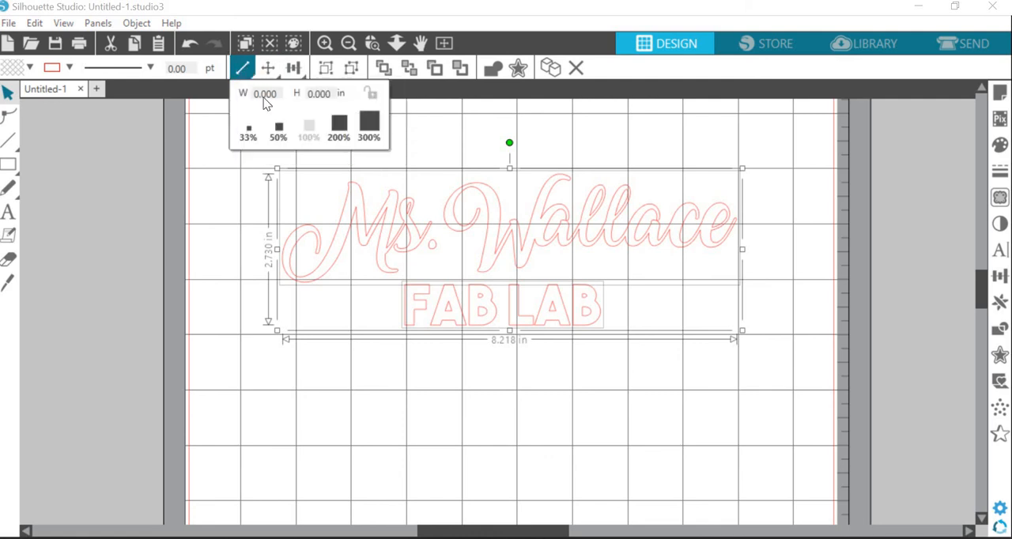
{"action": "left_click", "coordinate": [339, 122]}
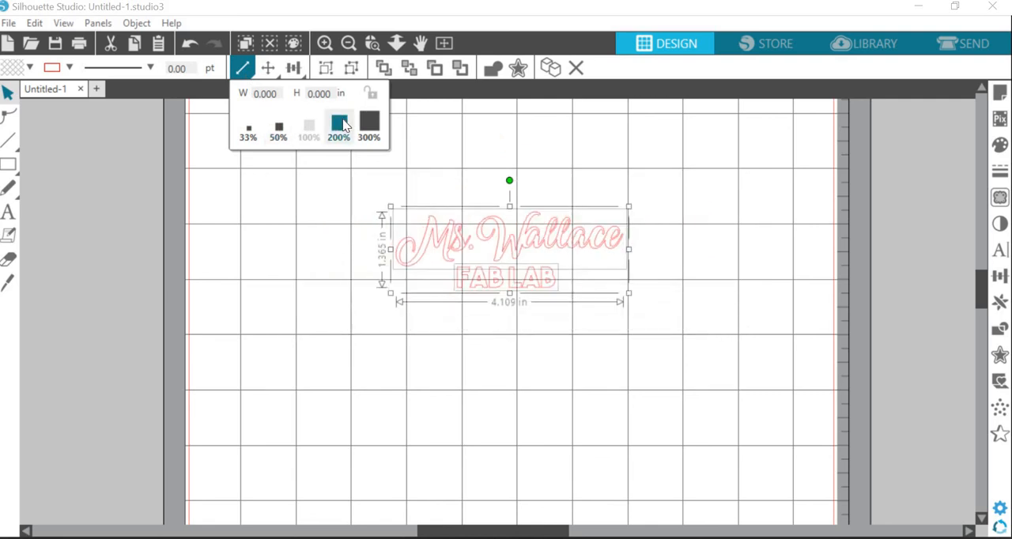
{"action": "left_click", "coordinate": [337, 126]}
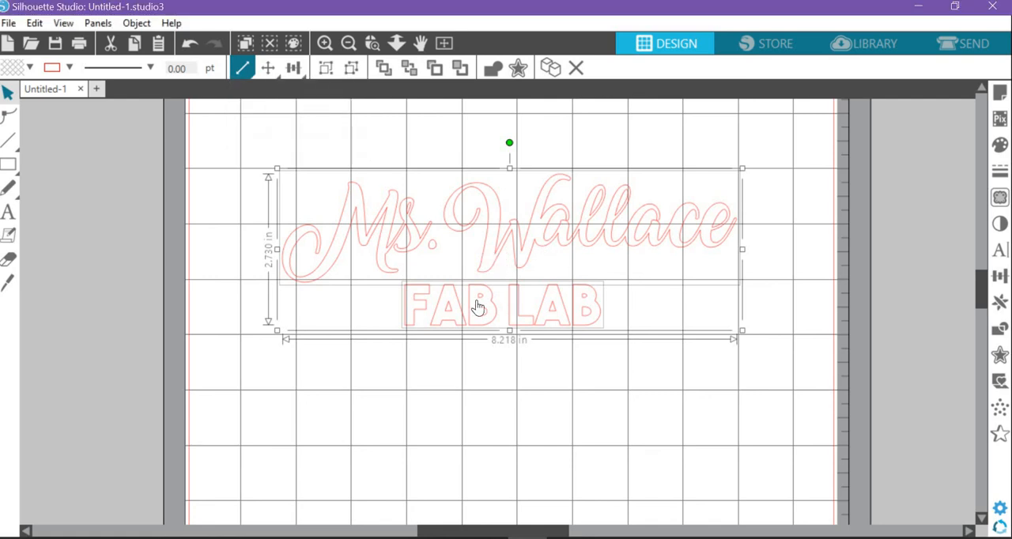
{"action": "left_click", "coordinate": [267, 67]}
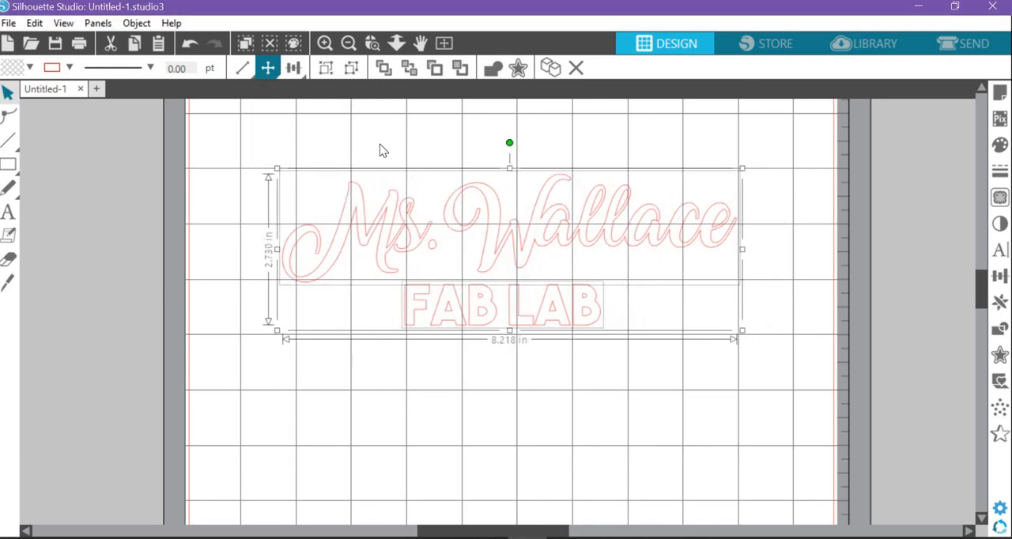
{"action": "left_click", "coordinate": [294, 67]}
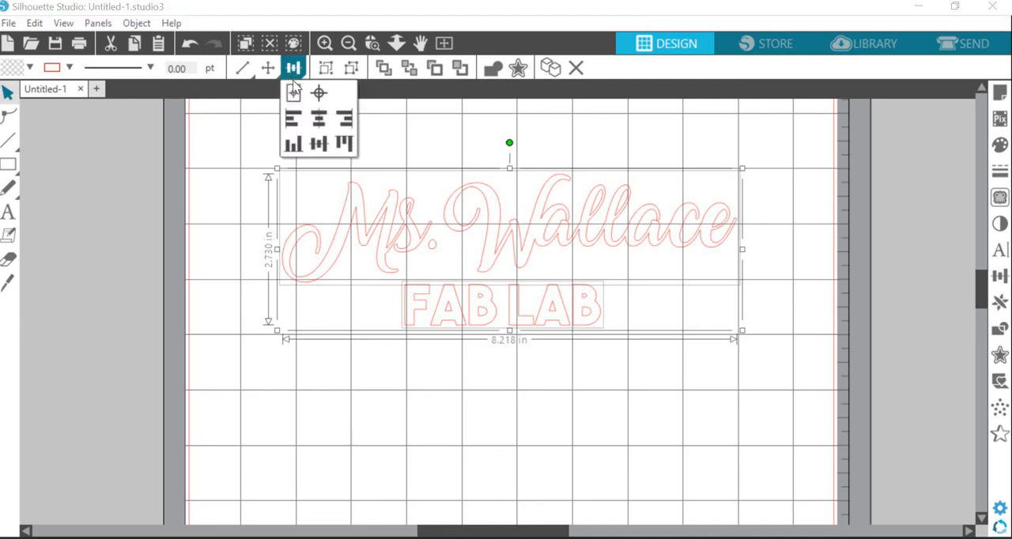
{"action": "mouse_move", "coordinate": [292, 93]}
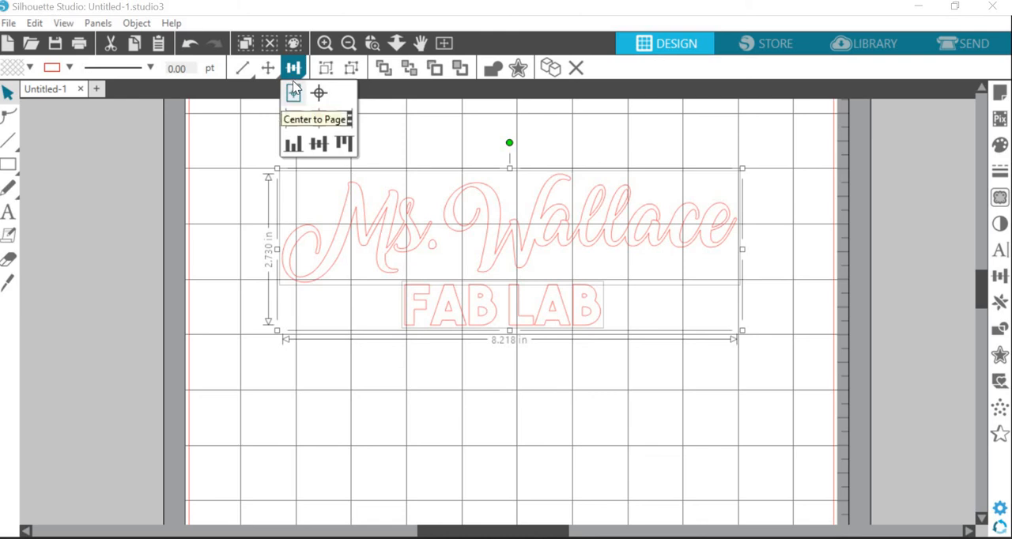
{"action": "mouse_move", "coordinate": [318, 93]}
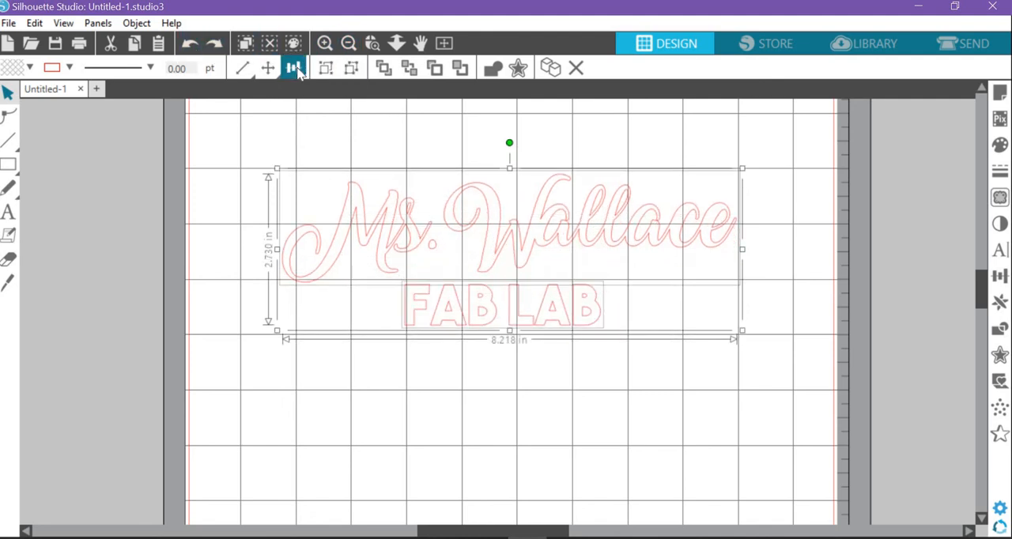
Align the texts left briefly, then center FAB LAB horizontally beneath Ms. Wallace
{"action": "left_click", "coordinate": [294, 68]}
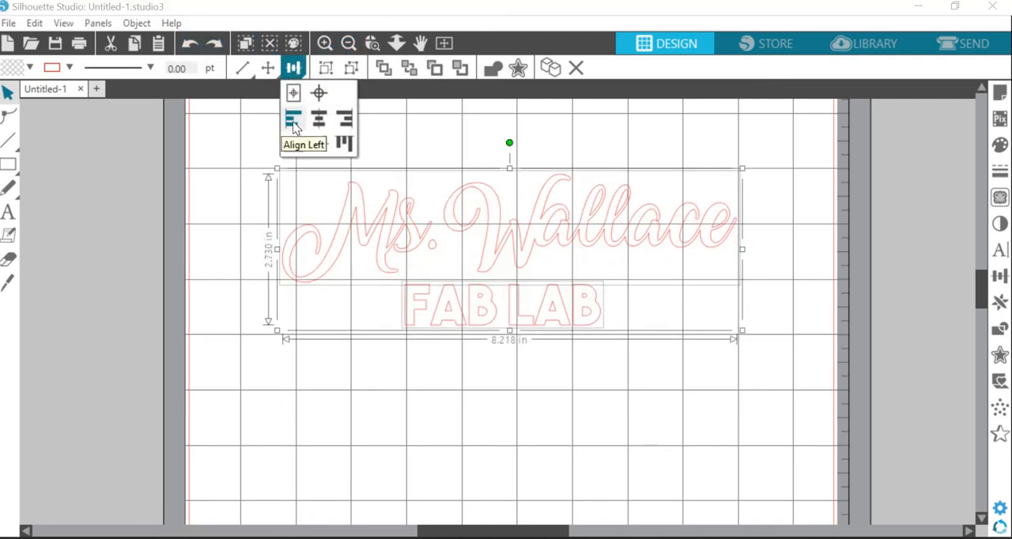
{"action": "left_click", "coordinate": [292, 119]}
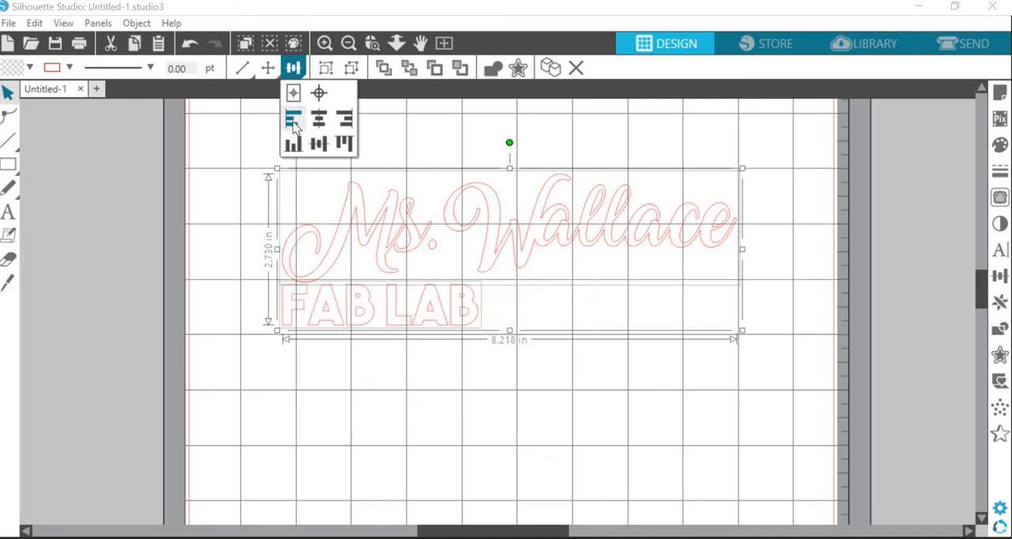
{"action": "mouse_move", "coordinate": [334, 126]}
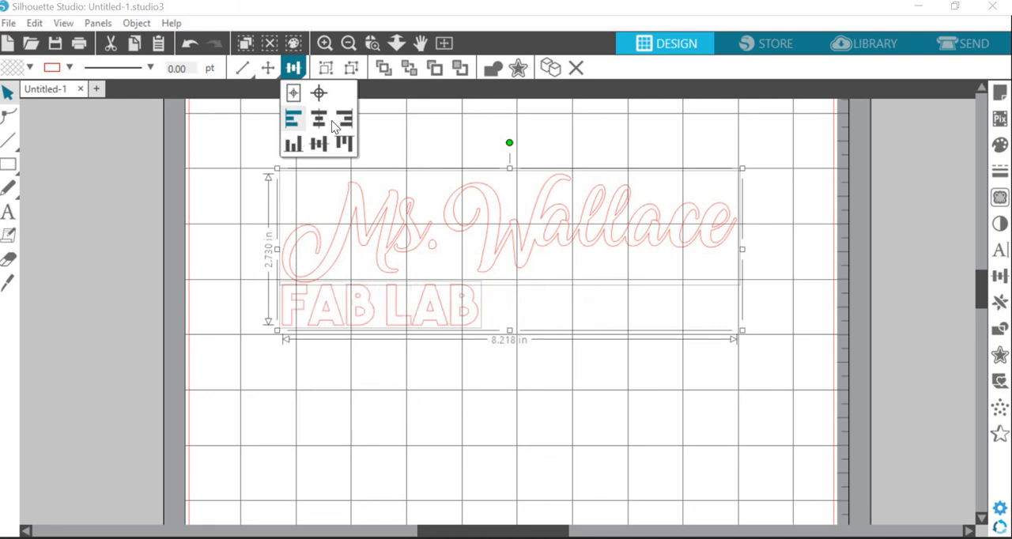
{"action": "mouse_move", "coordinate": [318, 119]}
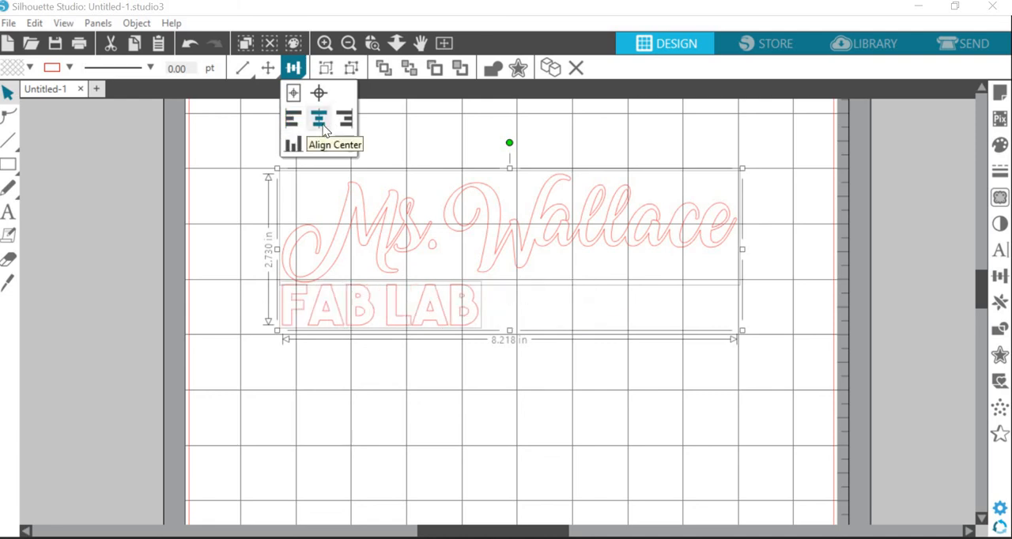
{"action": "left_click", "coordinate": [318, 119]}
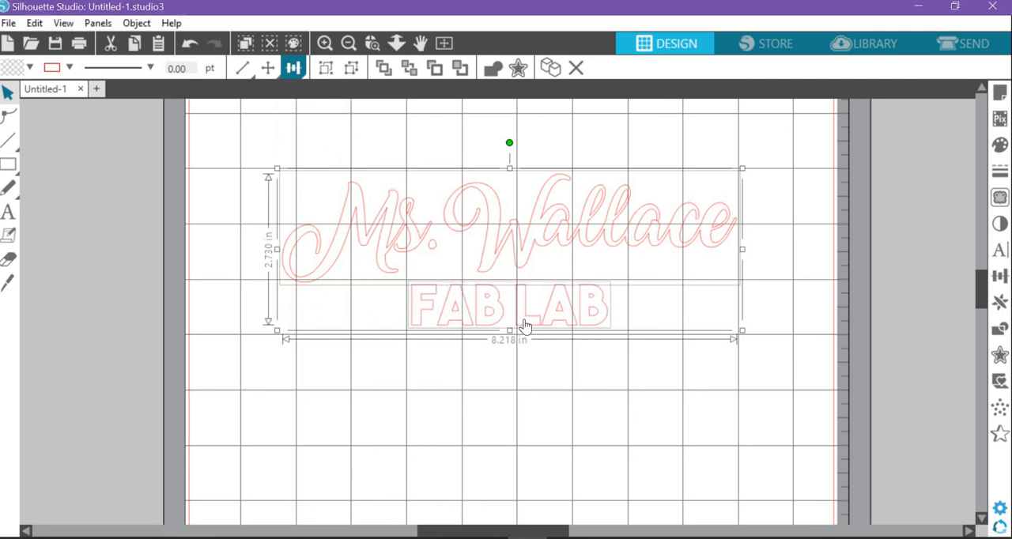
{"action": "mouse_move", "coordinate": [567, 308]}
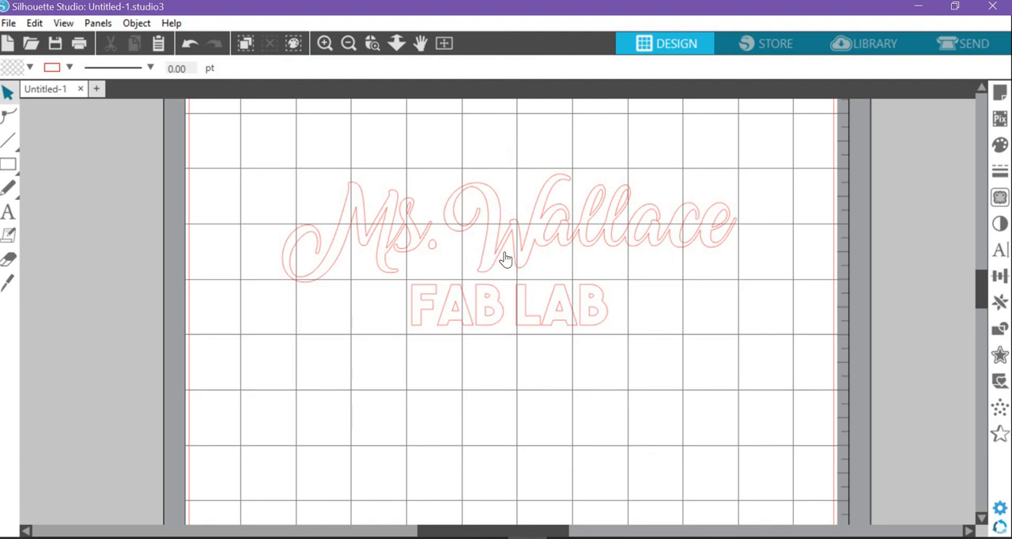
Enlarge FAB LAB by its corner handle to just under 5 inches wide
{"action": "left_click", "coordinate": [506, 307]}
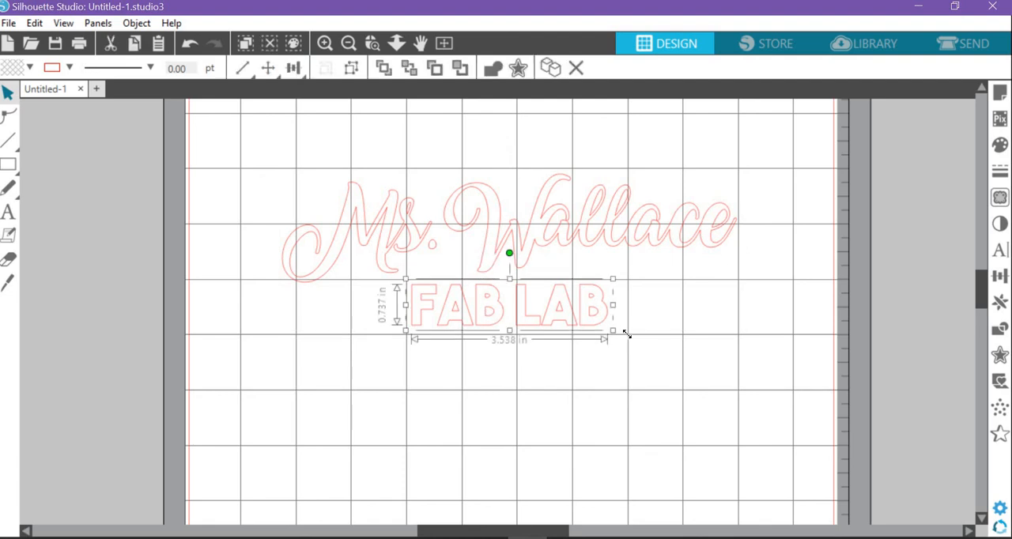
{"action": "left_click_drag", "start_coordinate": [613, 332], "coordinate": [697, 349]}
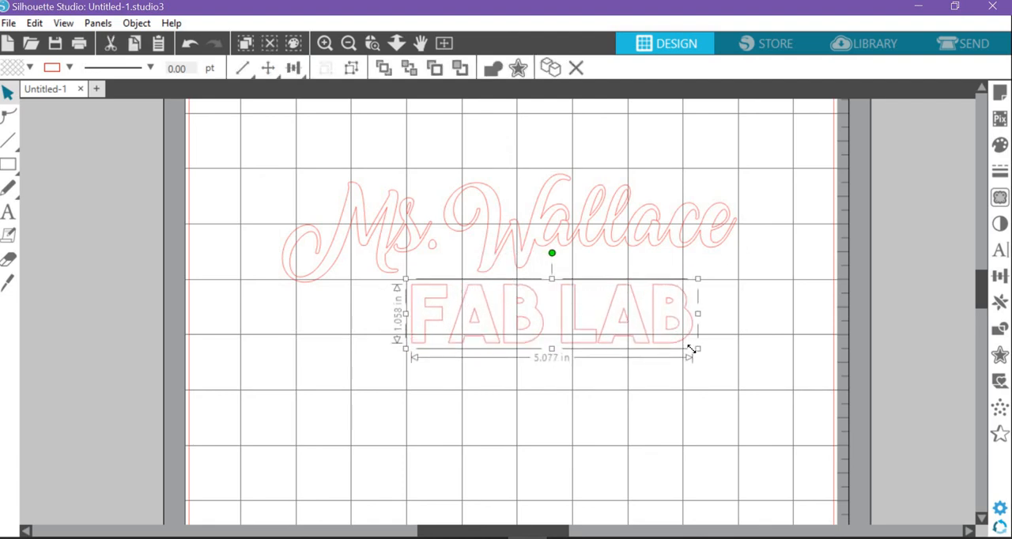
{"action": "left_click_drag", "start_coordinate": [696, 349], "coordinate": [693, 347]}
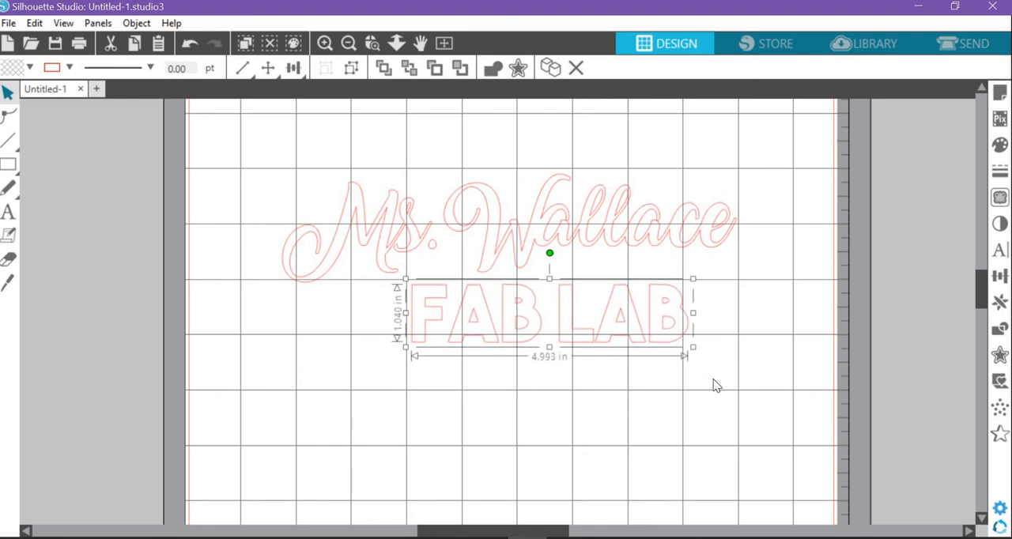
Re-center the enlarged FAB LAB under the script and move the lettering higher on the mat
{"action": "left_click", "coordinate": [292, 68]}
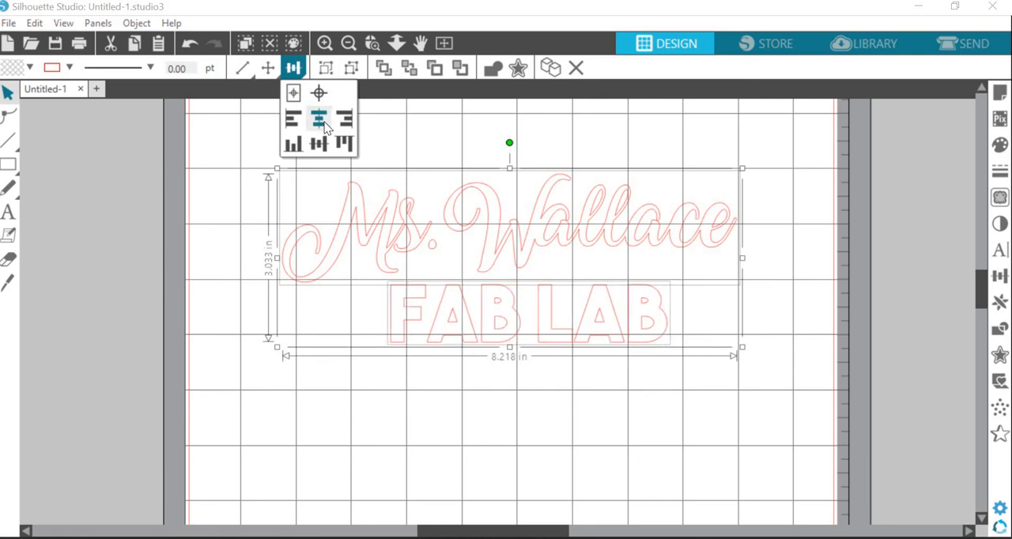
{"action": "left_click", "coordinate": [319, 119]}
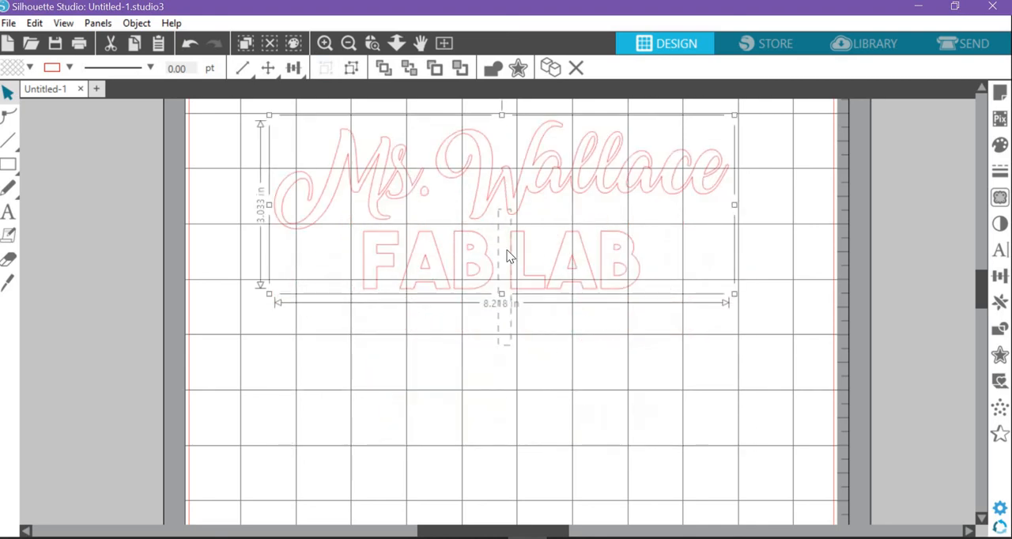
{"action": "mouse_move", "coordinate": [548, 296]}
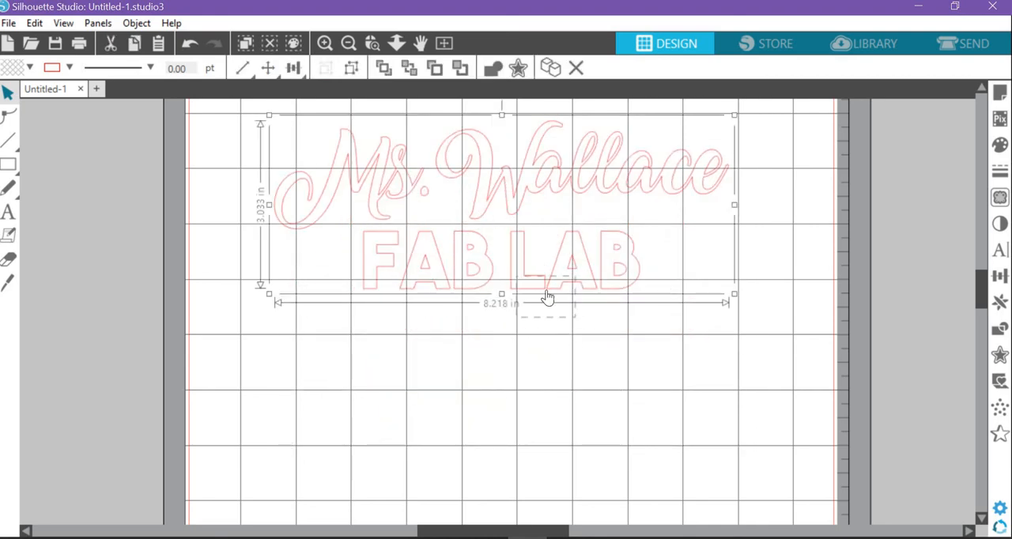
{"action": "left_click_drag", "start_coordinate": [548, 298], "coordinate": [521, 346]}
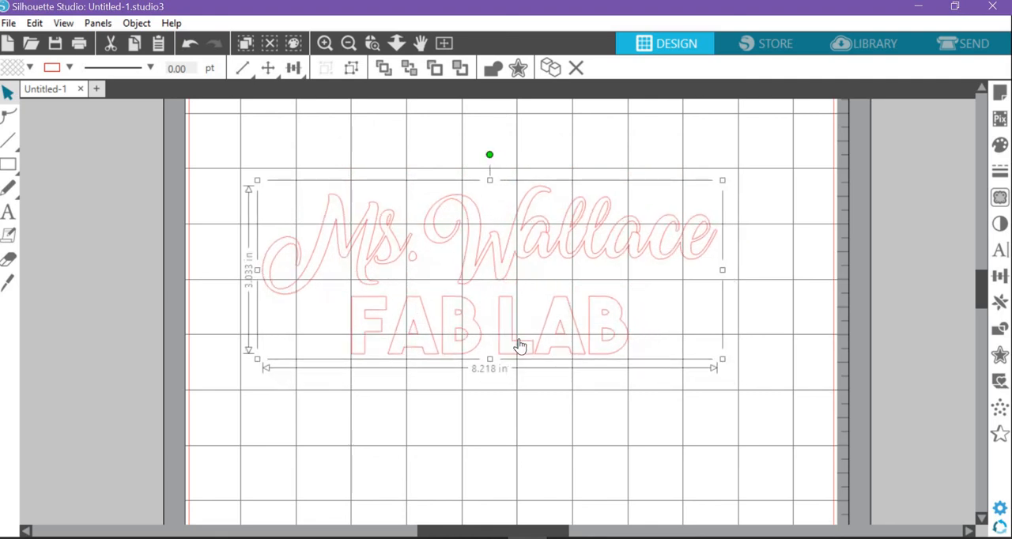
{"action": "mouse_move", "coordinate": [488, 358]}
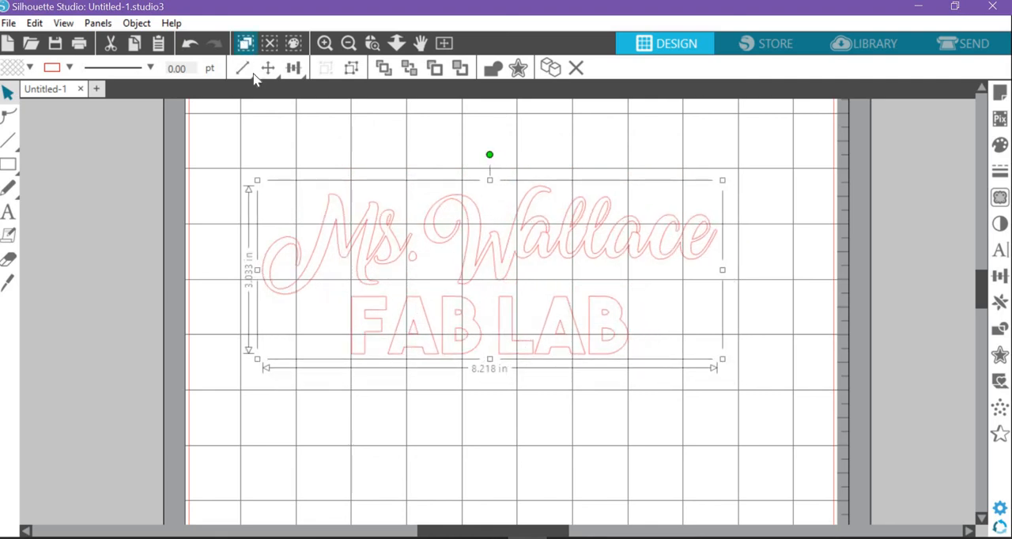
Enlarge the grouped lettering by its corner, then set its width to exactly 10.000 in
{"action": "left_click", "coordinate": [243, 67]}
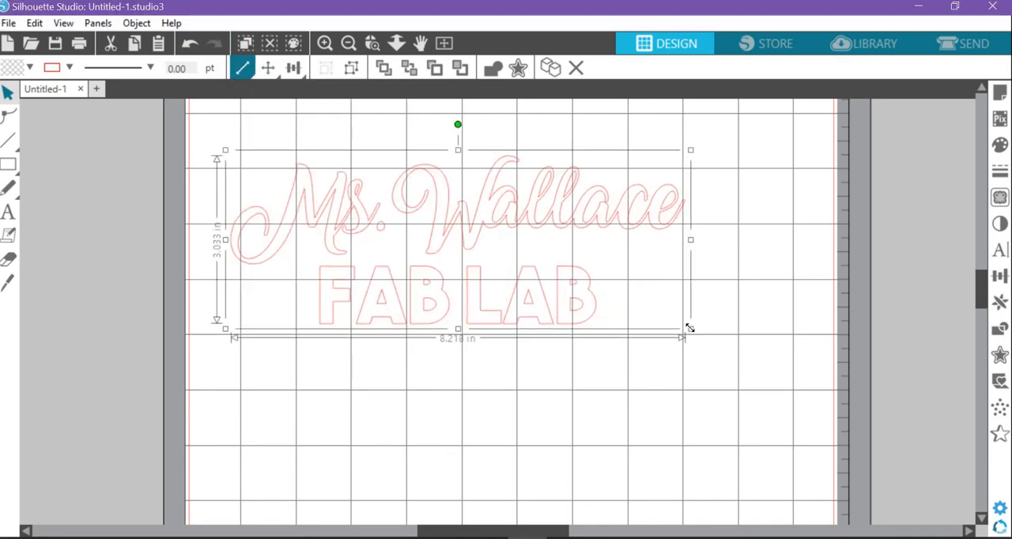
{"action": "left_click_drag", "start_coordinate": [690, 328], "coordinate": [761, 356]}
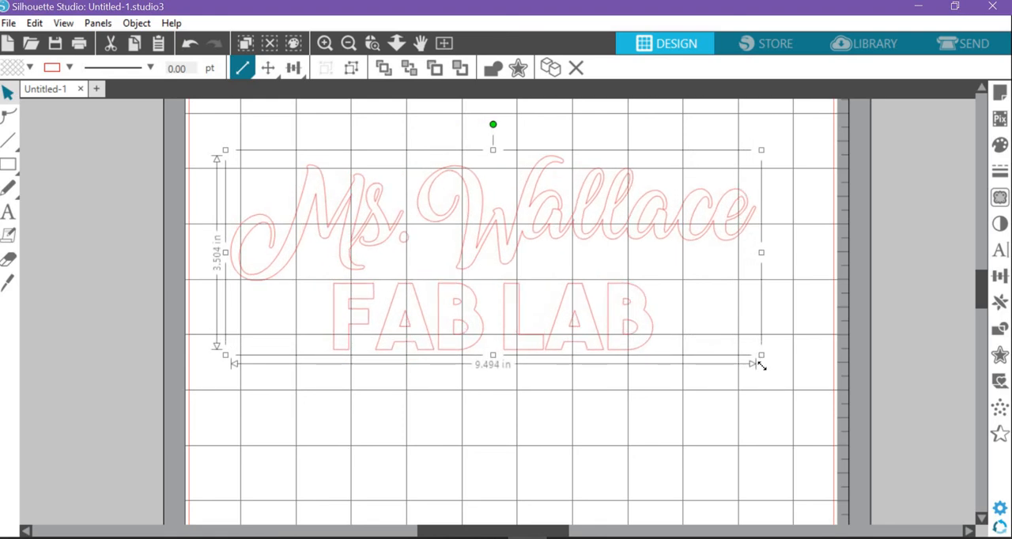
{"action": "left_click_drag", "start_coordinate": [761, 356], "coordinate": [784, 373]}
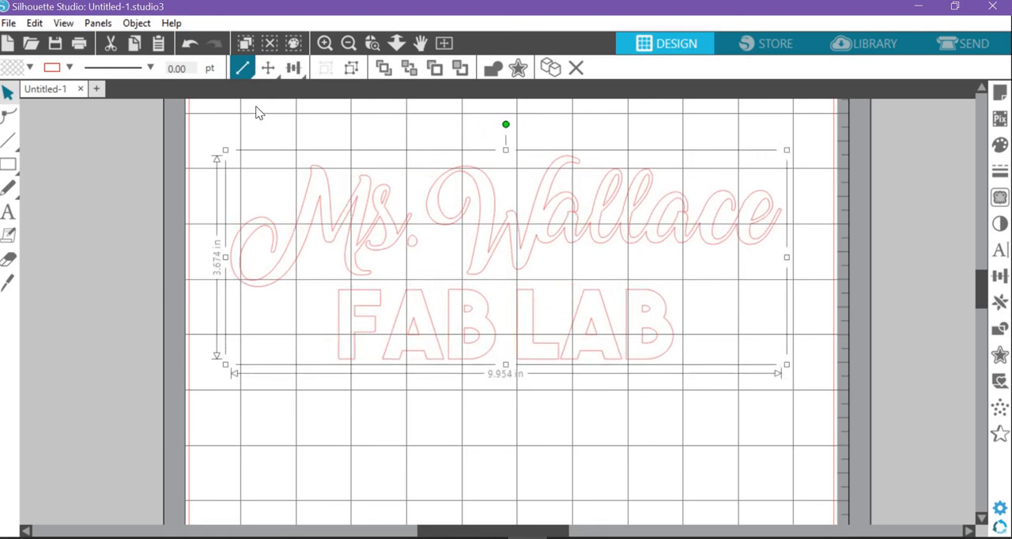
{"action": "left_click", "coordinate": [243, 68]}
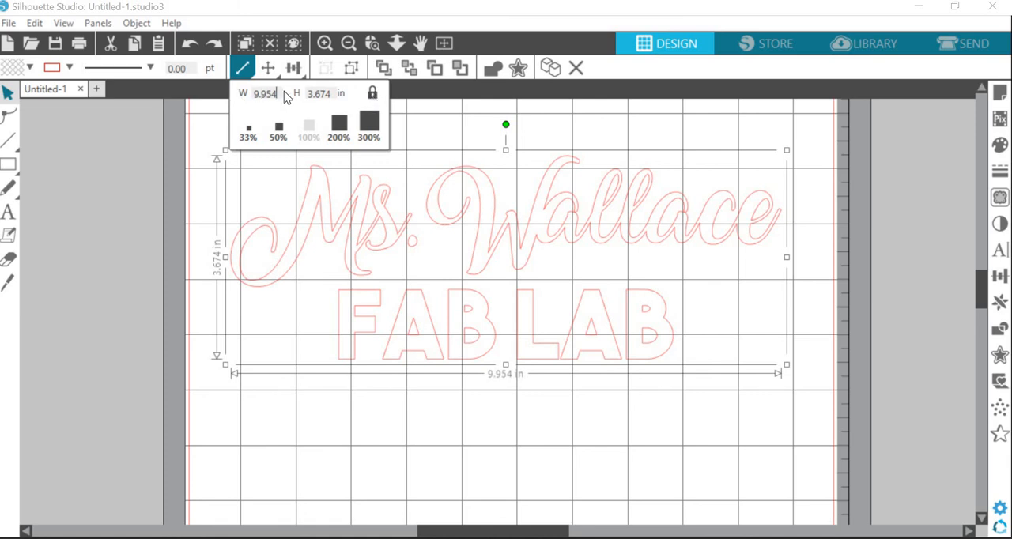
{"action": "type", "text": "10.000"}
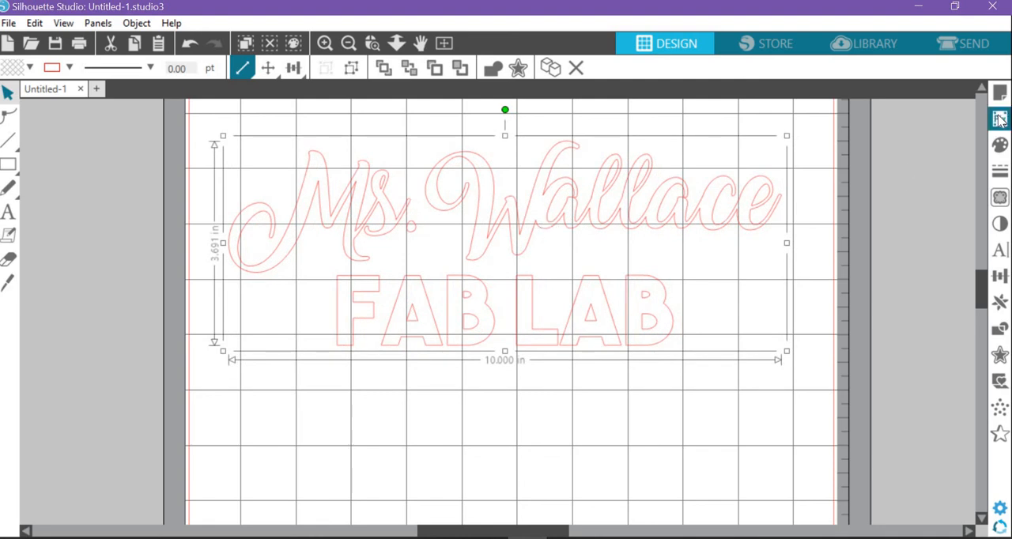
{"action": "mouse_move", "coordinate": [998, 145]}
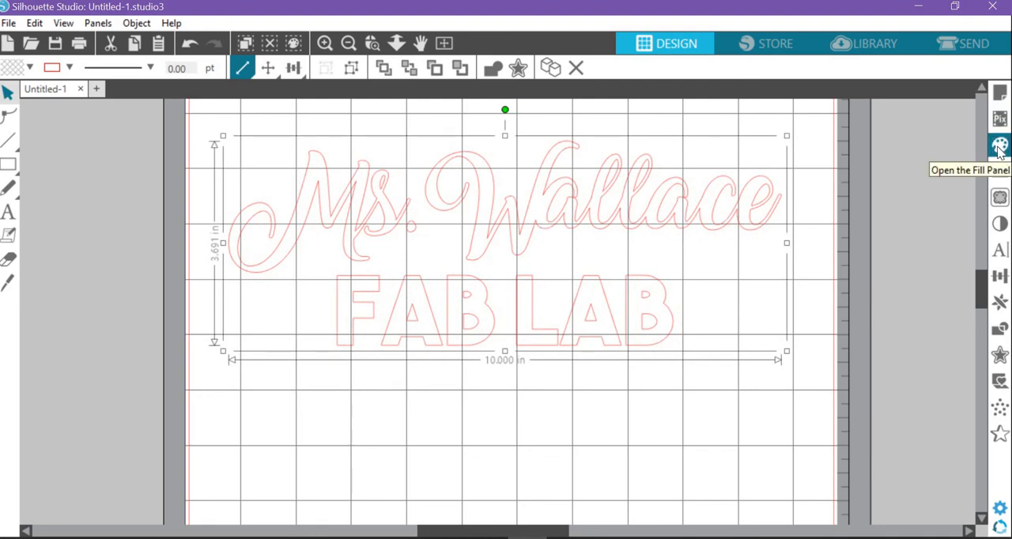
Fill the lettering pink, then yellow, and make the fill about 50% transparent
{"action": "left_click", "coordinate": [999, 144]}
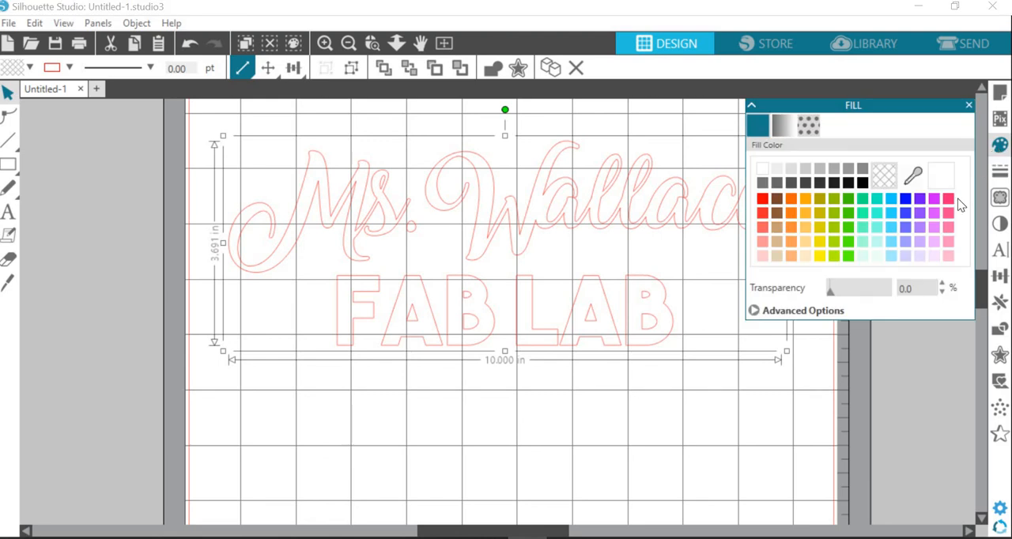
{"action": "left_click", "coordinate": [948, 198]}
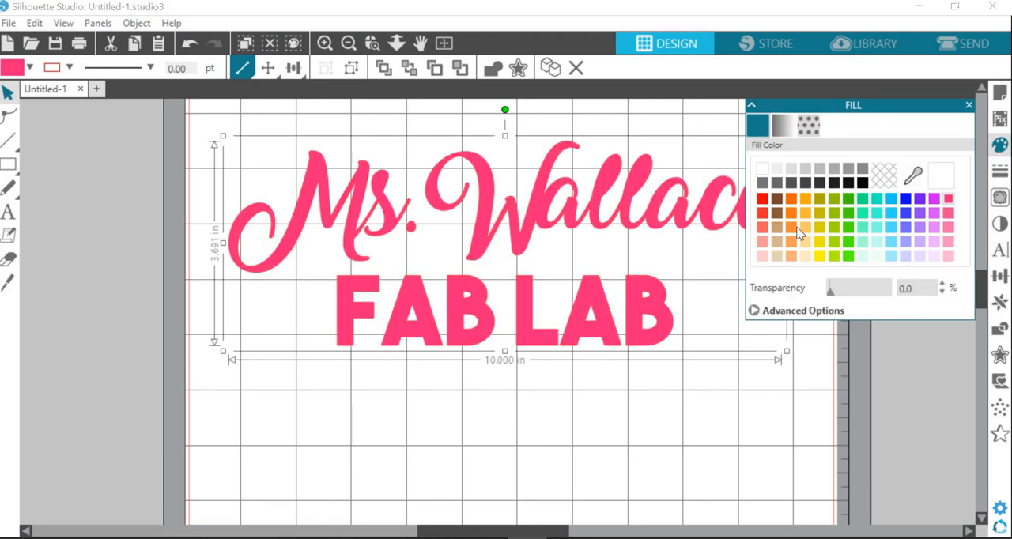
{"action": "left_click", "coordinate": [820, 244]}
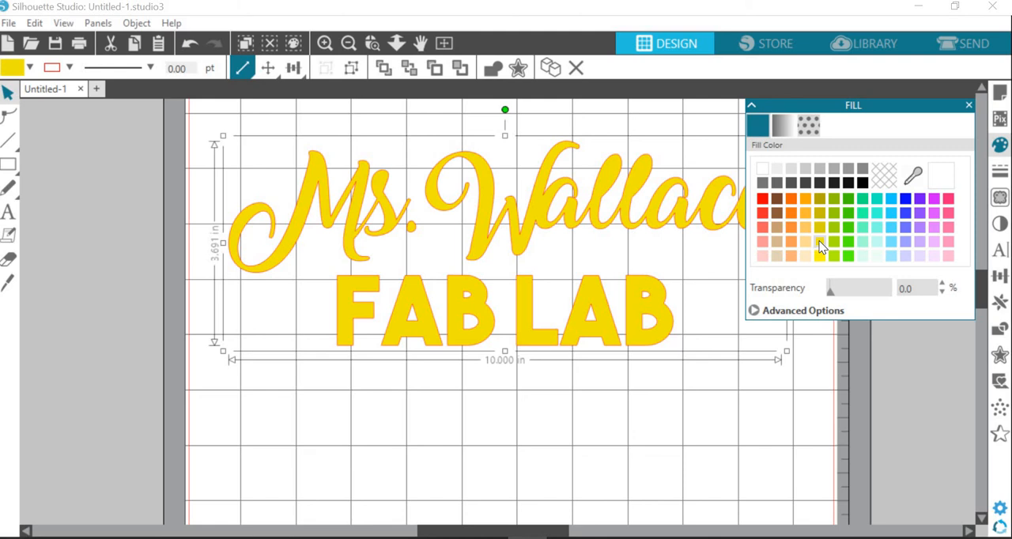
{"action": "mouse_move", "coordinate": [830, 299]}
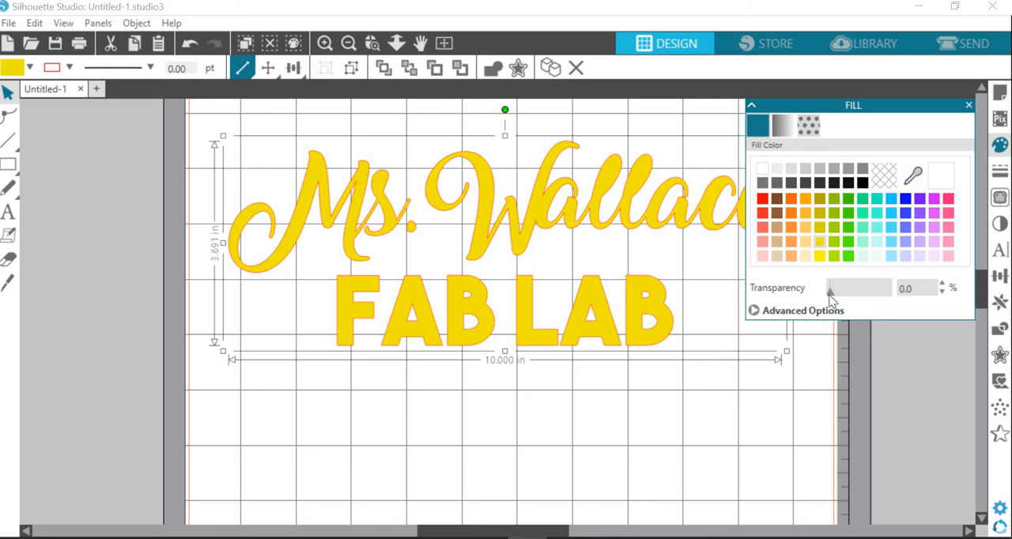
{"action": "left_click_drag", "start_coordinate": [830, 288], "coordinate": [849, 289]}
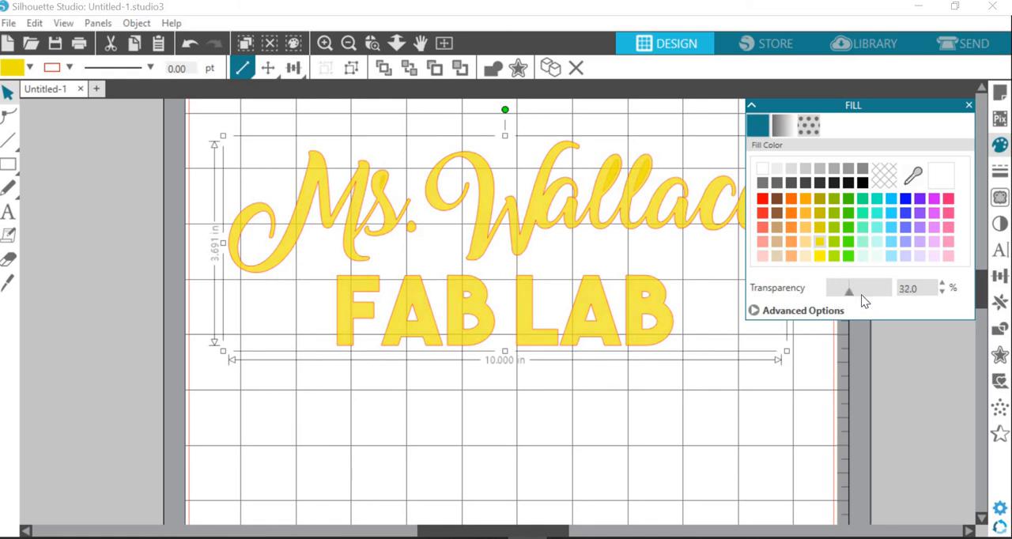
{"action": "left_click_drag", "start_coordinate": [849, 288], "coordinate": [861, 288]}
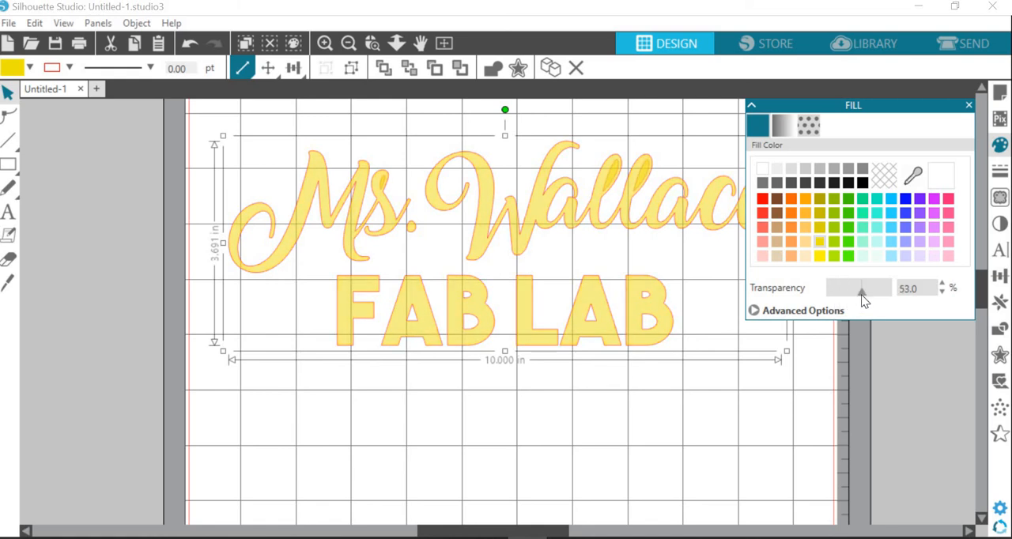
{"action": "mouse_move", "coordinate": [506, 344]}
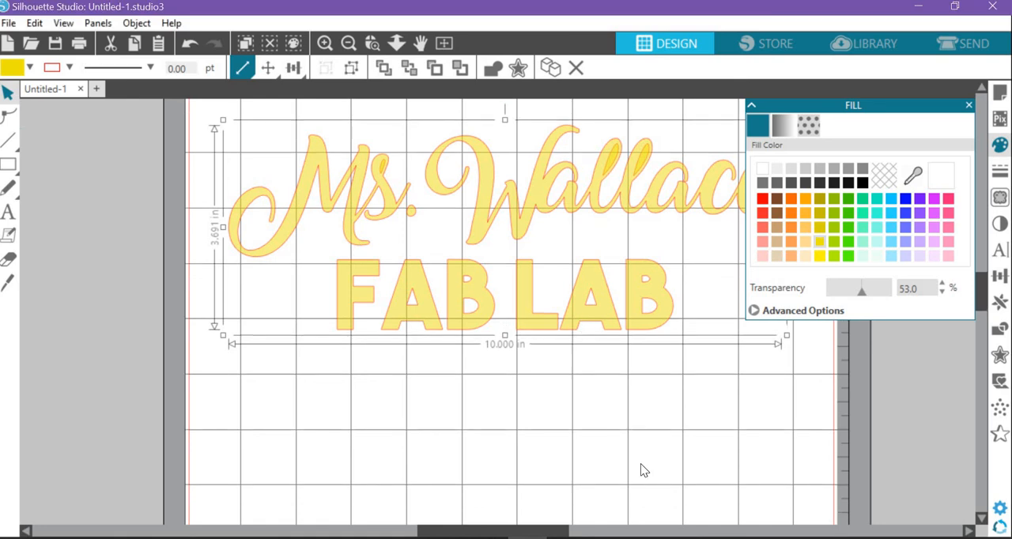
{"action": "mouse_move", "coordinate": [452, 197]}
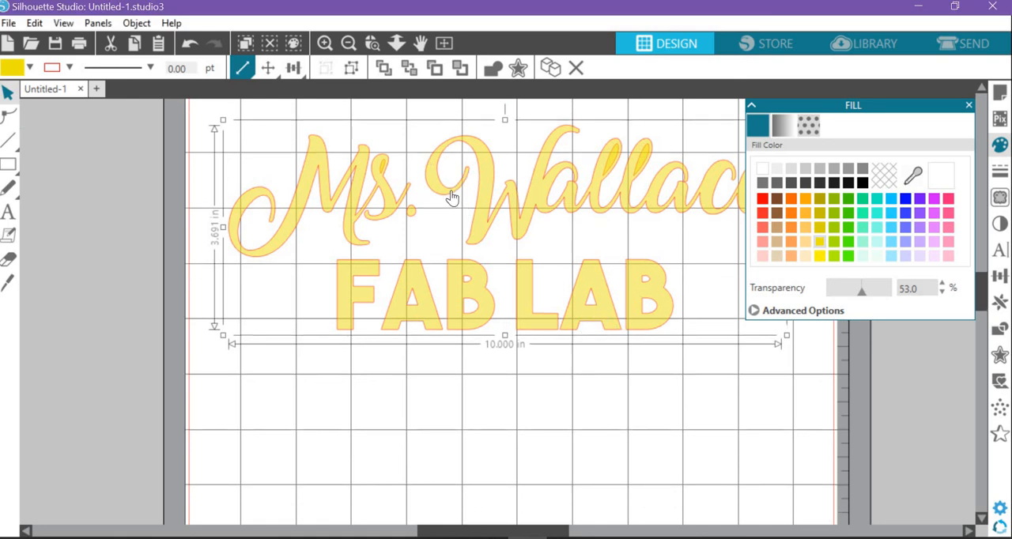
{"action": "mouse_move", "coordinate": [903, 204]}
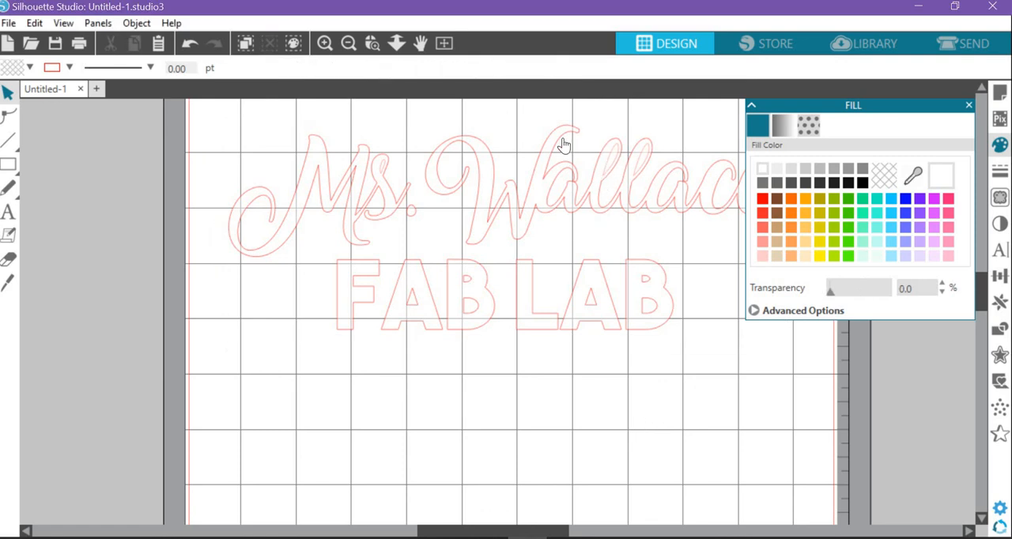
{"action": "mouse_move", "coordinate": [388, 174]}
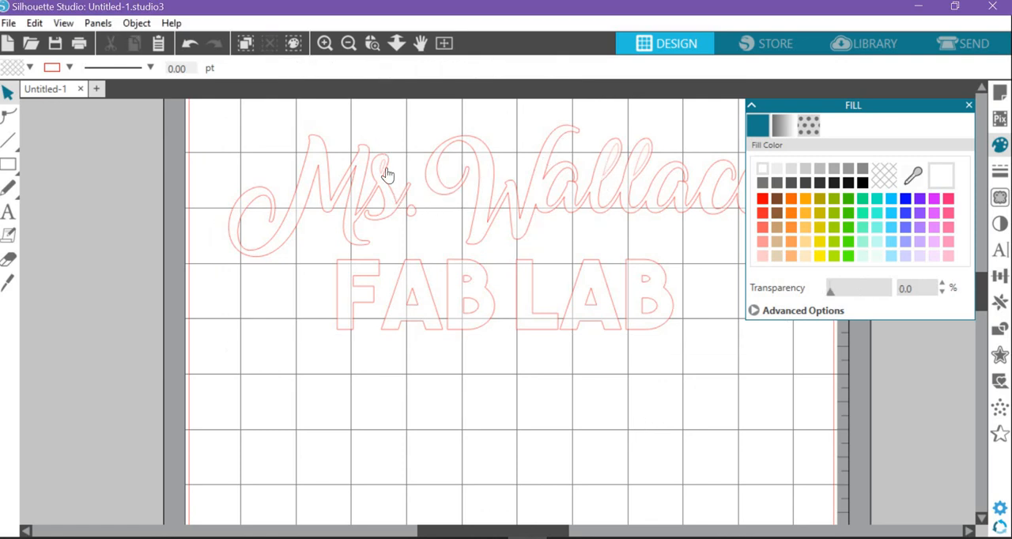
{"action": "mouse_move", "coordinate": [591, 277]}
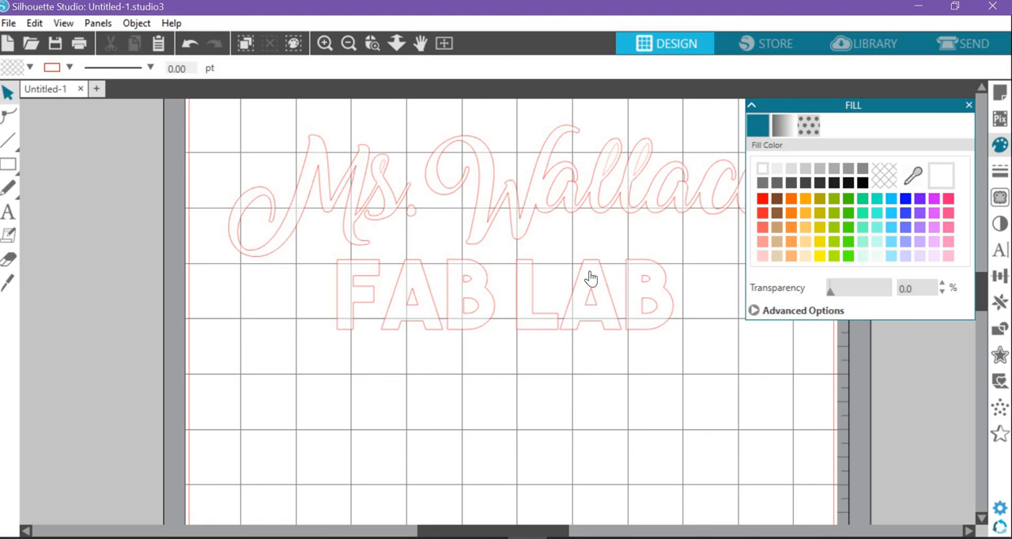
{"action": "mouse_move", "coordinate": [790, 142]}
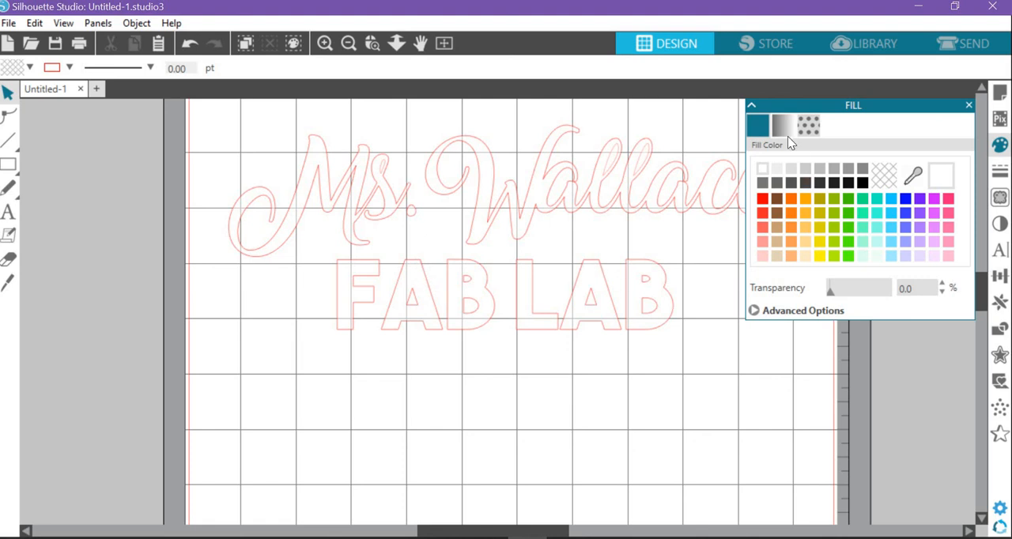
Collapse and close the Fill panel, leaving the outlined lettering selected on the mat
{"action": "left_click", "coordinate": [751, 105]}
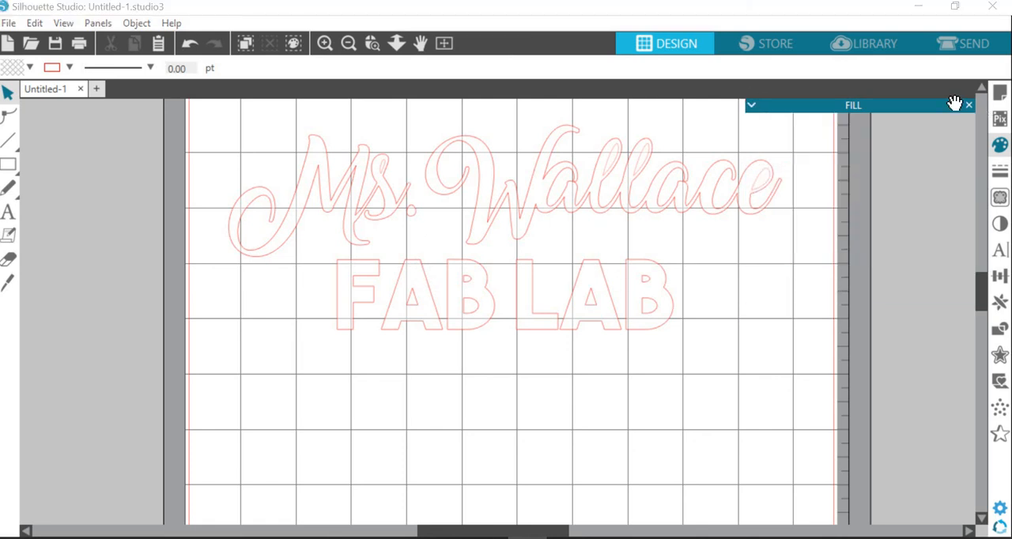
{"action": "left_click", "coordinate": [968, 105]}
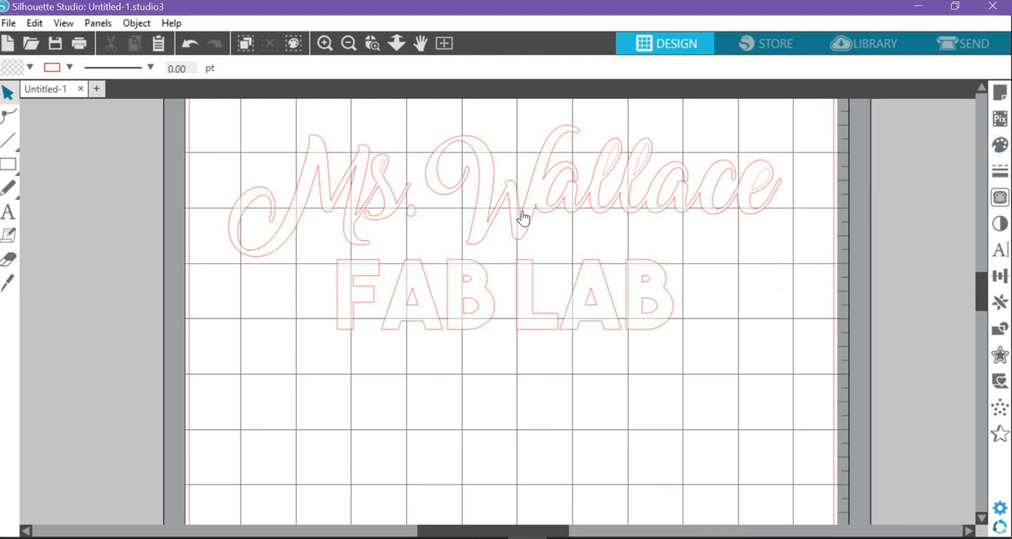
{"action": "mouse_move", "coordinate": [571, 201]}
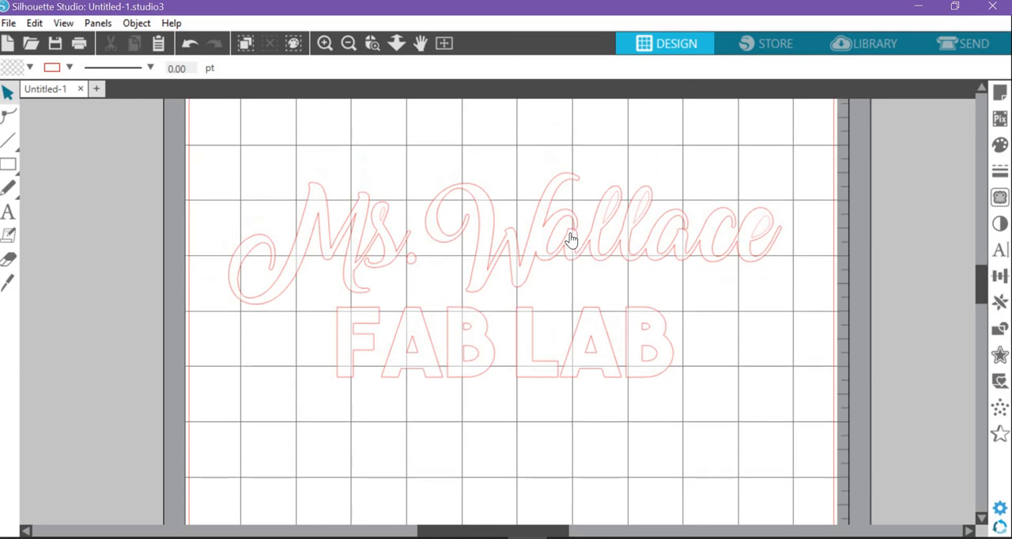
{"action": "left_click", "coordinate": [568, 222]}
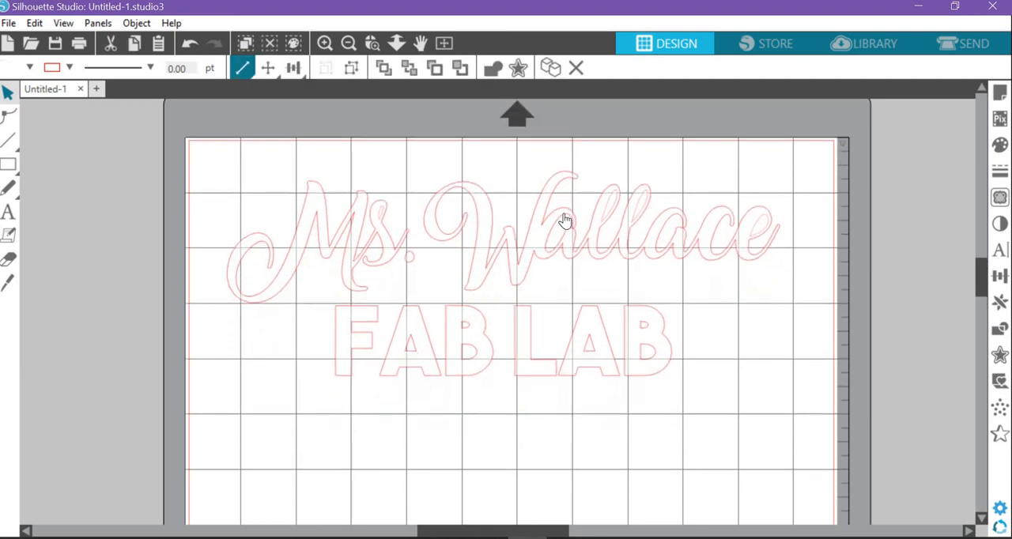